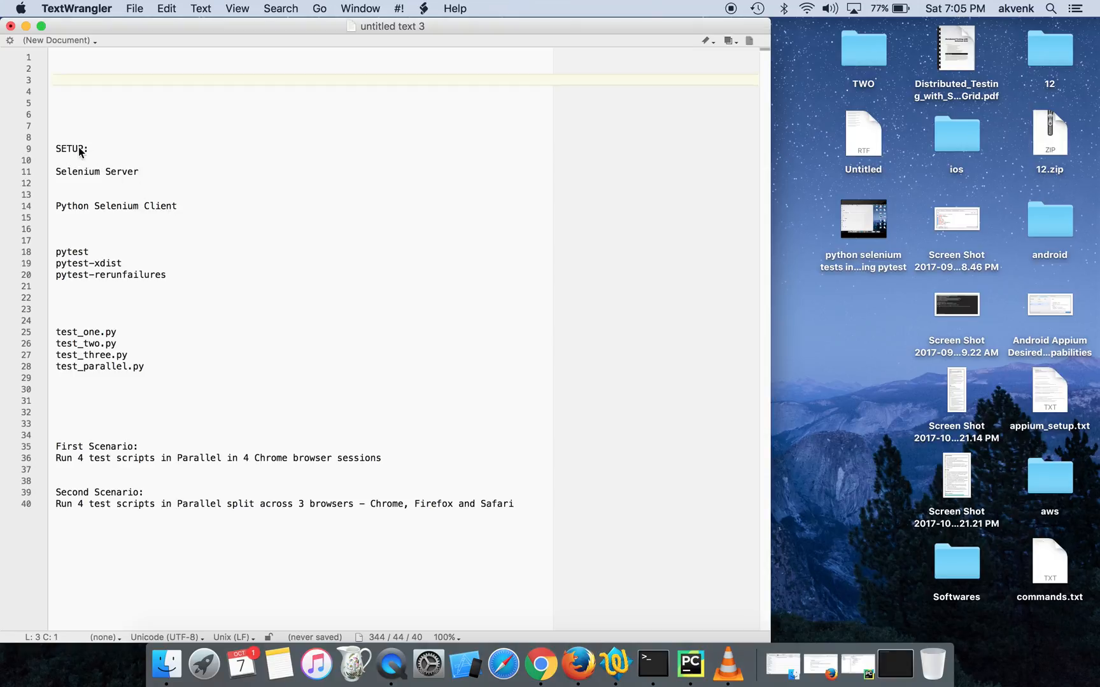
Highlight the SETUP heading, Selenium Server, Python Selenium Client and pytest-xdist requirements in the notes
{"action": "double_click", "coordinate": [68, 148]}
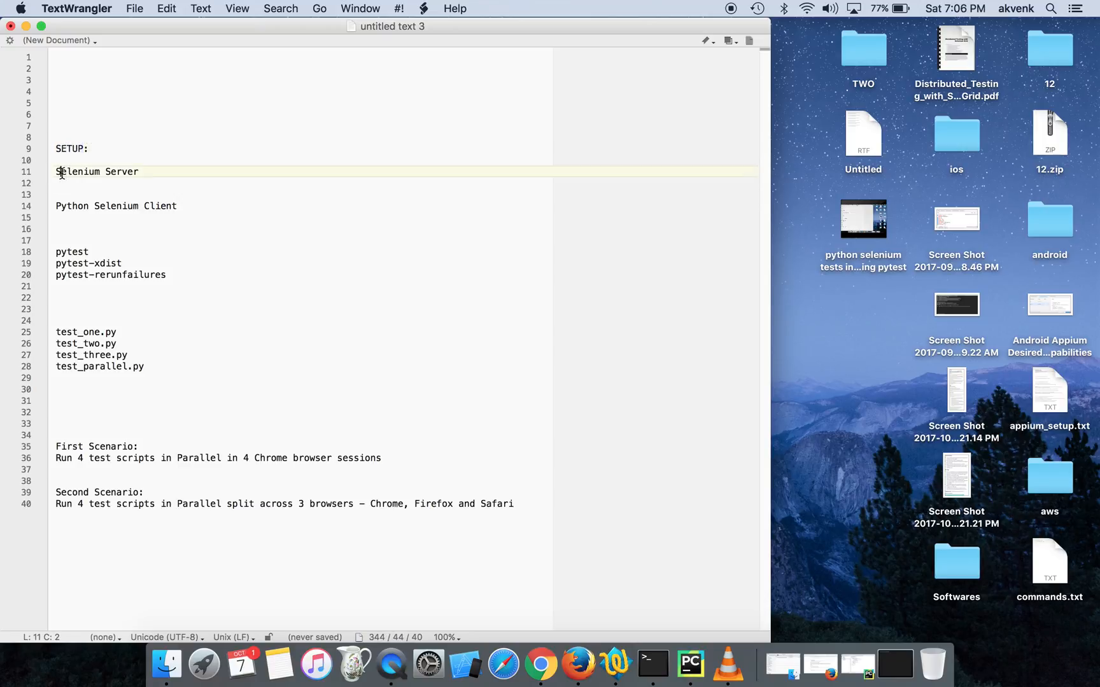
{"action": "double_click", "coordinate": [121, 172]}
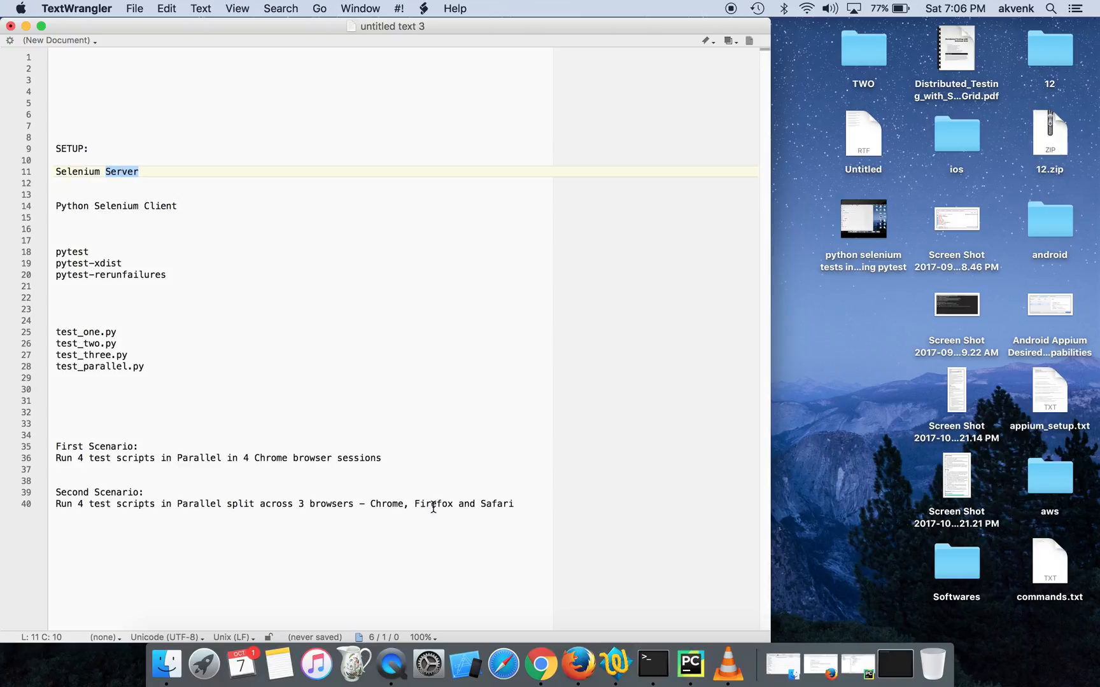
{"action": "left_click", "coordinate": [587, 663]}
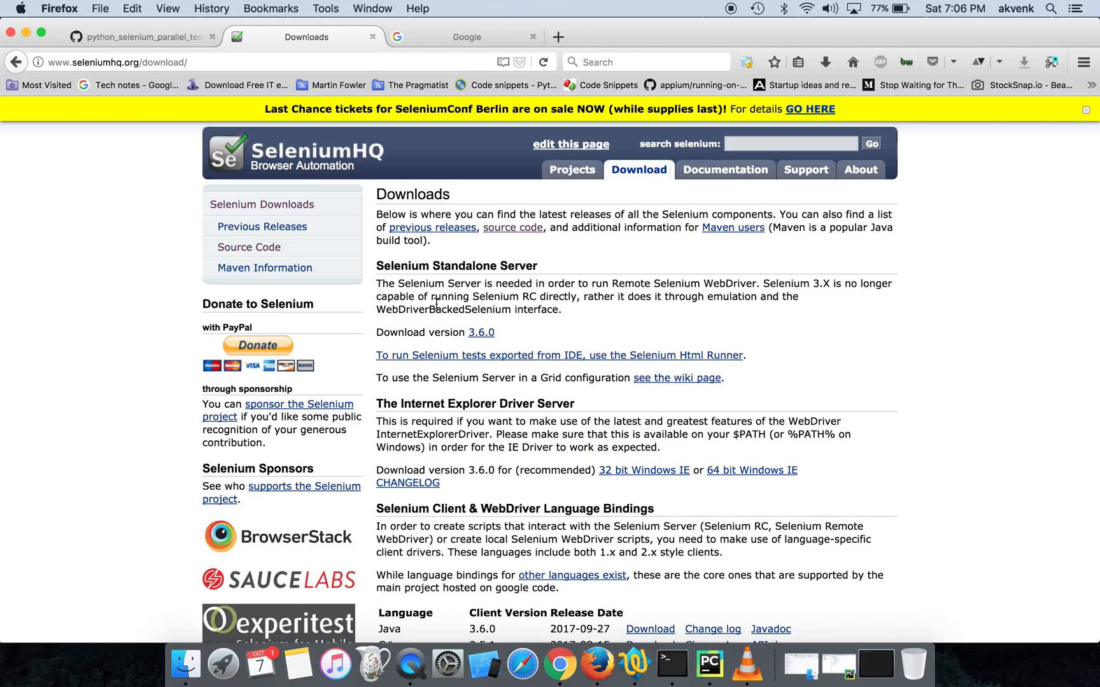
{"action": "left_click", "coordinate": [120, 61]}
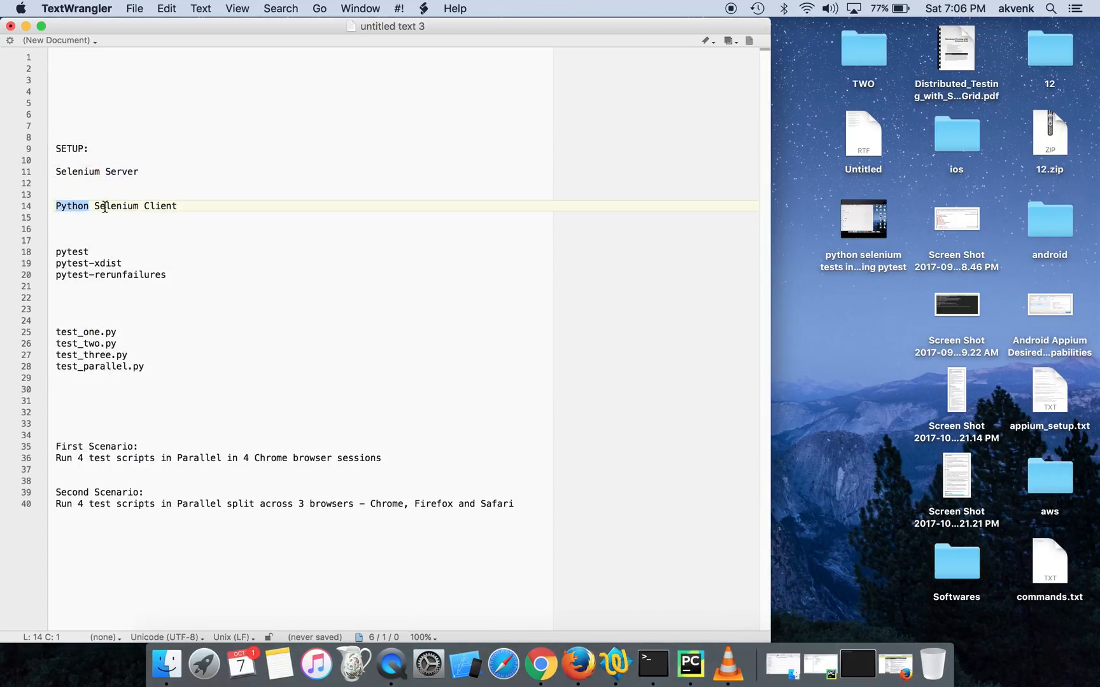
{"action": "double_click", "coordinate": [159, 205]}
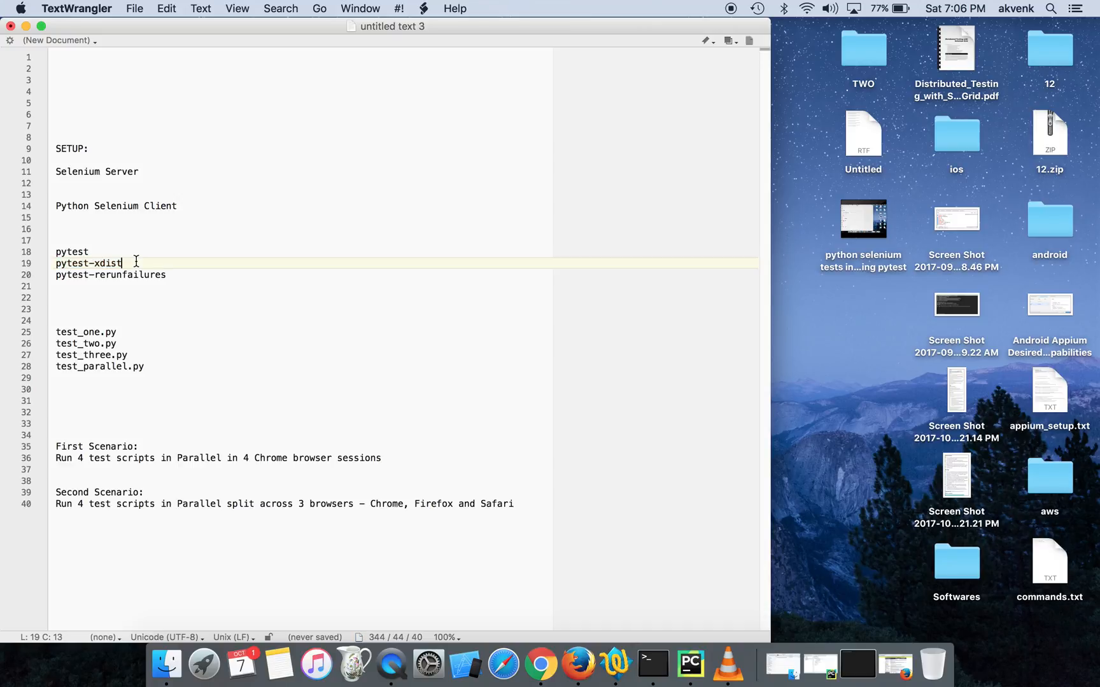
{"action": "left_click", "coordinate": [170, 275]}
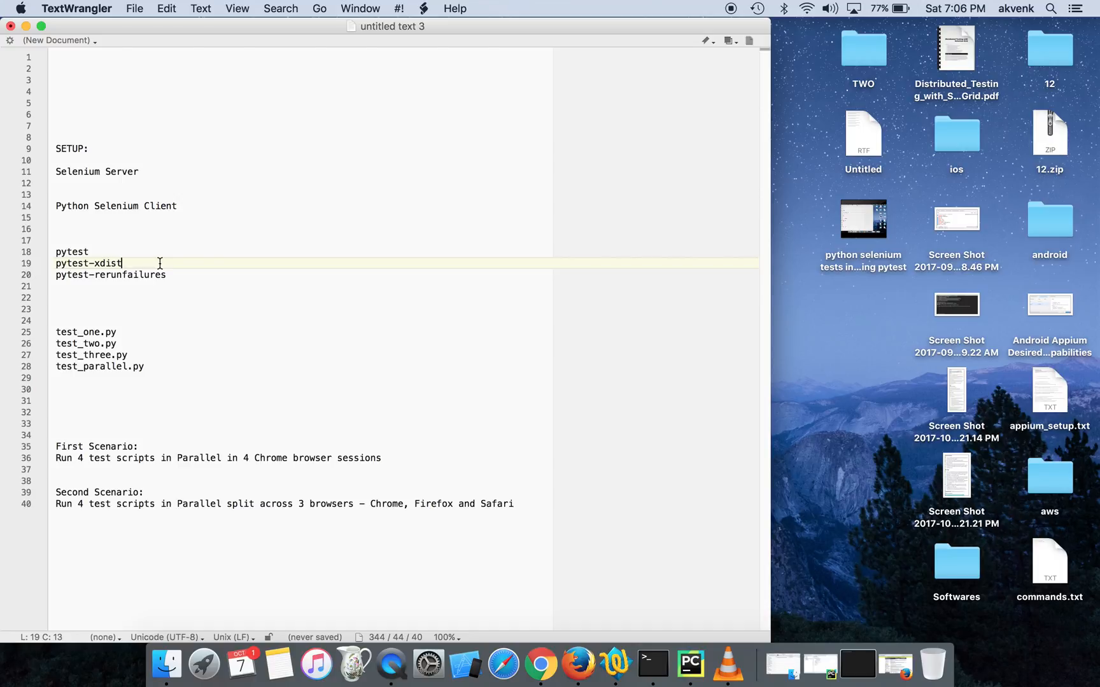
{"action": "mouse_move", "coordinate": [185, 314]}
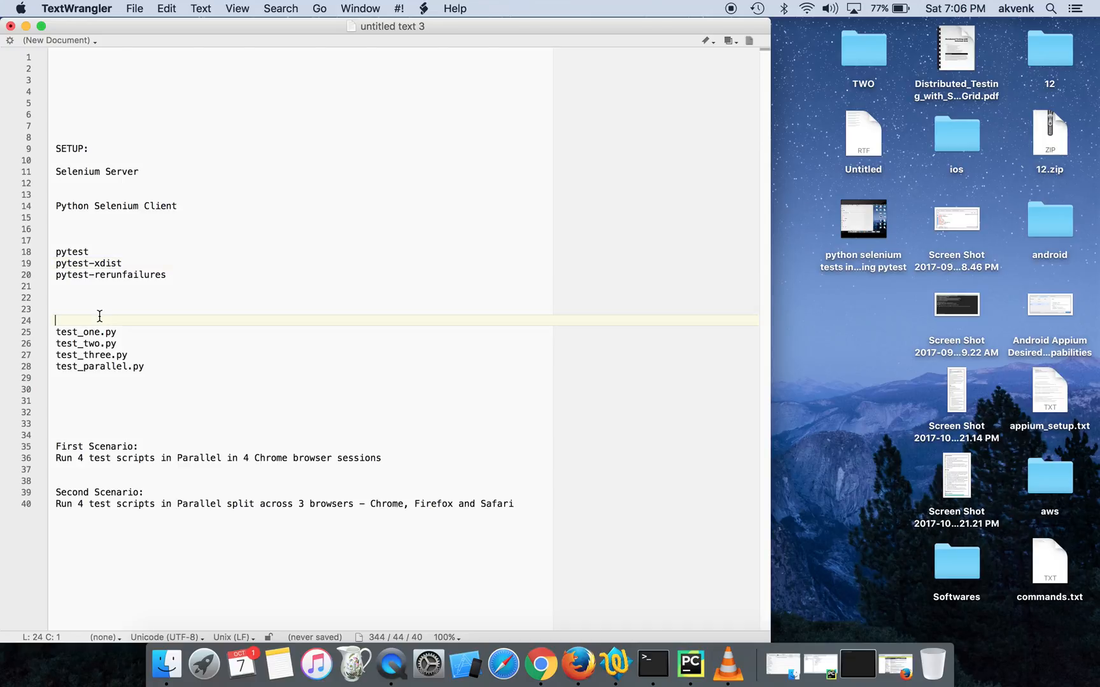
Highlight test_parallel.py, the first scenario description, the Second Scenario heading and Safari
{"action": "double_click", "coordinate": [79, 333]}
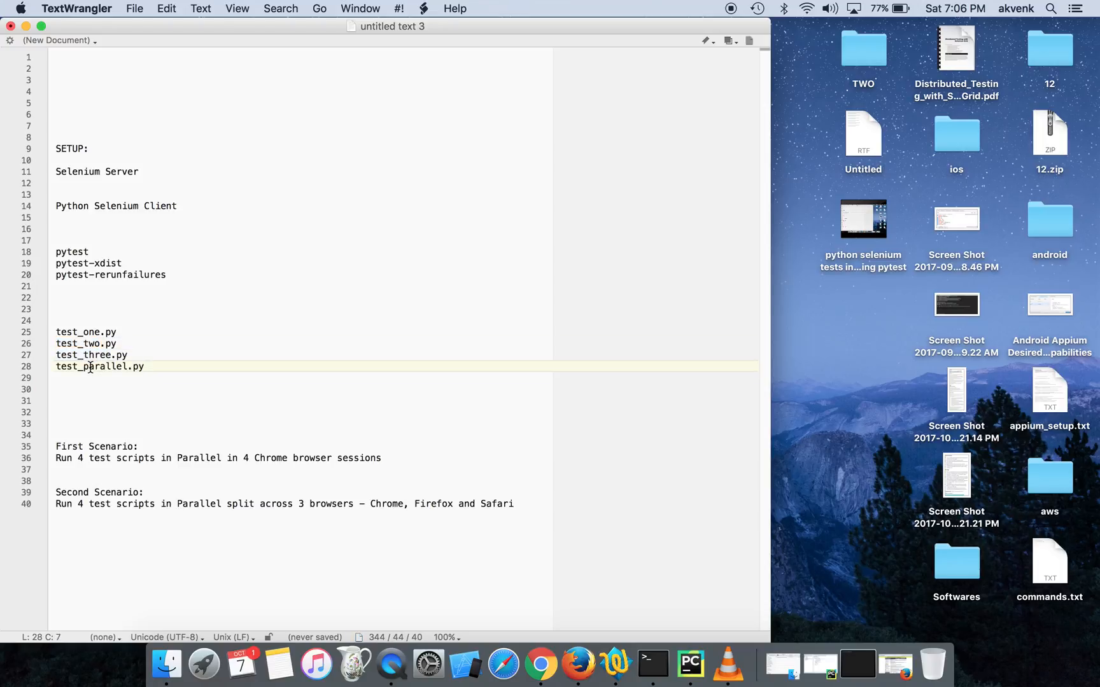
{"action": "double_click", "coordinate": [79, 332]}
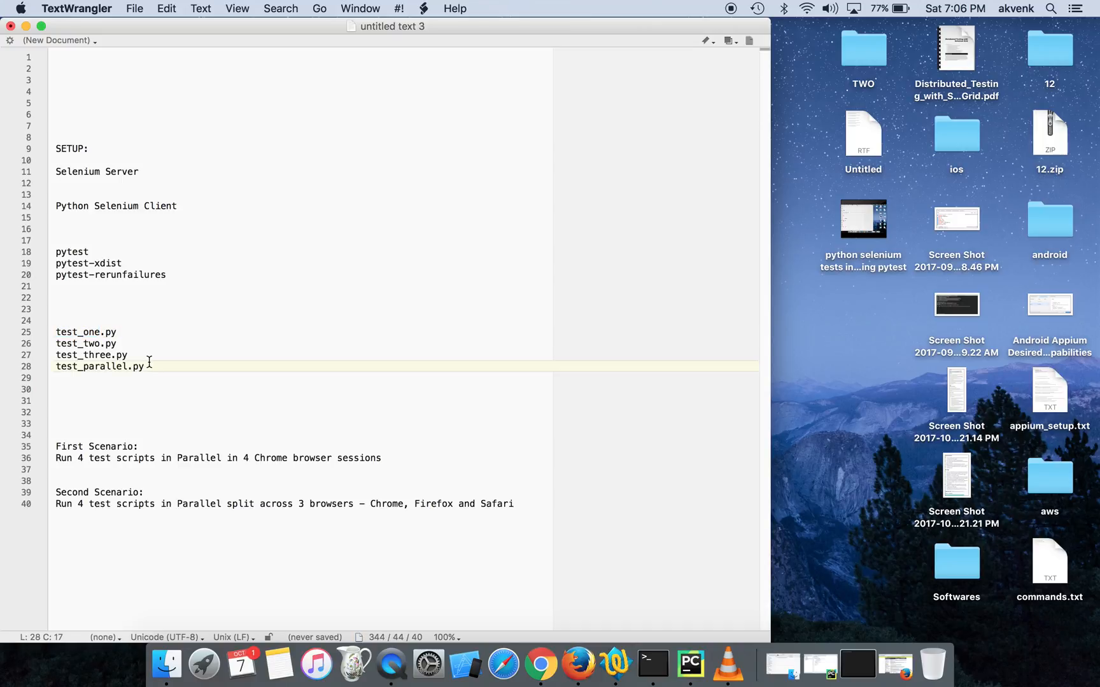
{"action": "mouse_move", "coordinate": [138, 401]}
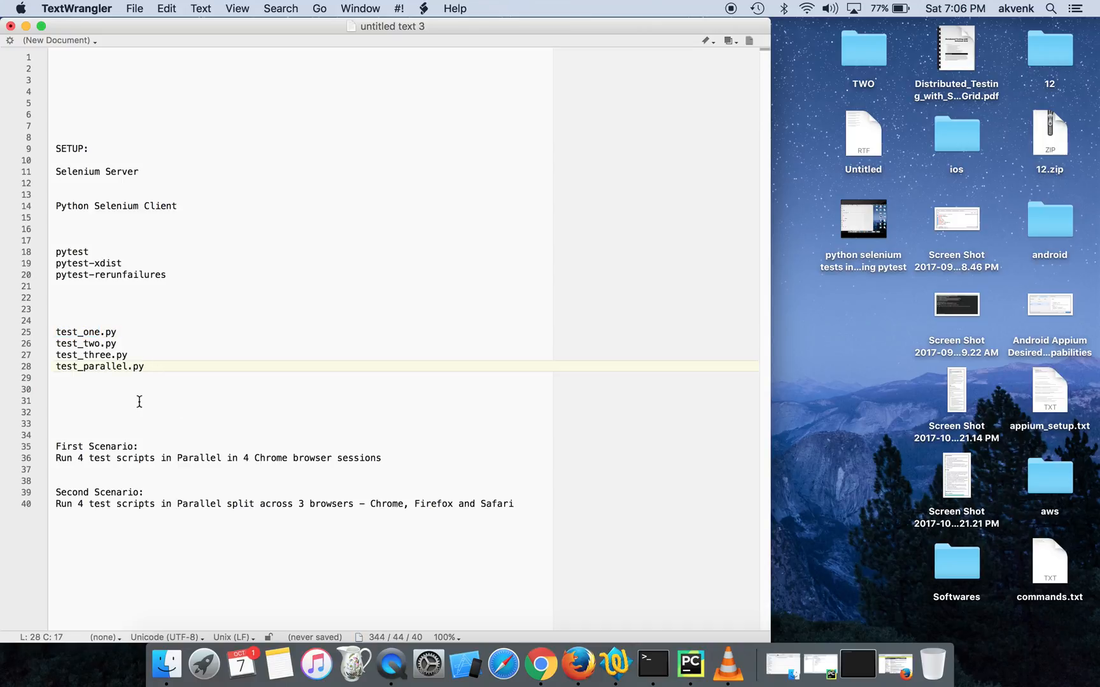
{"action": "left_click", "coordinate": [139, 401]}
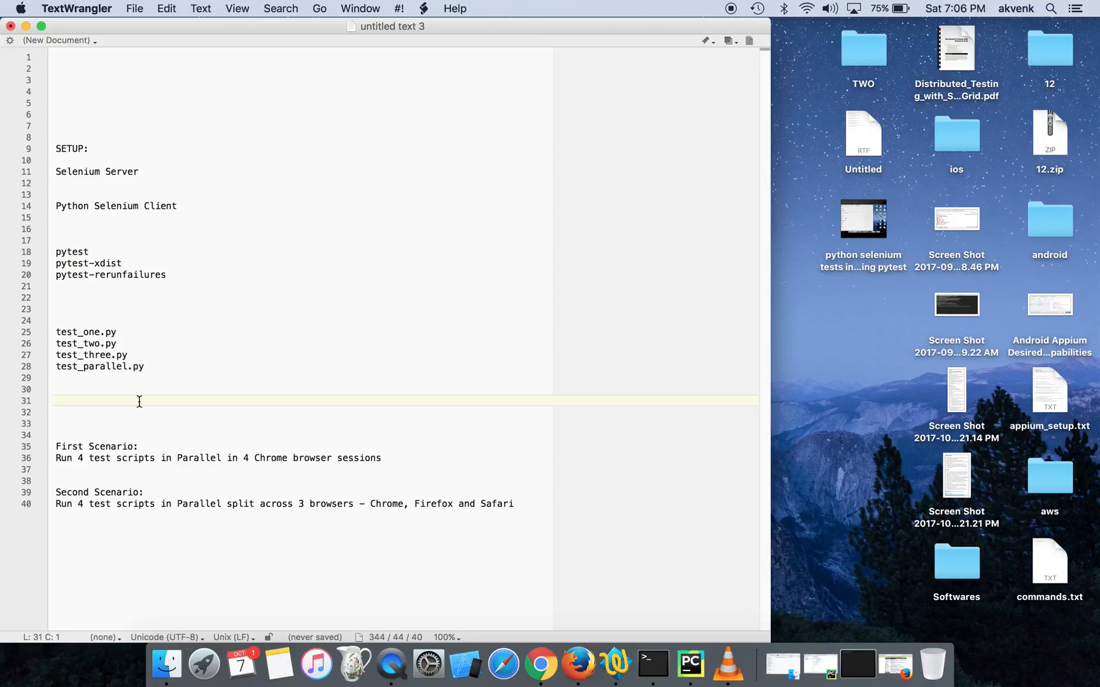
{"action": "double_click", "coordinate": [68, 447]}
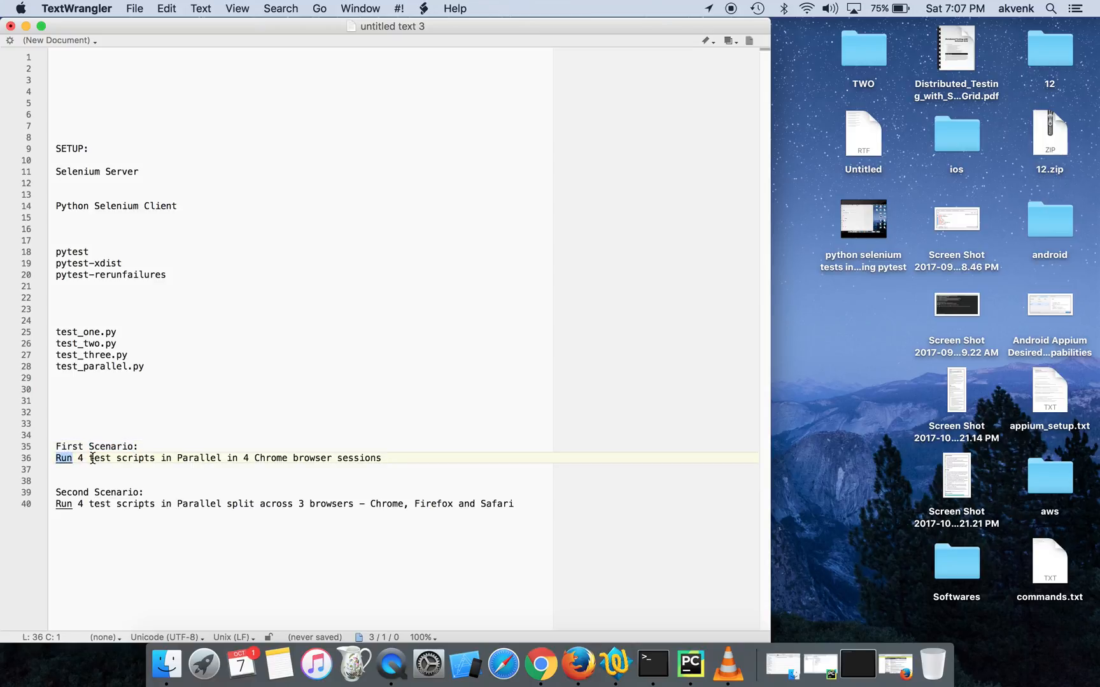
{"action": "double_click", "coordinate": [100, 458]}
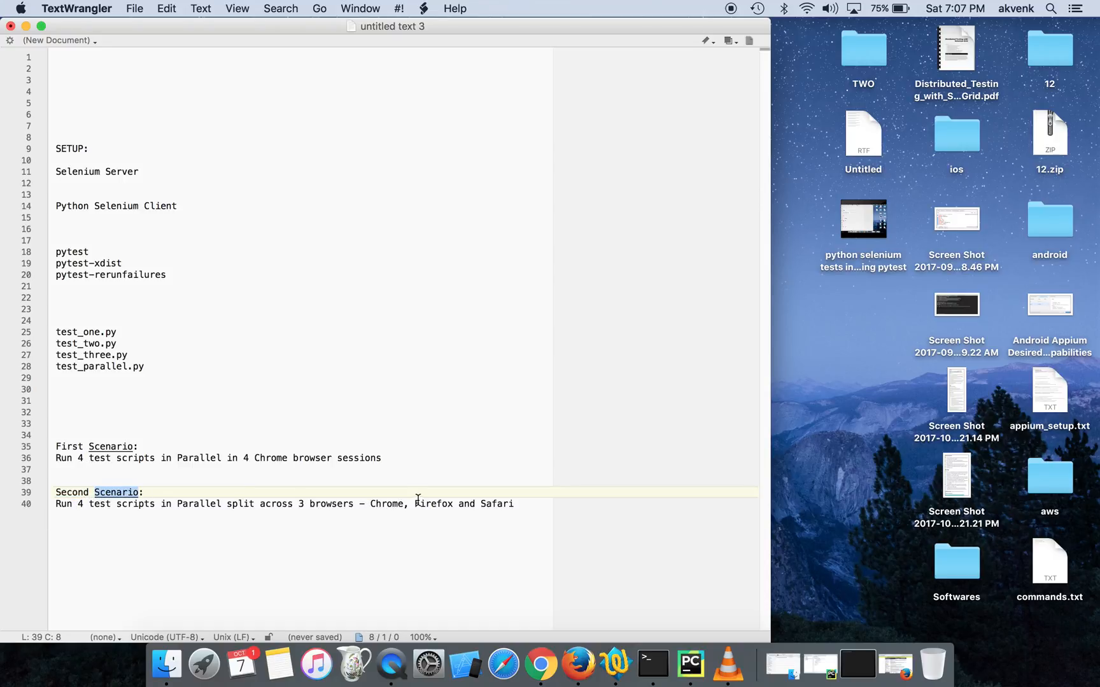
{"action": "double_click", "coordinate": [433, 504]}
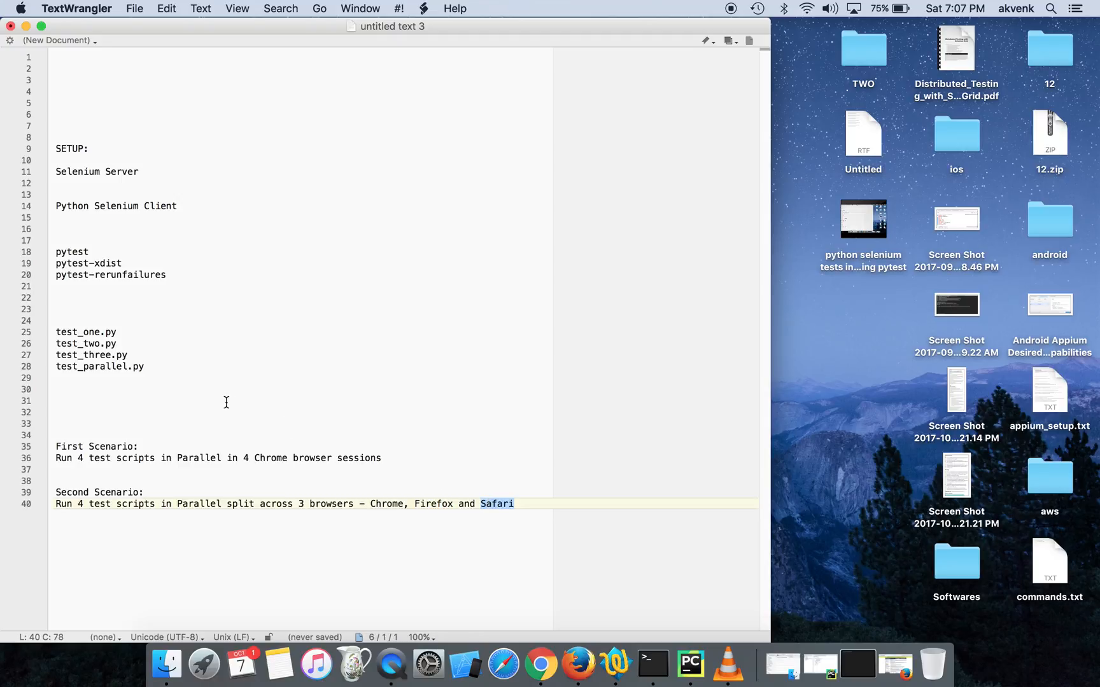
{"action": "mouse_move", "coordinate": [134, 356]}
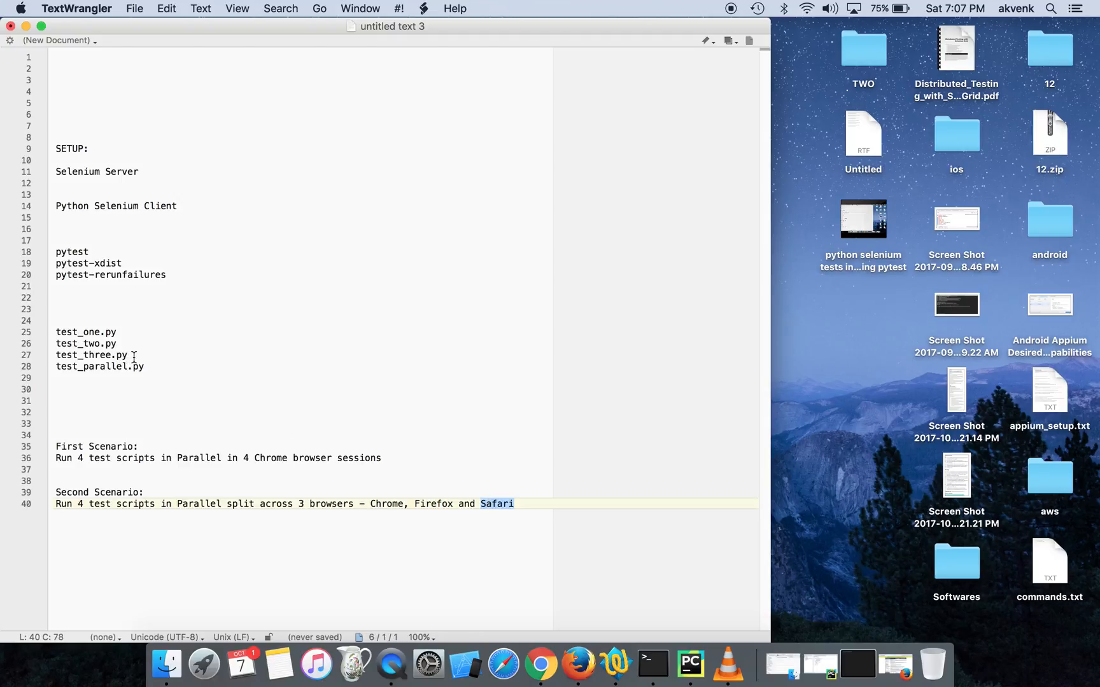
Insert a blank line separating test_parallel.py from the other test files in the notes
{"action": "key", "text": "enter"}
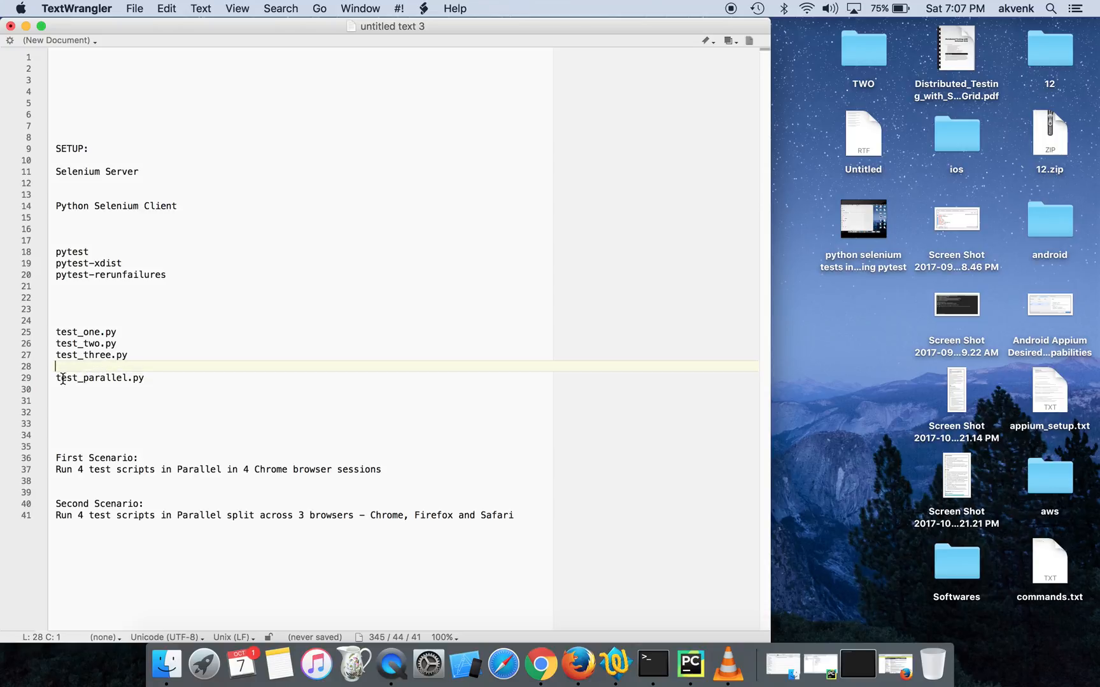
{"action": "double_click", "coordinate": [99, 377]}
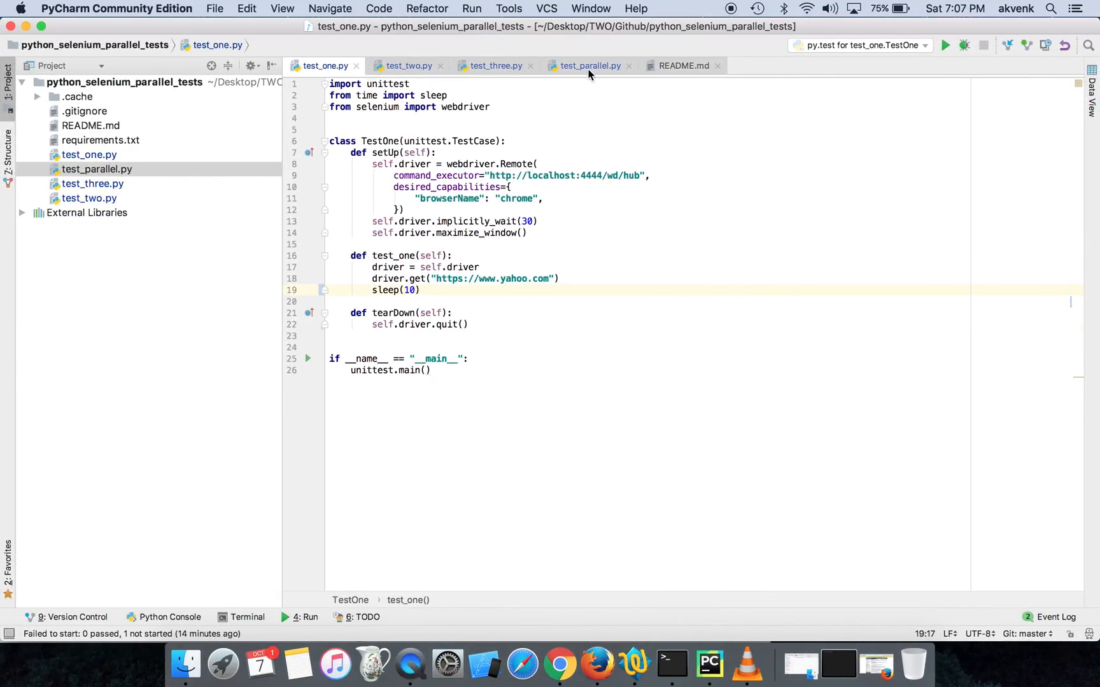
Review the facebook URL in test_parallel.py, then test_one.py's setUp, tearDown and chrome browser name
{"action": "left_click", "coordinate": [589, 65]}
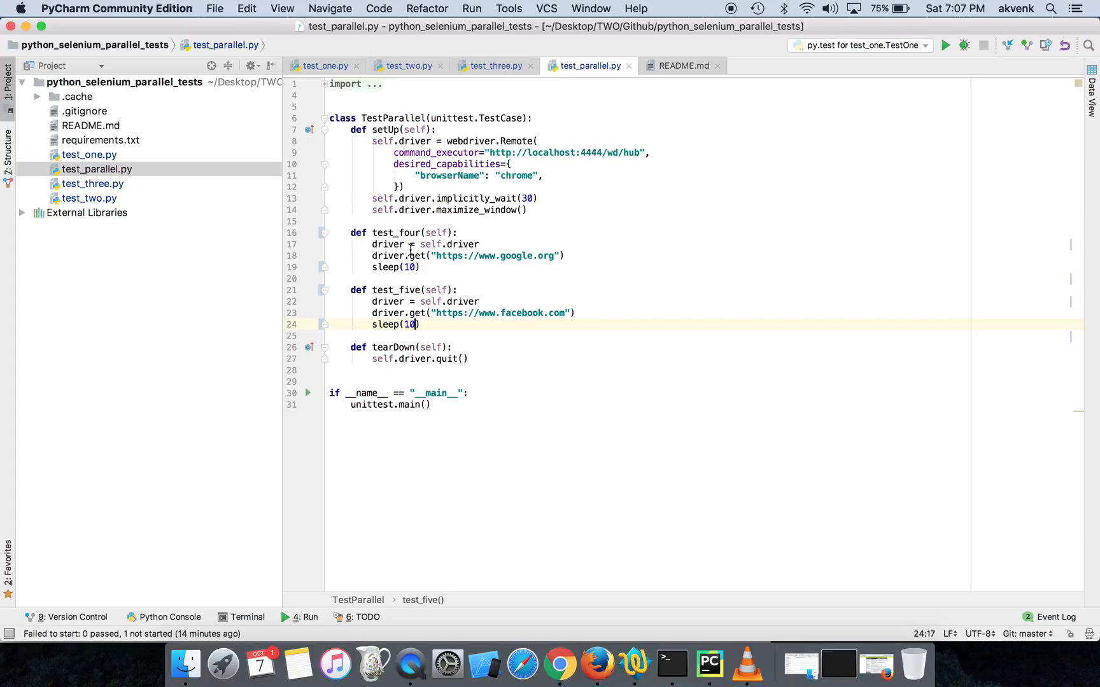
{"action": "mouse_move", "coordinate": [382, 244]}
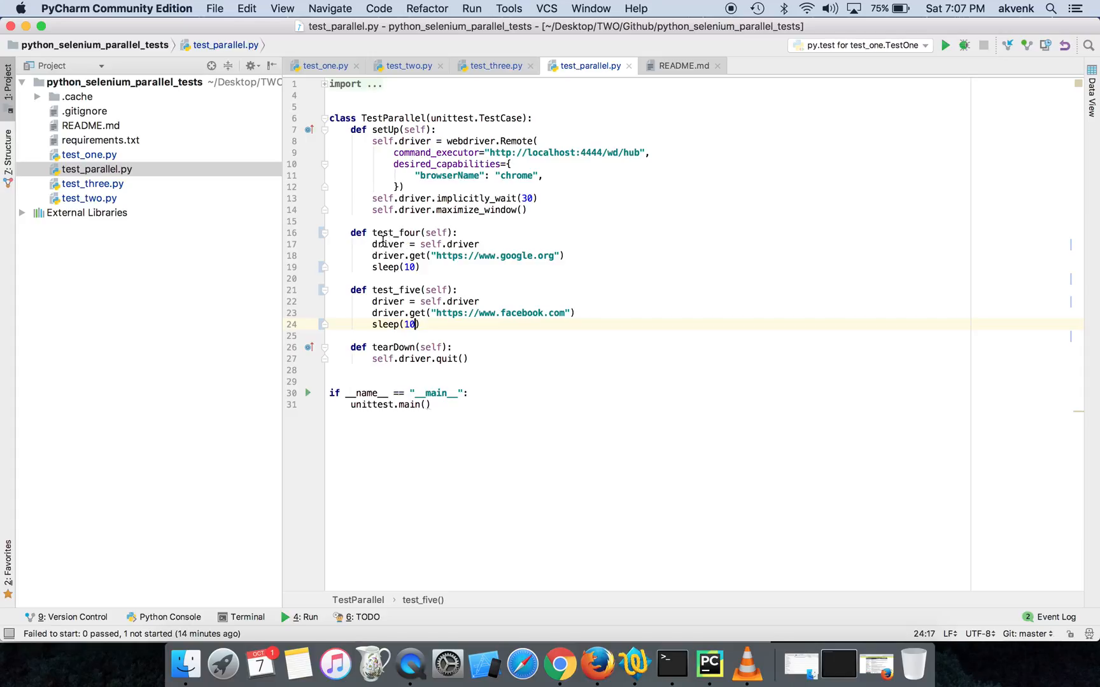
{"action": "double_click", "coordinate": [396, 231]}
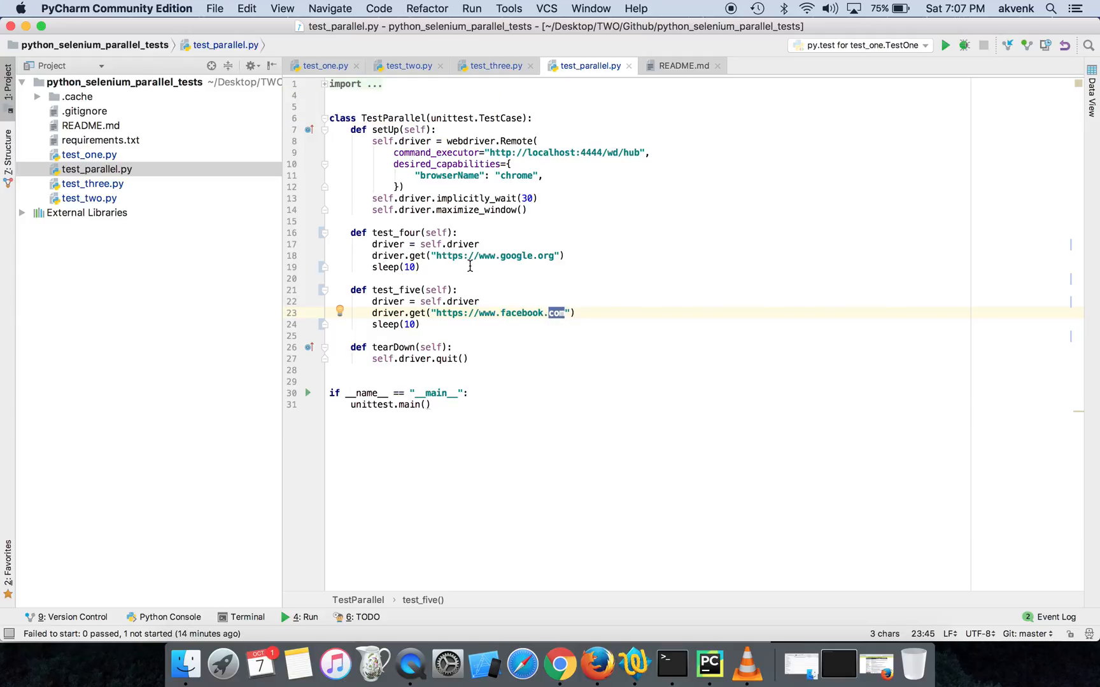
{"action": "left_click", "coordinate": [322, 65]}
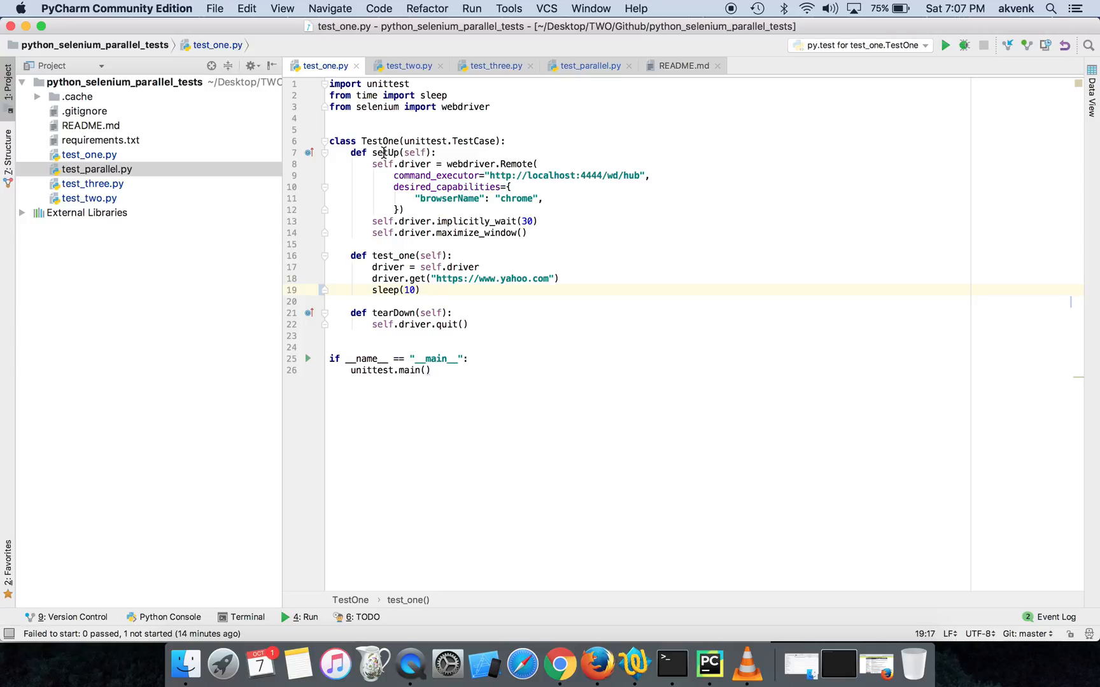
{"action": "double_click", "coordinate": [383, 152]}
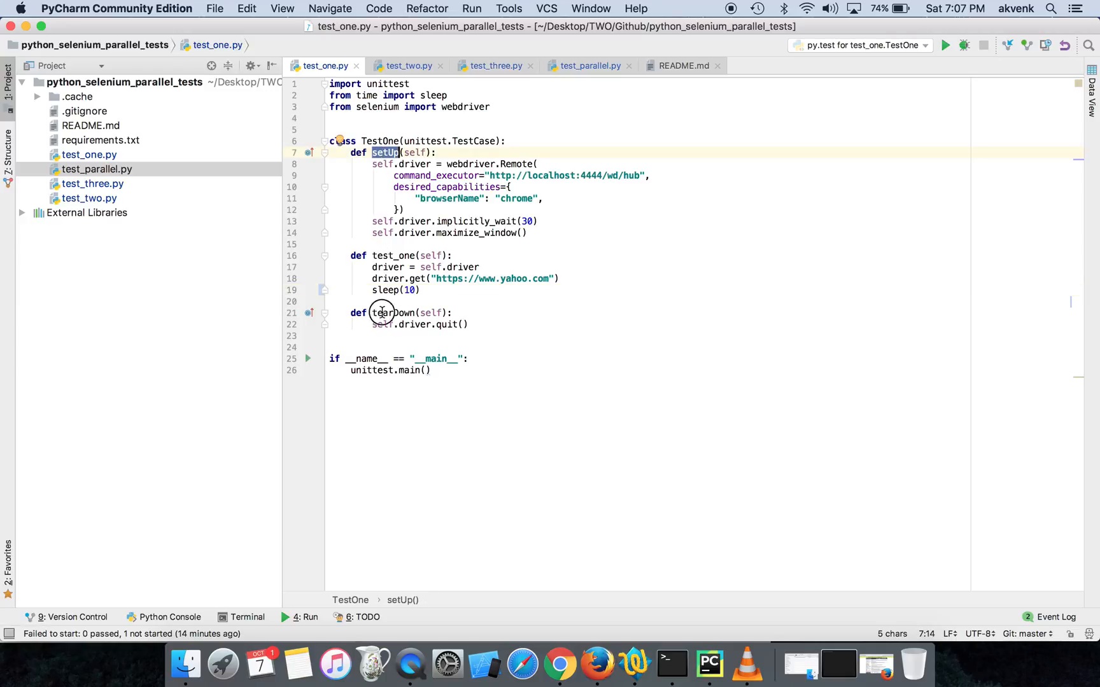
{"action": "double_click", "coordinate": [394, 313]}
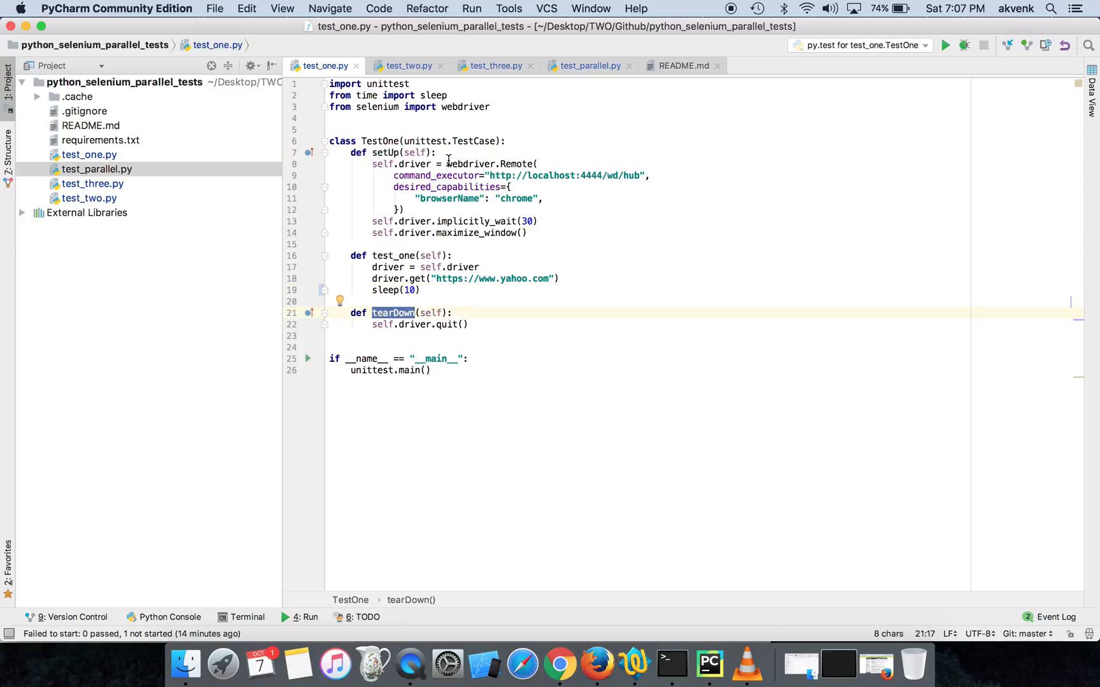
{"action": "double_click", "coordinate": [449, 198]}
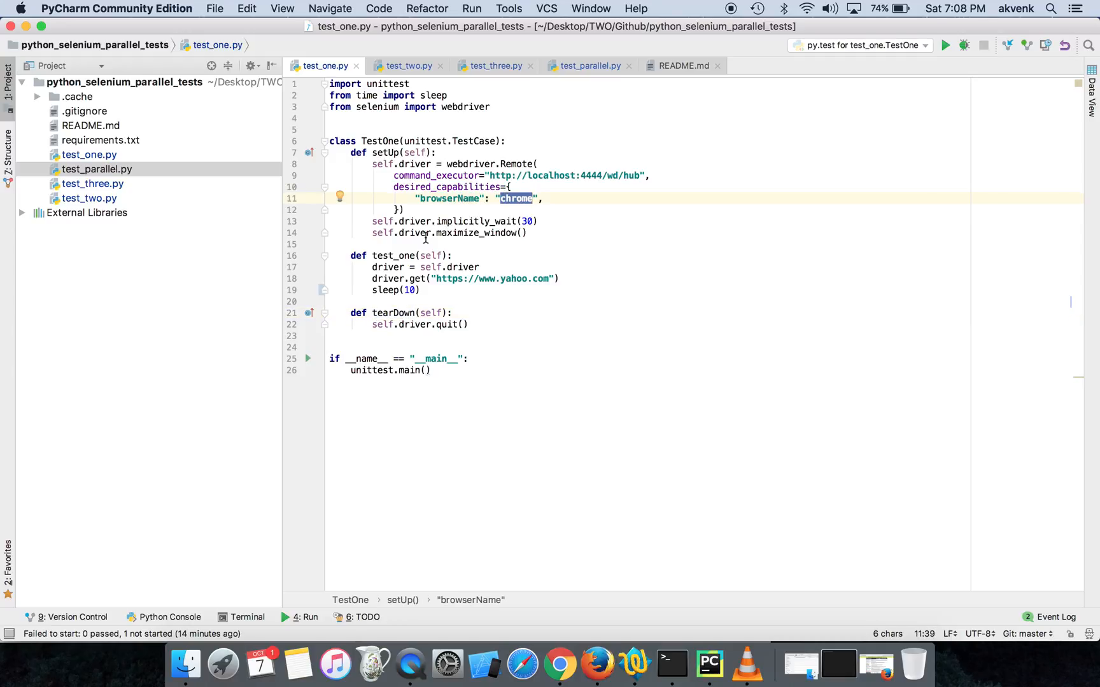
Highlight implicitly_wait and the yahoo, youtube and google URLs across test_one, test_two and test_three, then switch to Firefox
{"action": "left_click", "coordinate": [520, 222]}
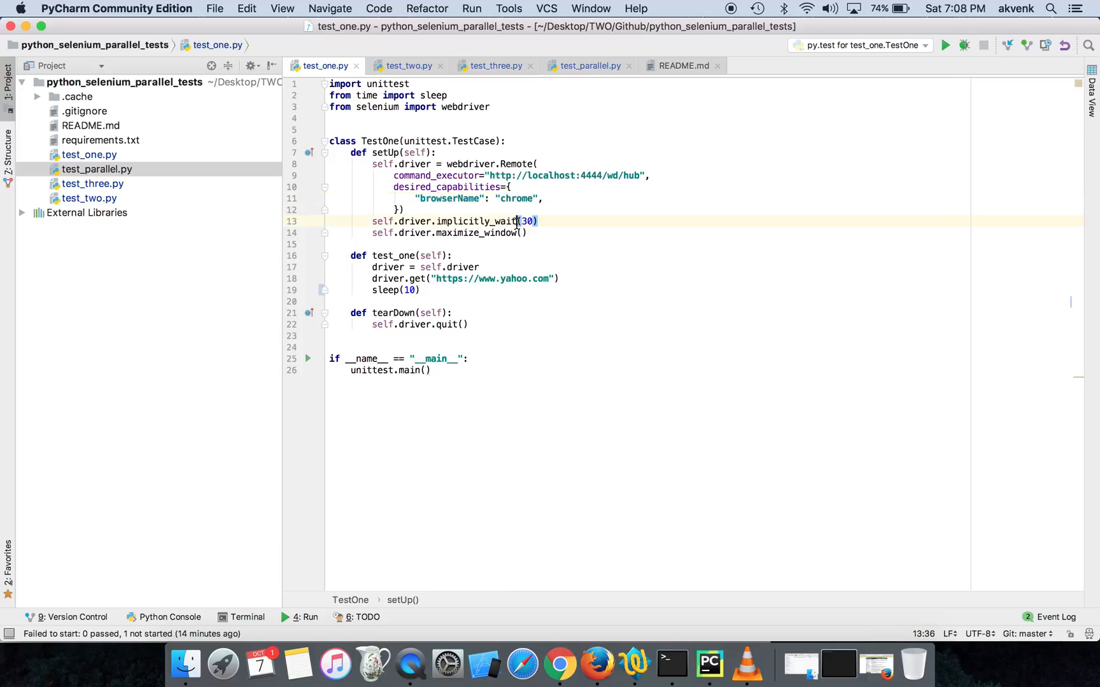
{"action": "double_click", "coordinate": [476, 222]}
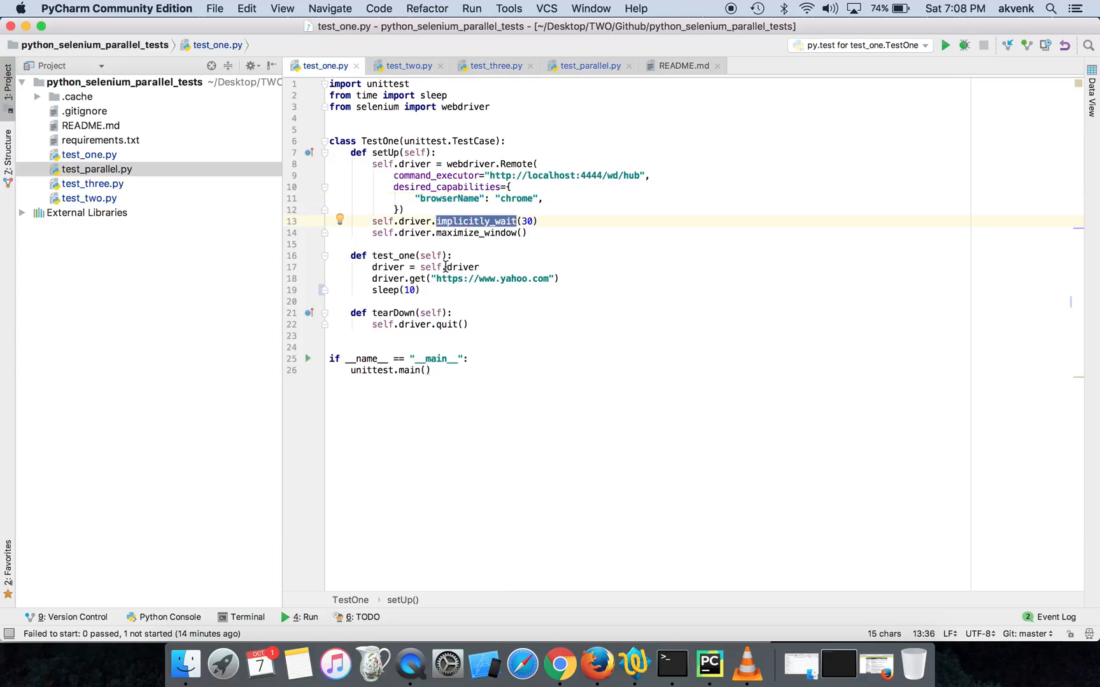
{"action": "double_click", "coordinate": [514, 278]}
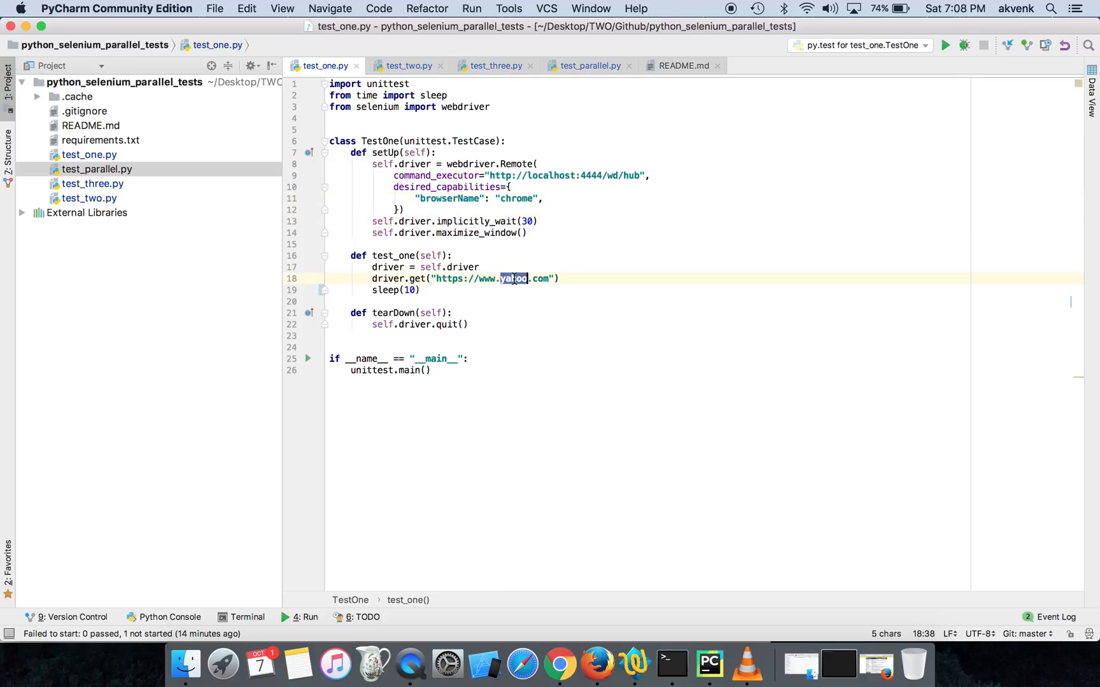
{"action": "left_click", "coordinate": [408, 65]}
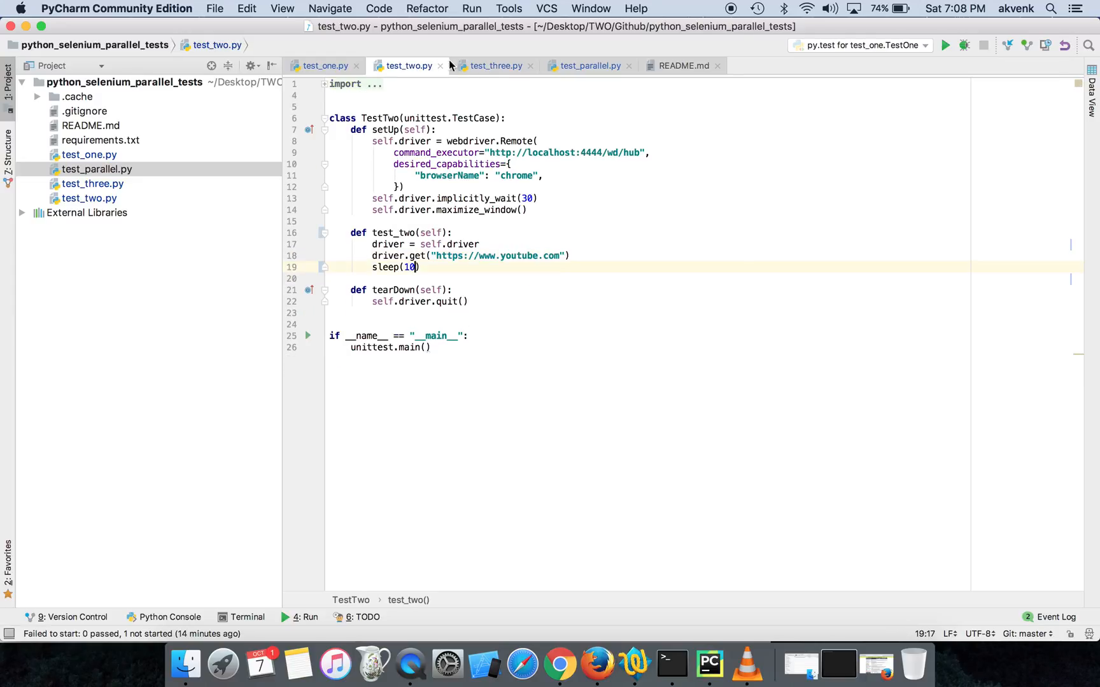
{"action": "double_click", "coordinate": [518, 256]}
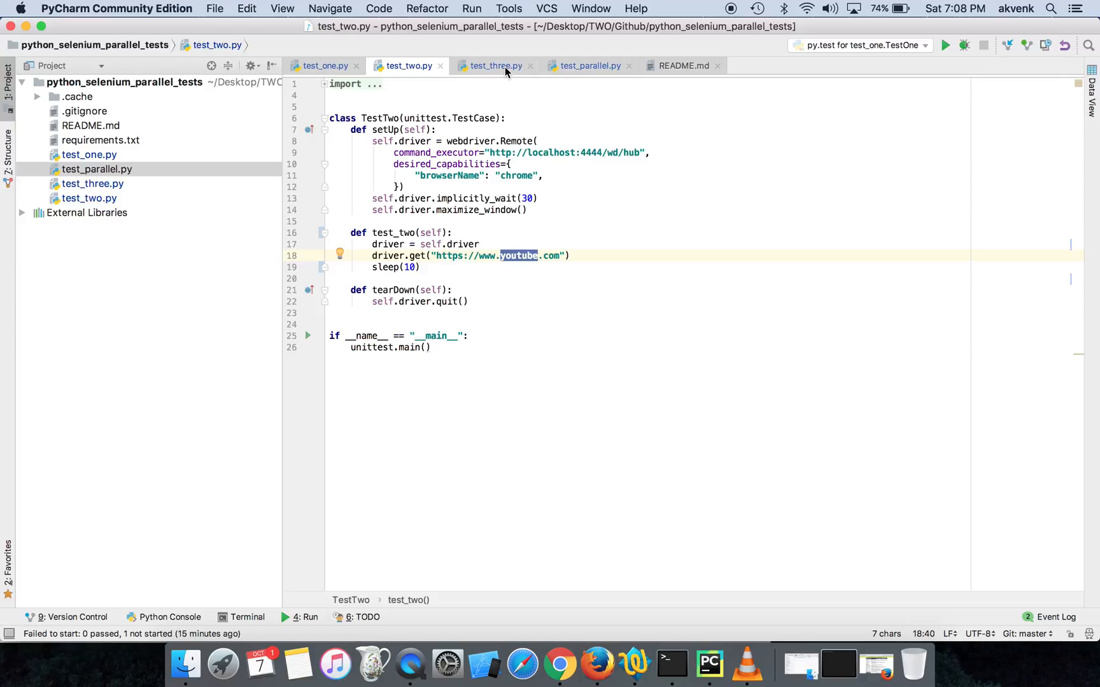
{"action": "left_click", "coordinate": [494, 65]}
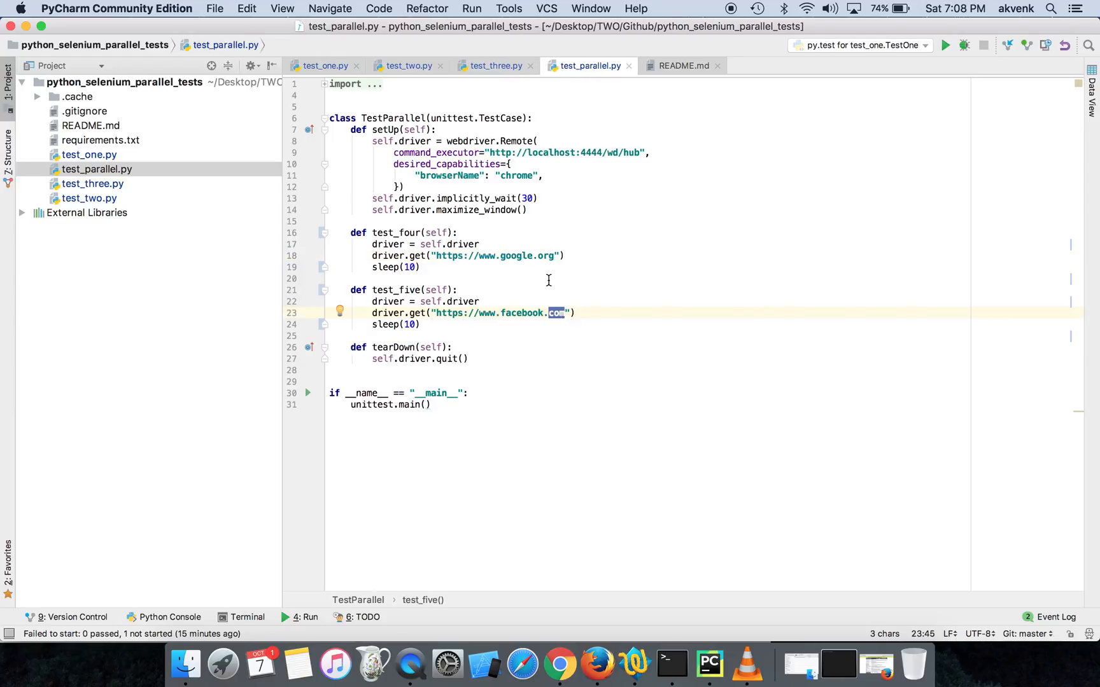
{"action": "double_click", "coordinate": [522, 314]}
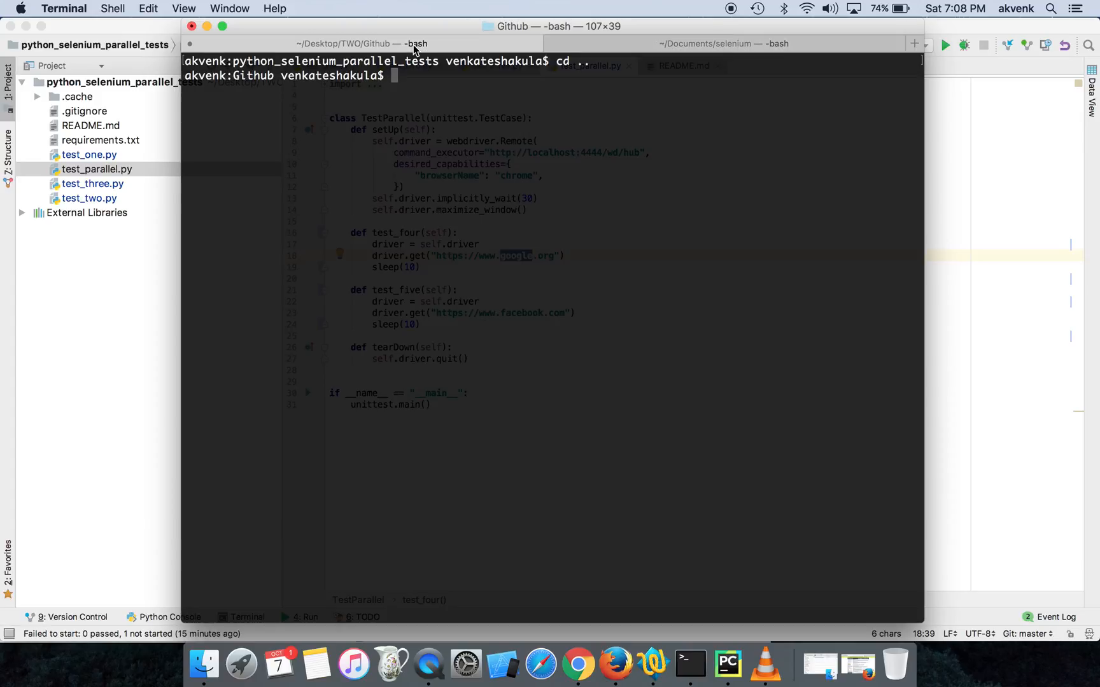
{"action": "left_click", "coordinate": [635, 663]}
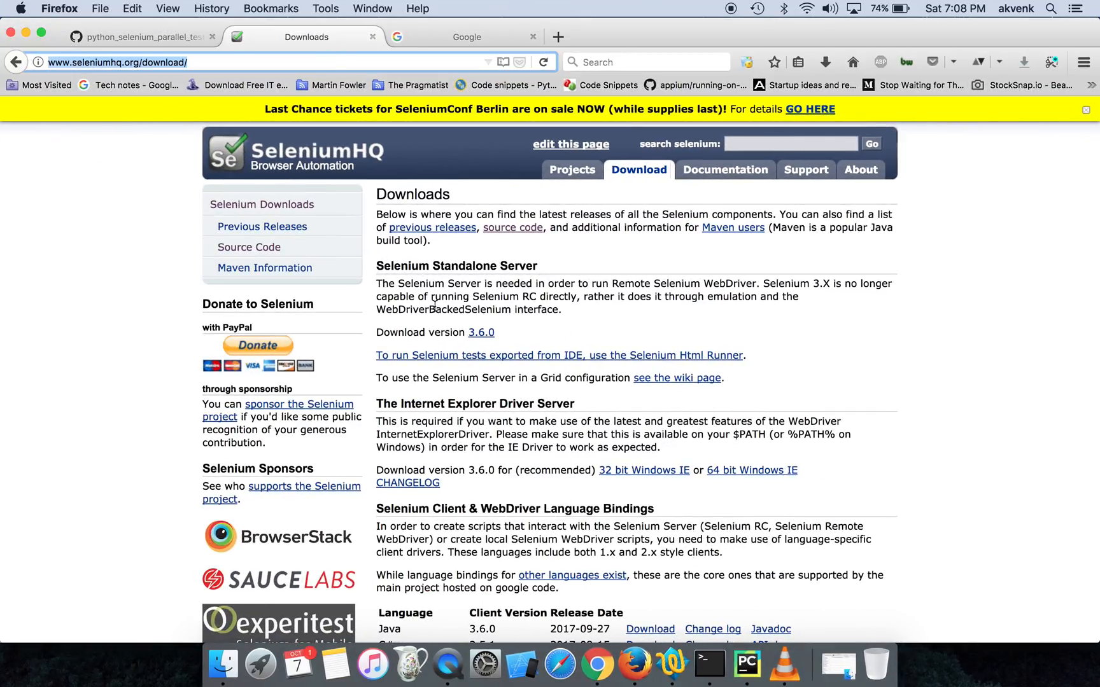
{"action": "mouse_move", "coordinate": [492, 336]}
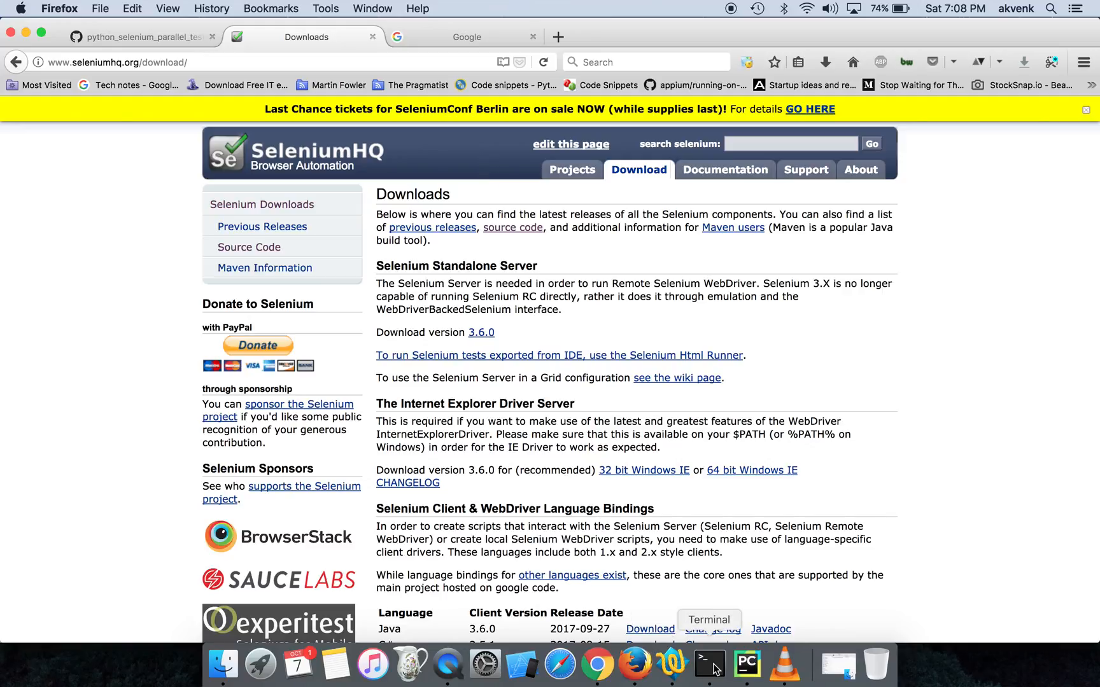
List the selenium folder and launch java -jar selenium-server-standalone-3.6.0.jar in Terminal
{"action": "left_click", "coordinate": [709, 663]}
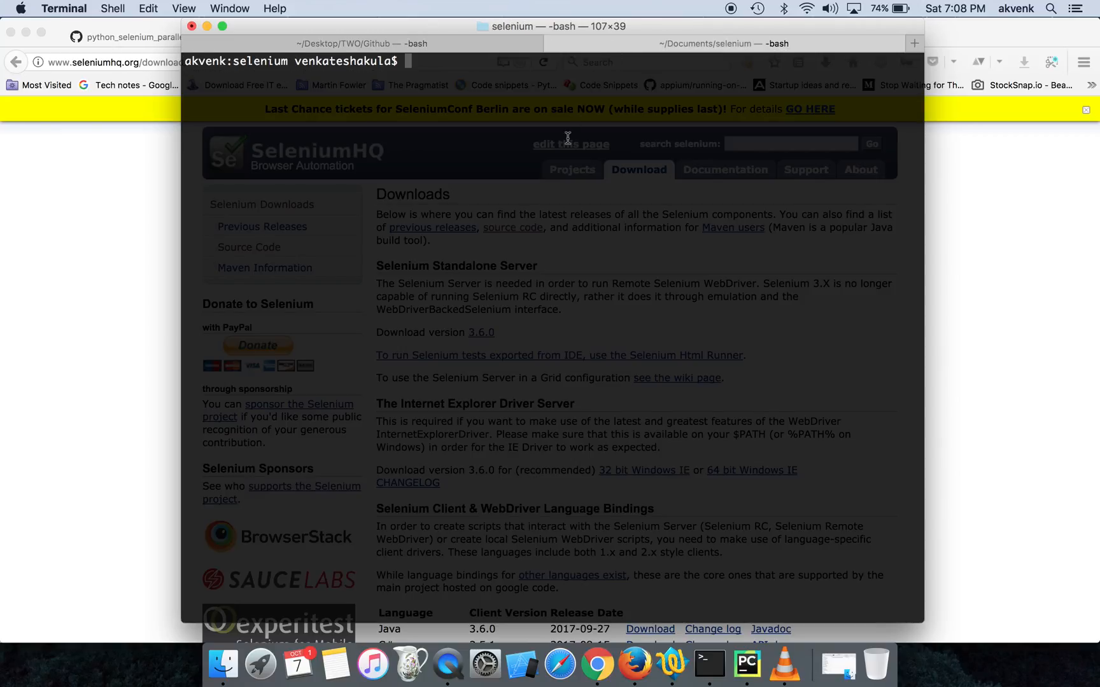
{"action": "type", "text": "ls"}
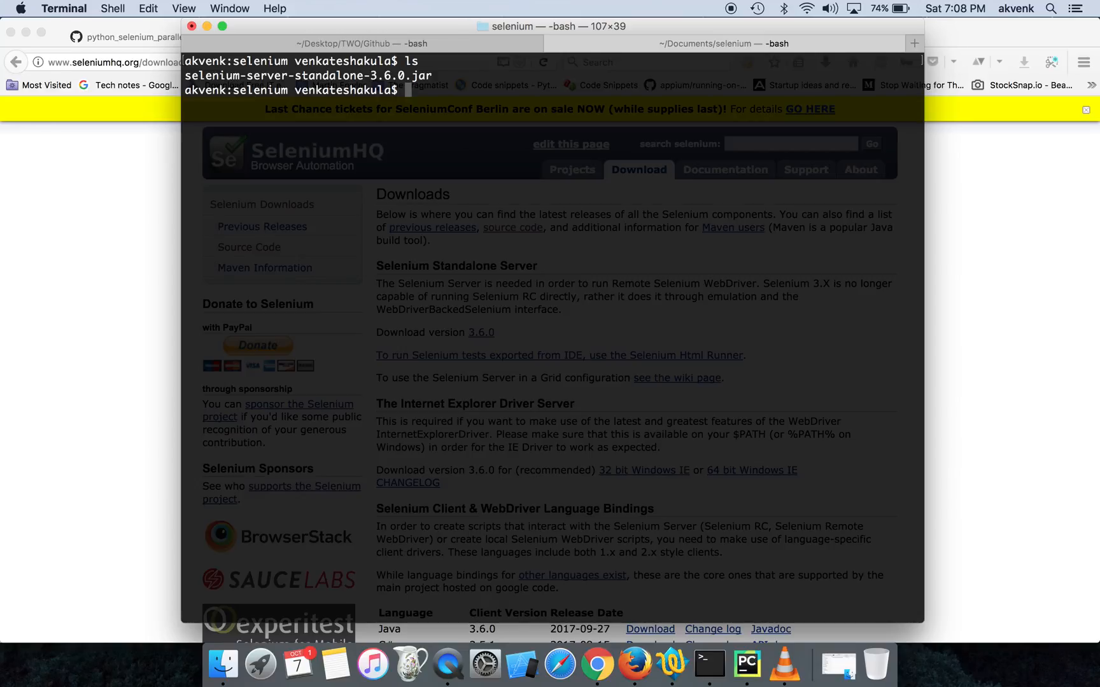
{"action": "type", "text": "java -"}
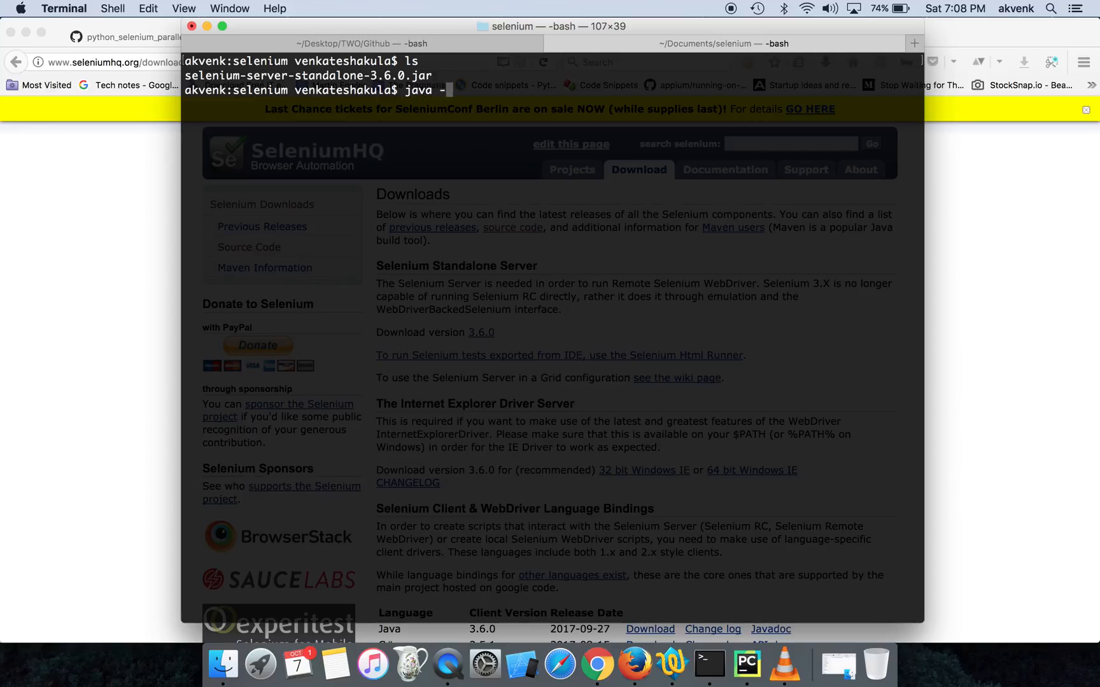
{"action": "type", "text": "jar selenium-server-standalone-3.6.0.jar"}
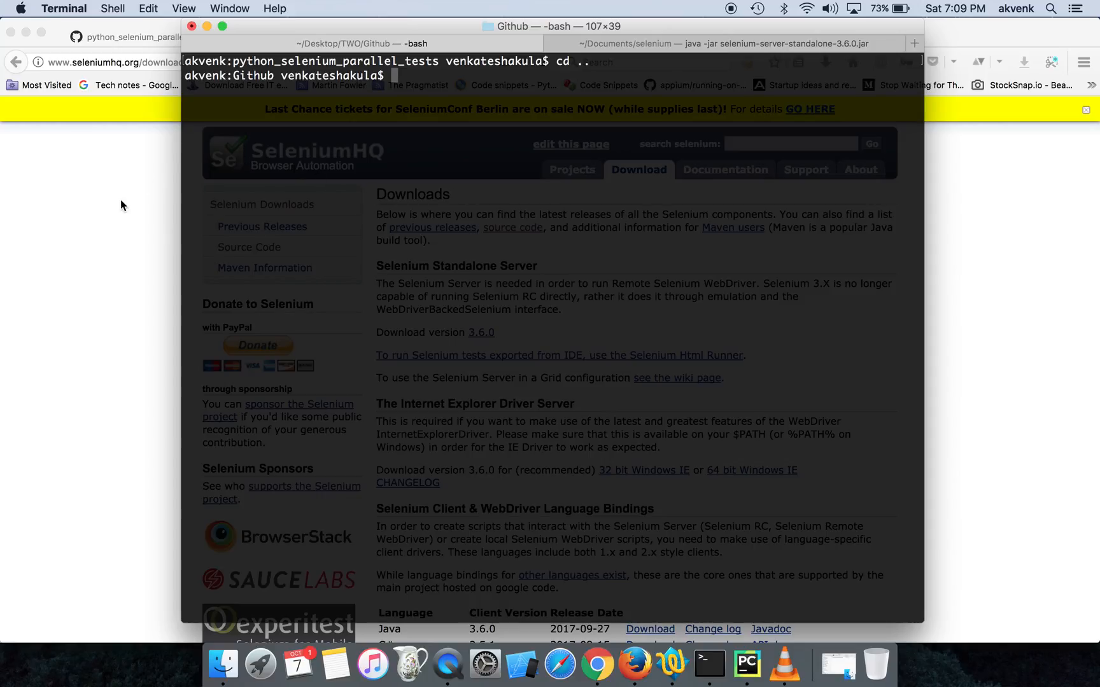
Check port 4444 in test_parallel.py and confirm the Selenium server log shows it running
{"action": "left_click", "coordinate": [745, 664]}
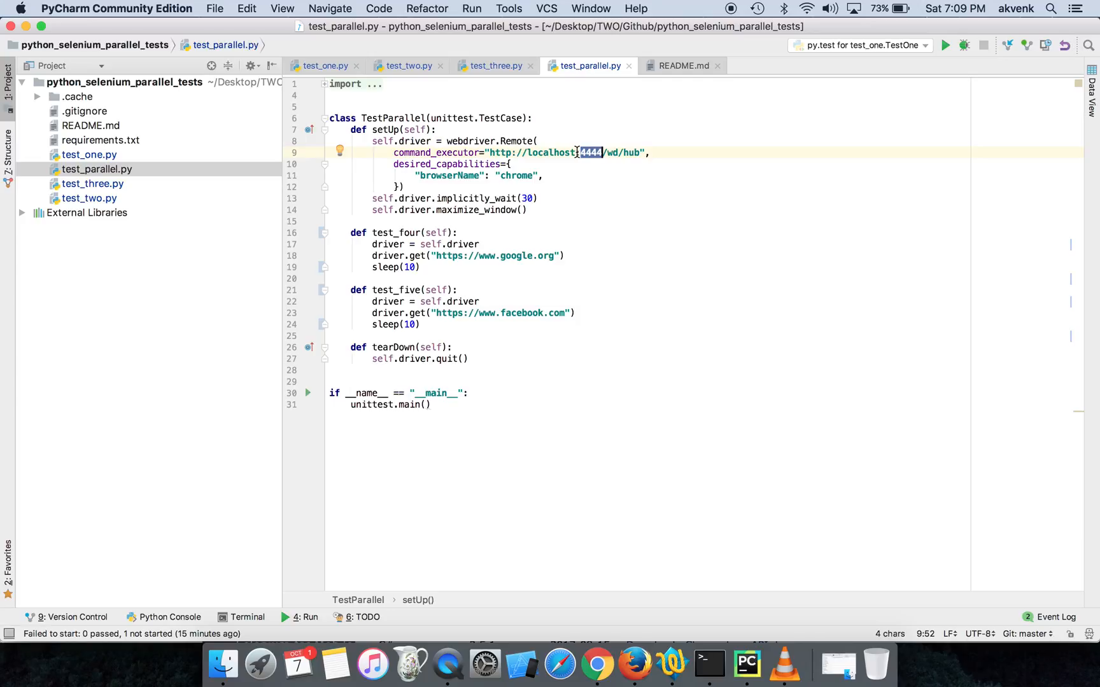
{"action": "mouse_move", "coordinate": [709, 663]}
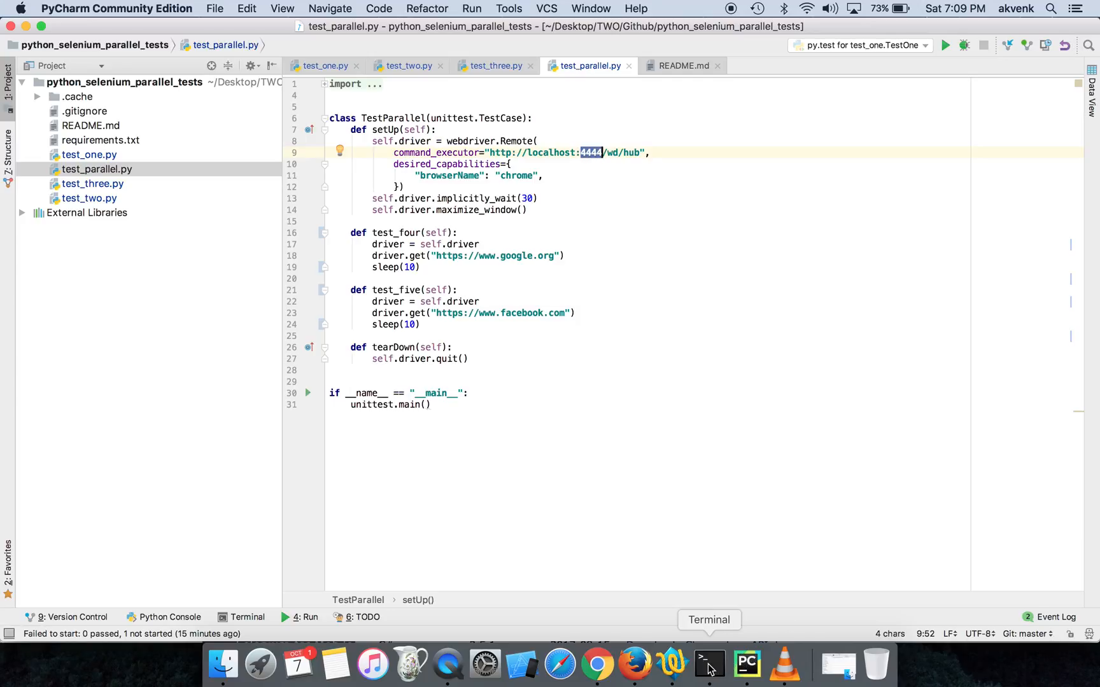
{"action": "left_click", "coordinate": [709, 665]}
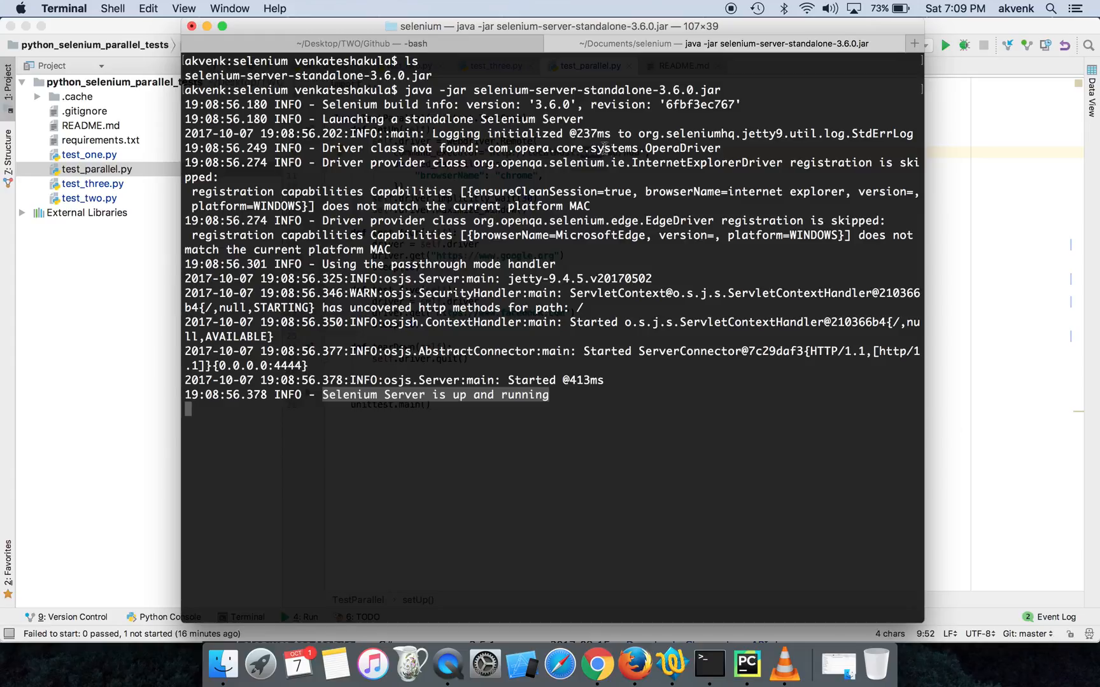
{"action": "mouse_move", "coordinate": [621, 343]}
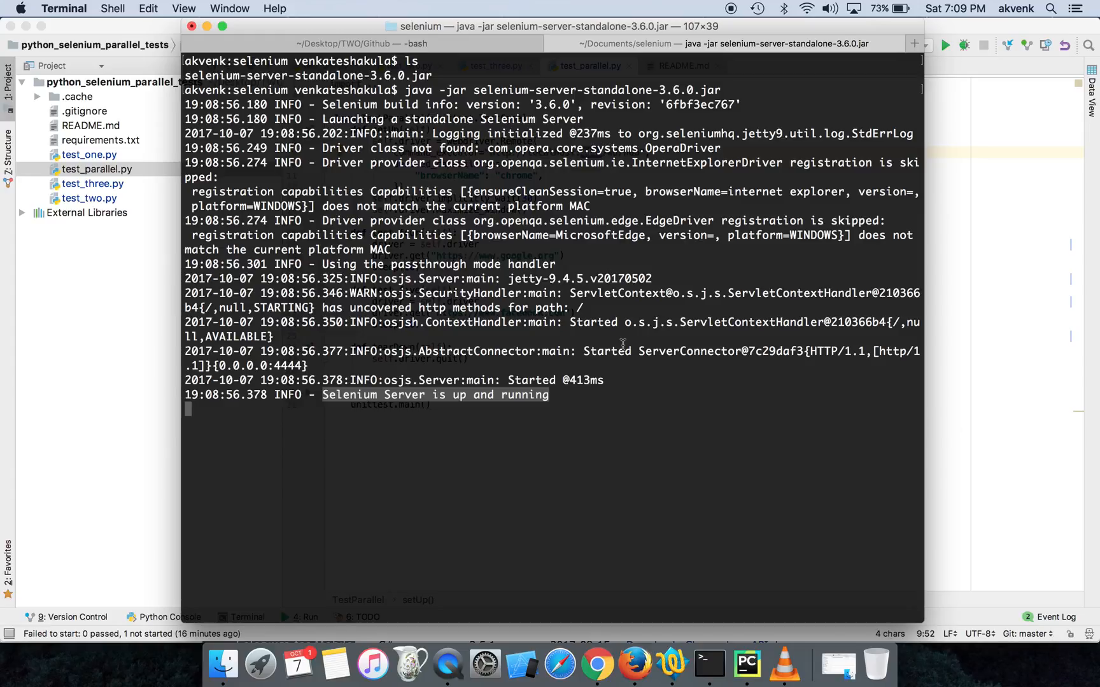
{"action": "mouse_move", "coordinate": [448, 300]}
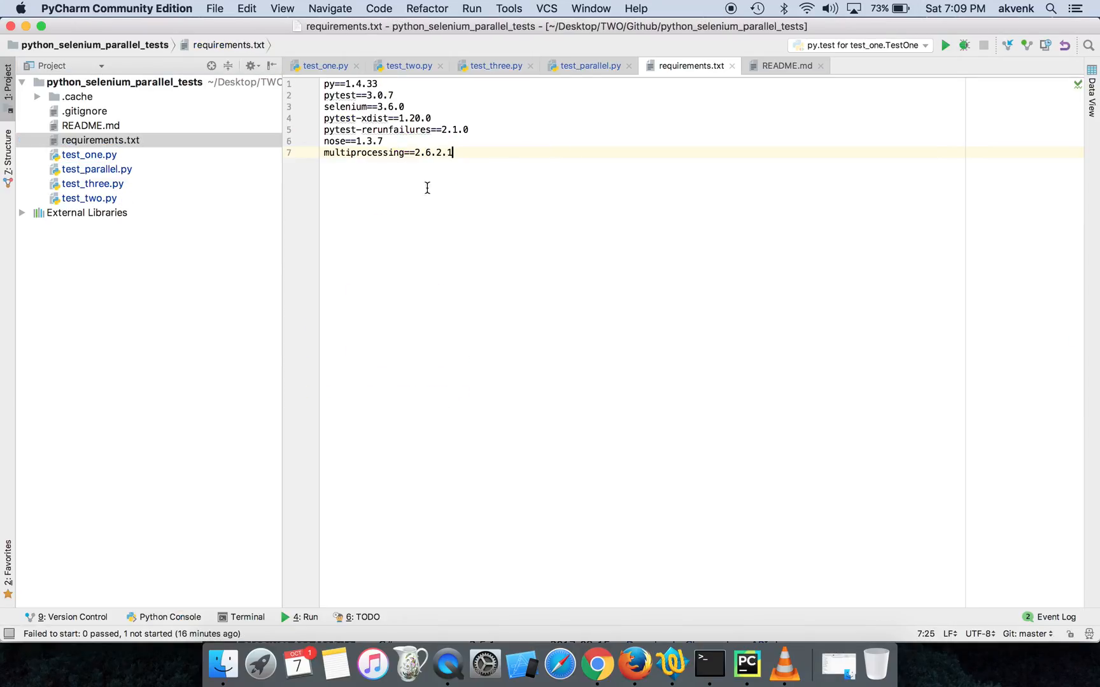
{"action": "mouse_move", "coordinate": [401, 119]}
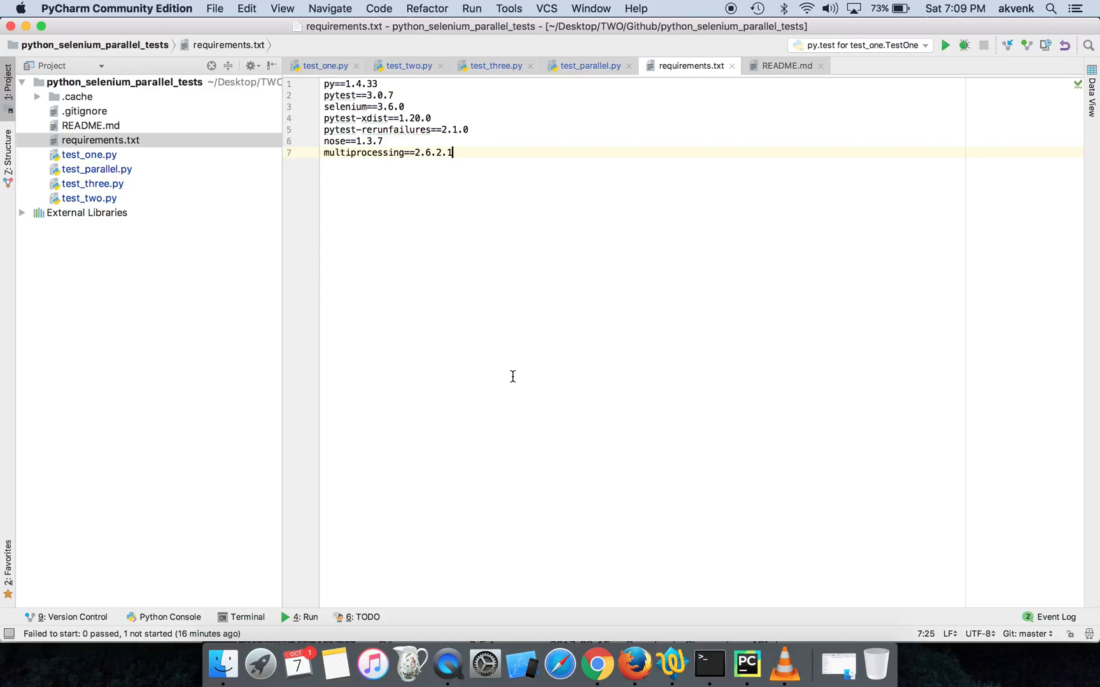
{"action": "mouse_move", "coordinate": [648, 43]}
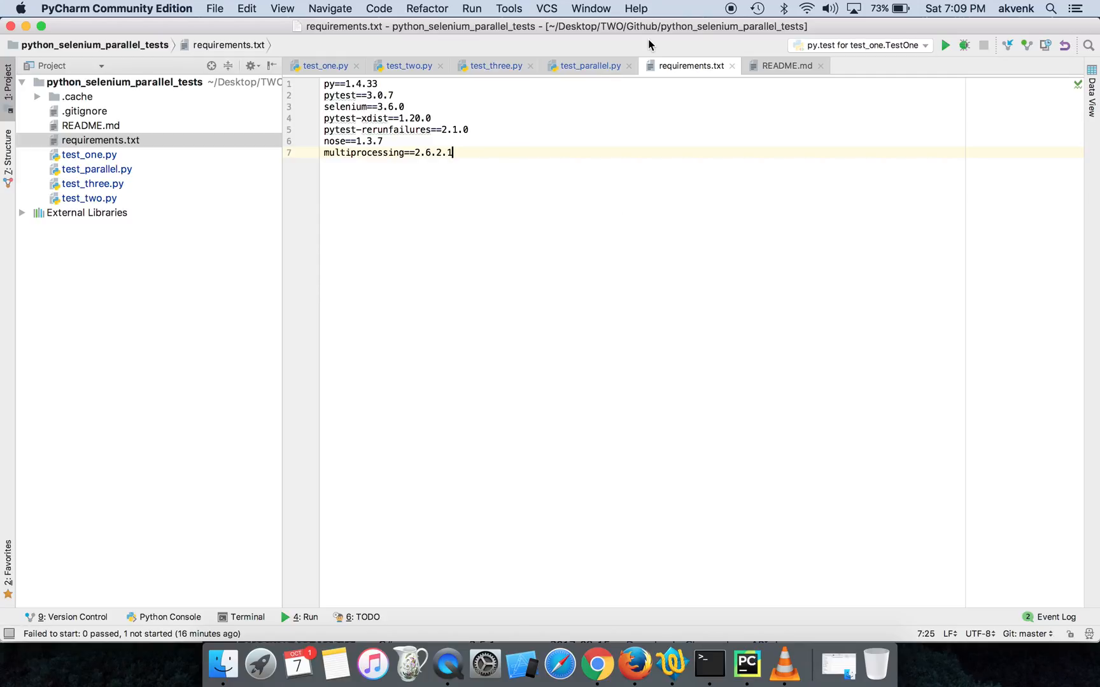
Review README.md install instructions and requirements.txt, then bring Terminal forward for the project folder
{"action": "left_click", "coordinate": [786, 65]}
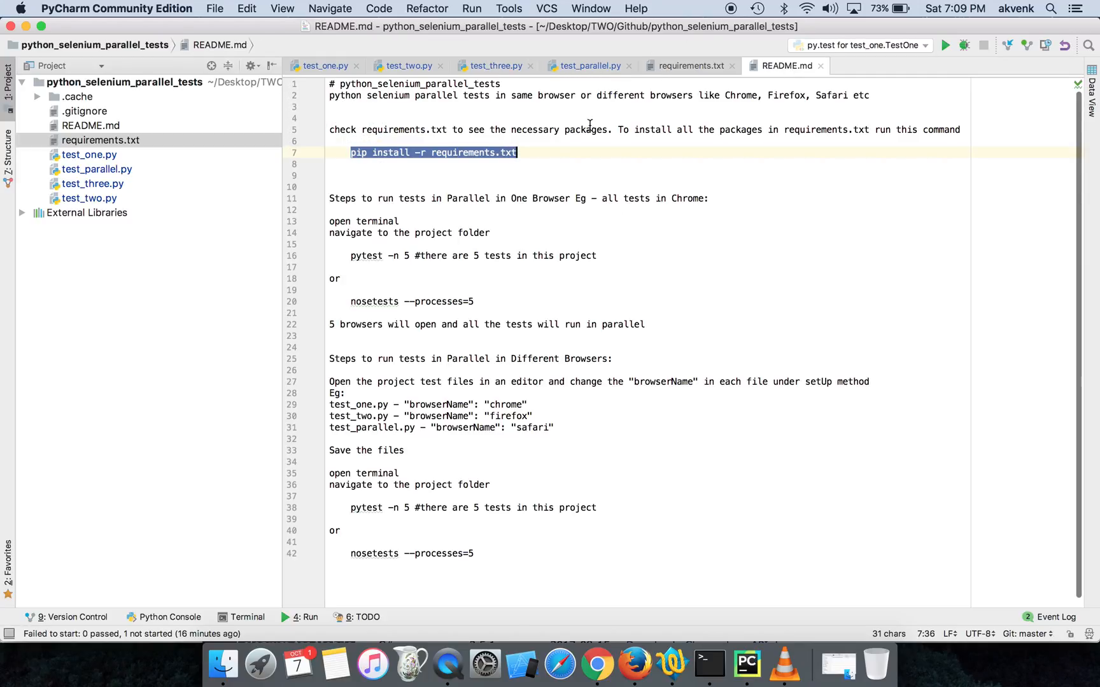
{"action": "left_click", "coordinate": [689, 65]}
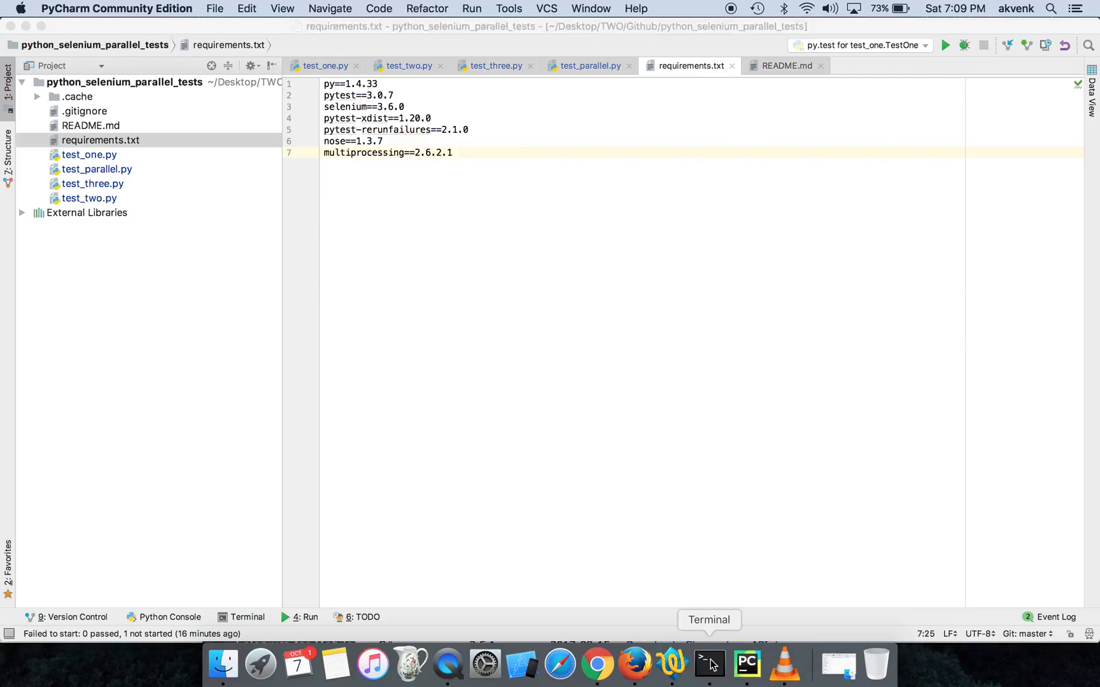
{"action": "left_click", "coordinate": [709, 661]}
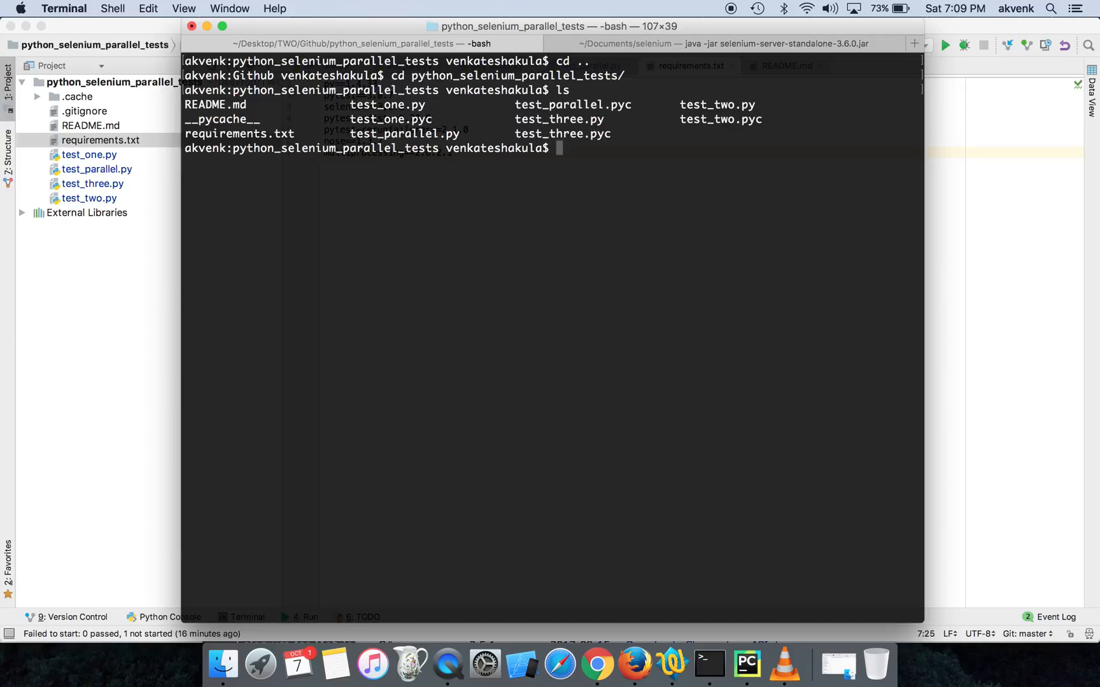
Run pip install -r requirements.txt, confirming all packages installed, then clear the terminal
{"action": "type", "text": "pip install -r requirements.txt"}
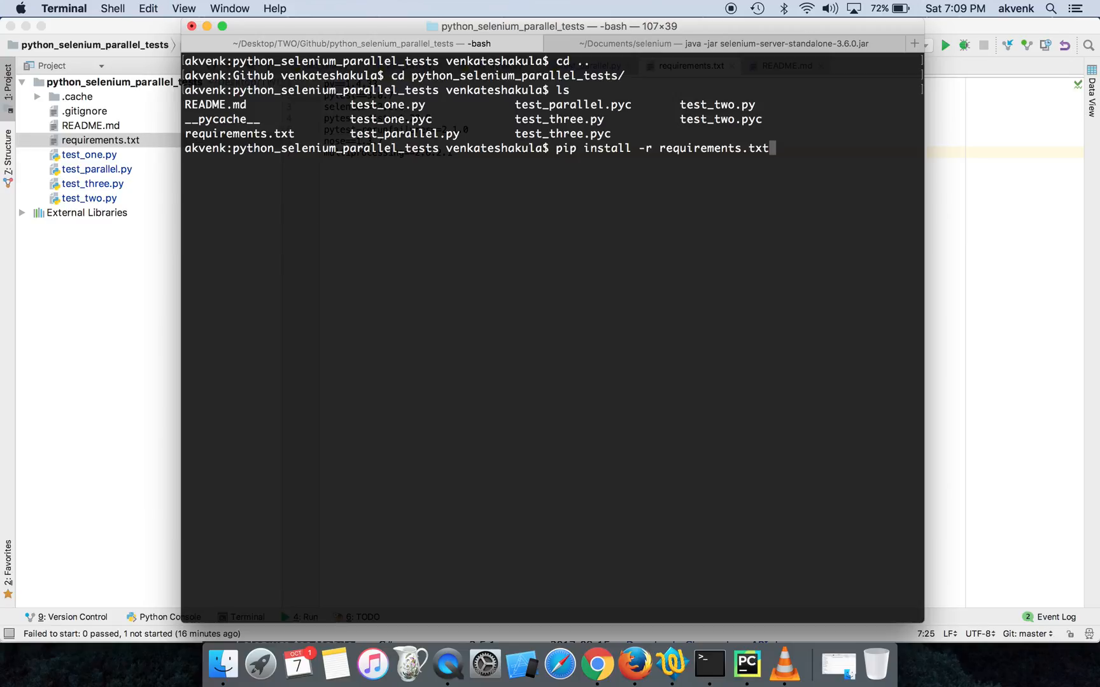
{"action": "mouse_move", "coordinate": [483, 662]}
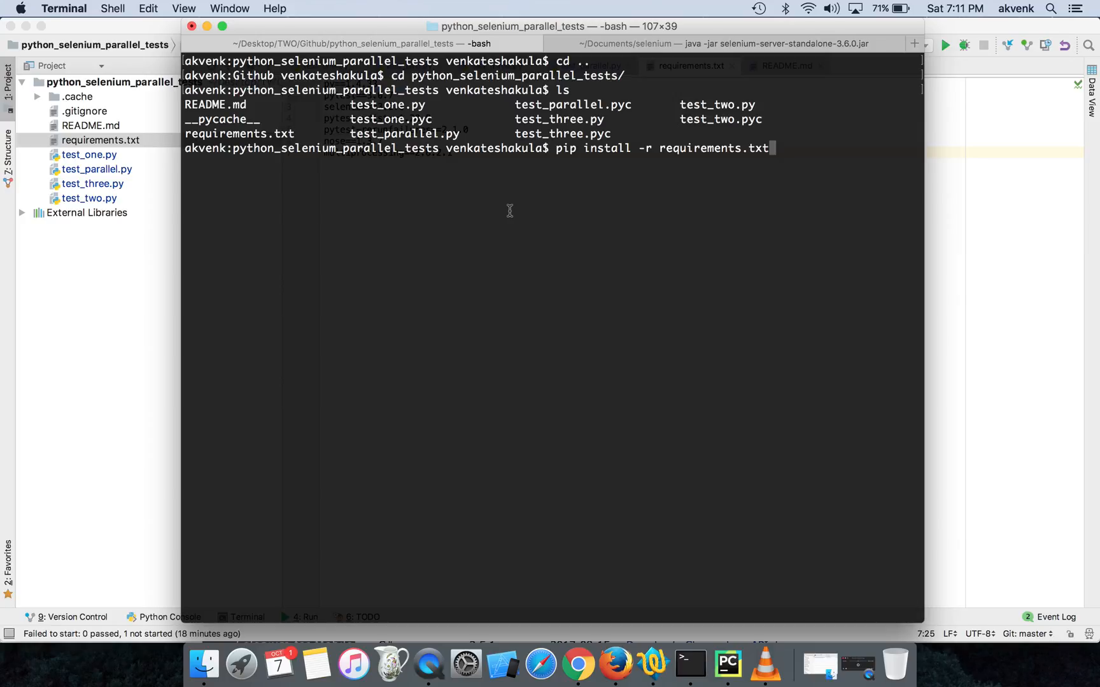
{"action": "mouse_move", "coordinate": [728, 454]}
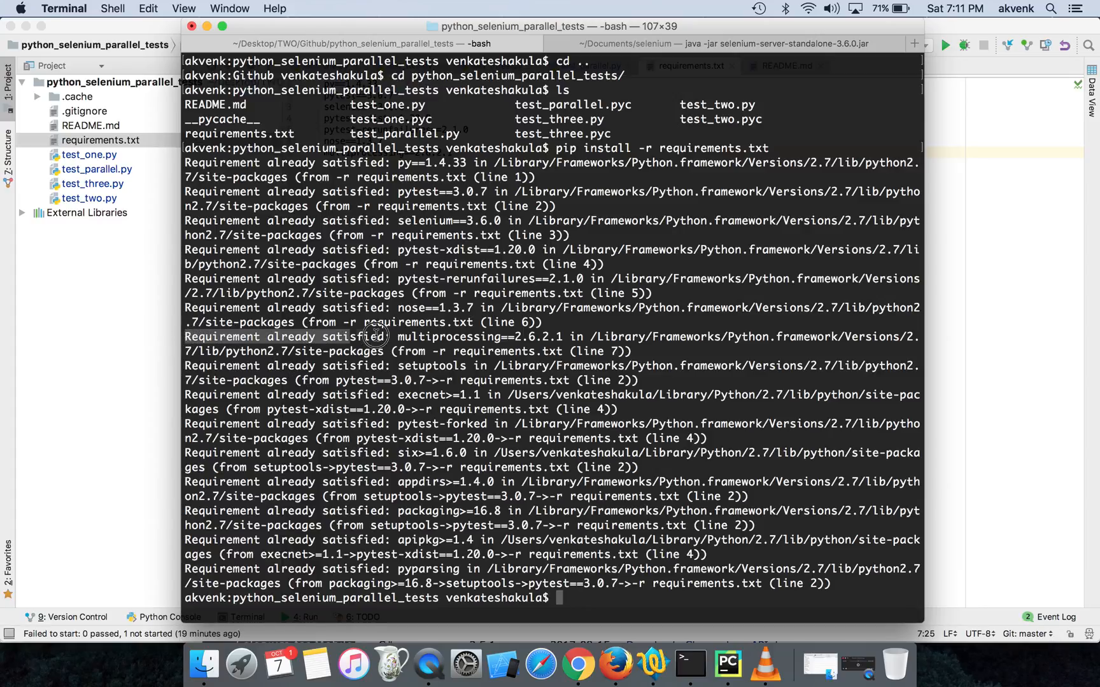
{"action": "type", "text": "clear"}
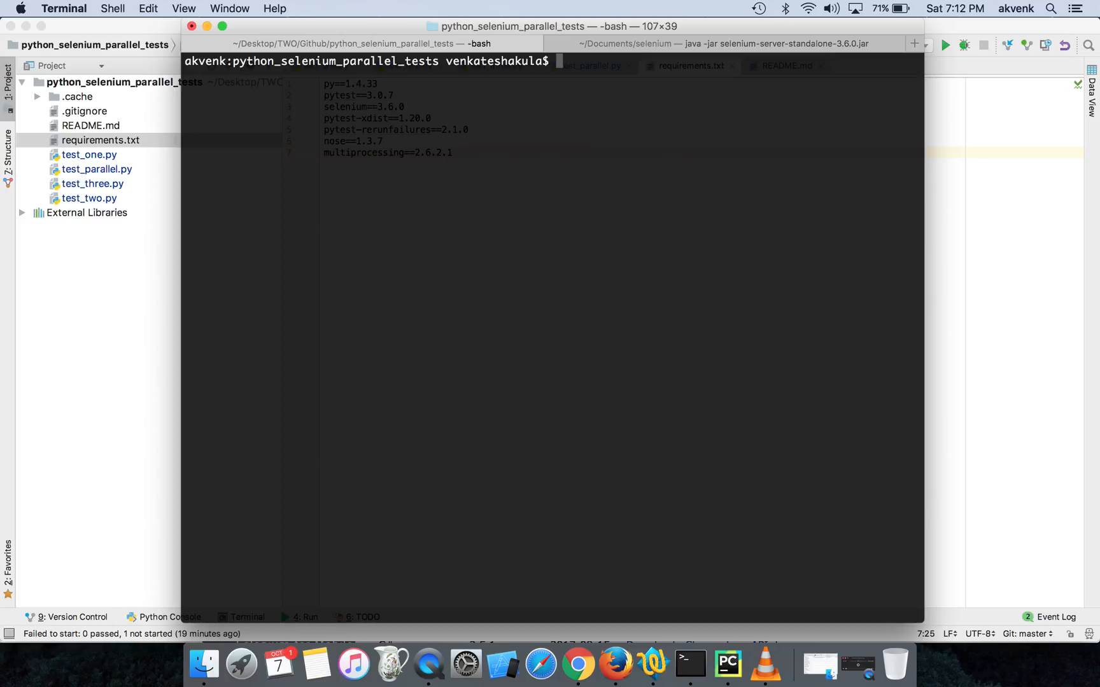
Start a sequential pytest -s run of the Selenium suite
{"action": "type", "text": "pyte"}
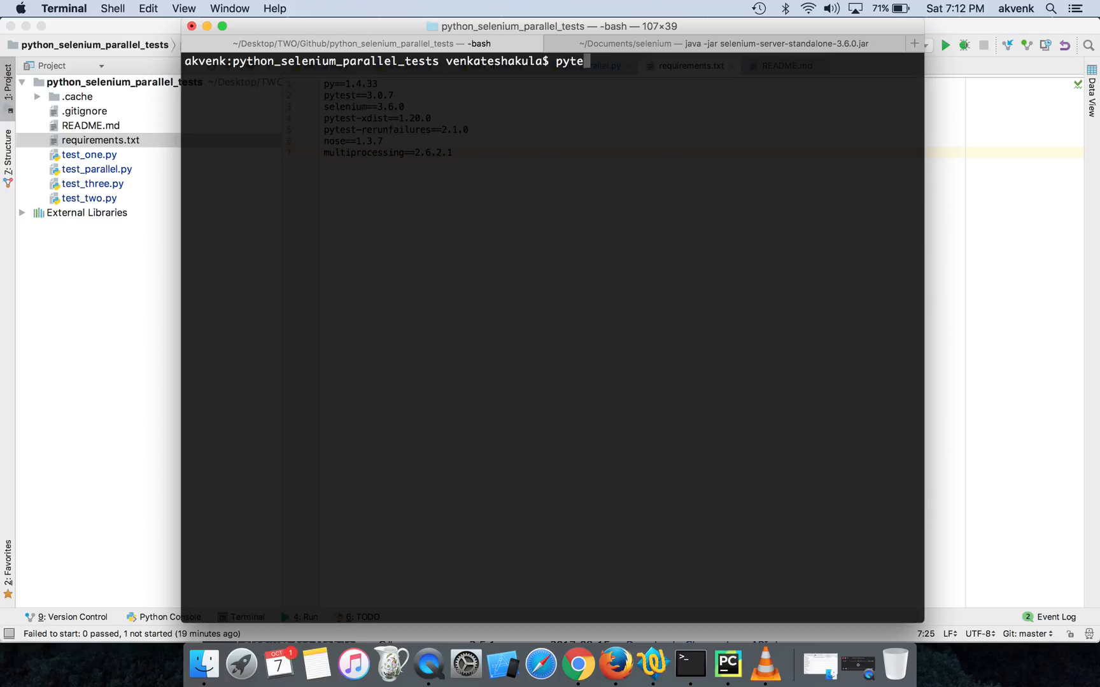
{"action": "type", "text": "st -s"}
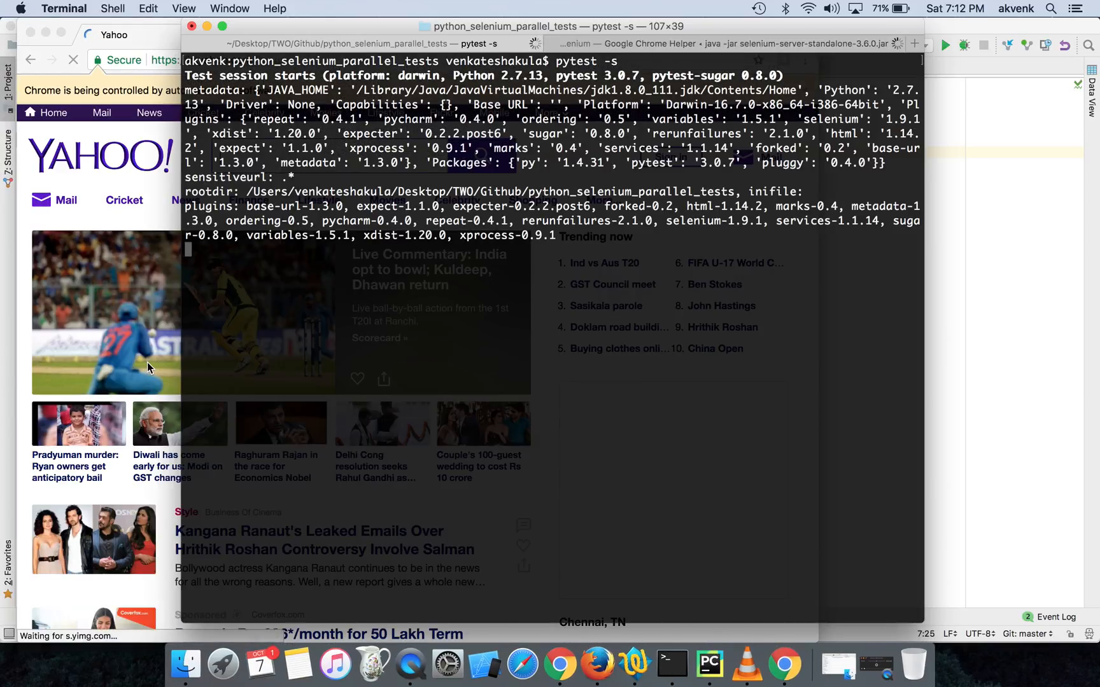
{"action": "mouse_move", "coordinate": [955, 424]}
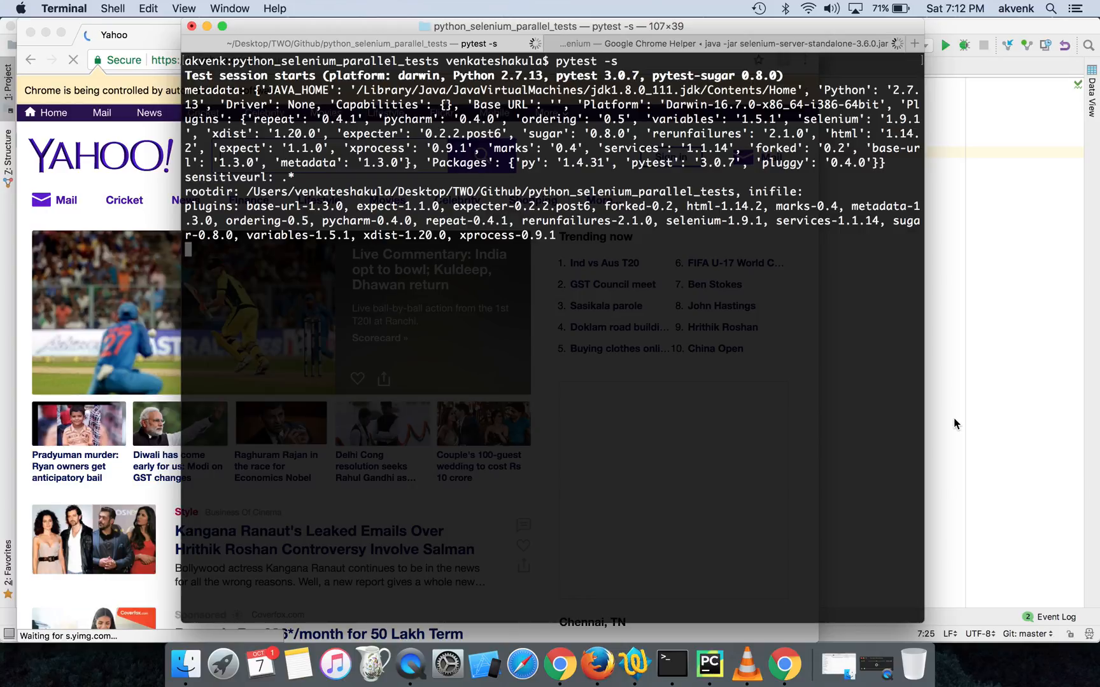
{"action": "mouse_move", "coordinate": [687, 472]}
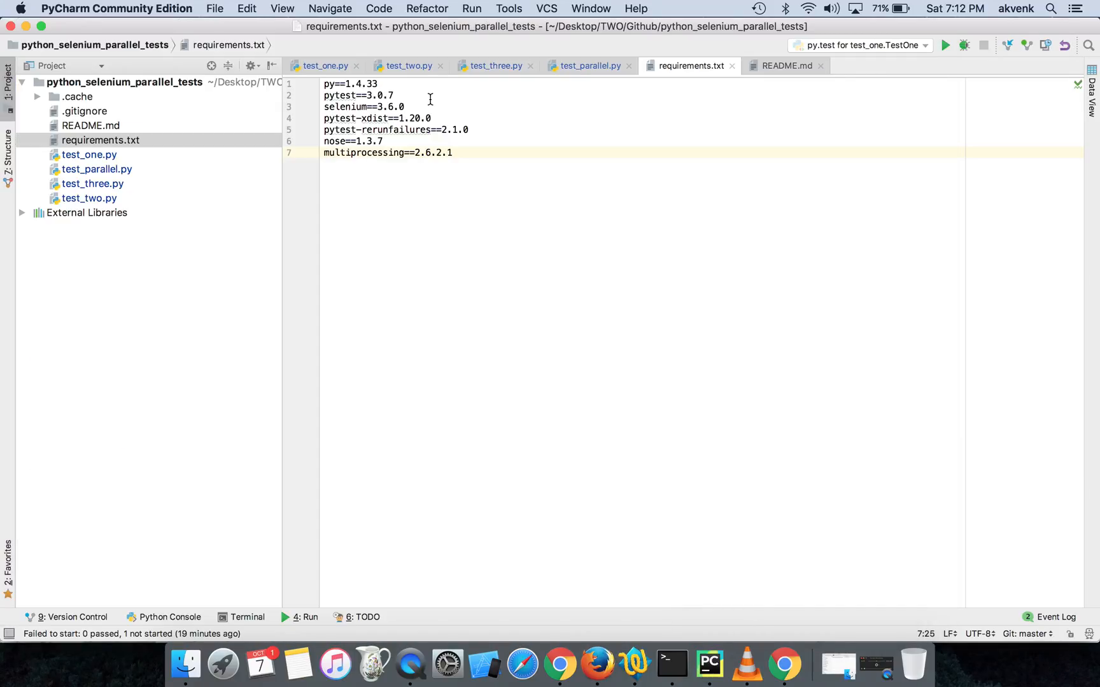
Search the project for sleep( with Replace in Path and set test_one.py's sleep to 5 seconds
{"action": "left_click", "coordinate": [323, 65]}
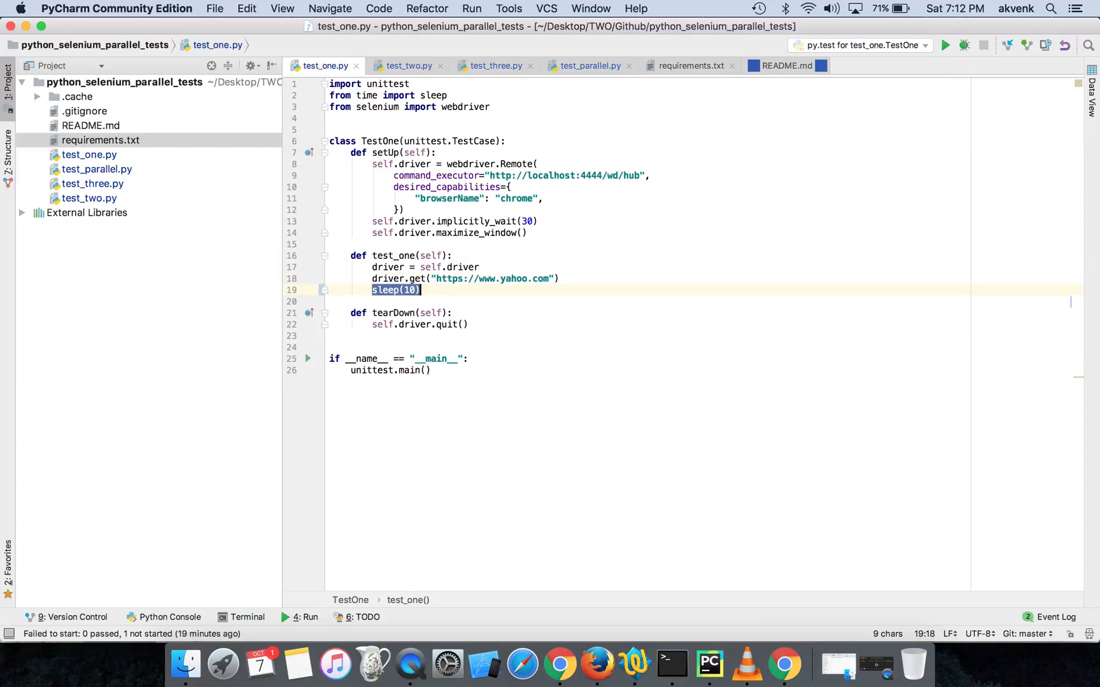
{"action": "key", "text": "cmd+shift+r"}
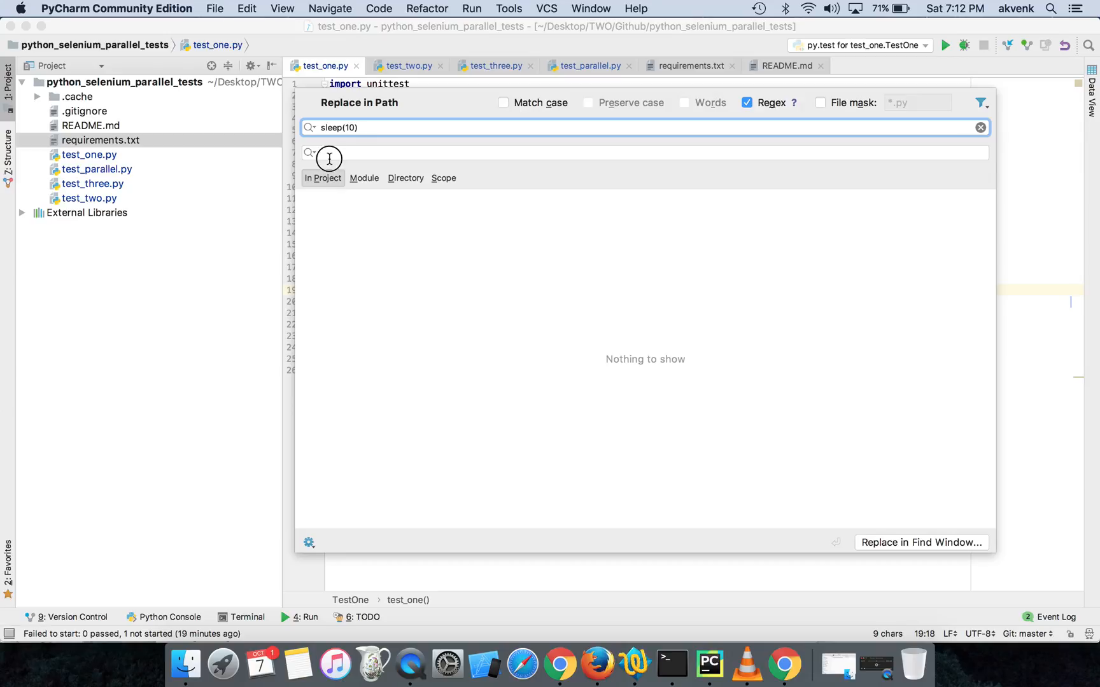
{"action": "type", "text": "sleep()"}
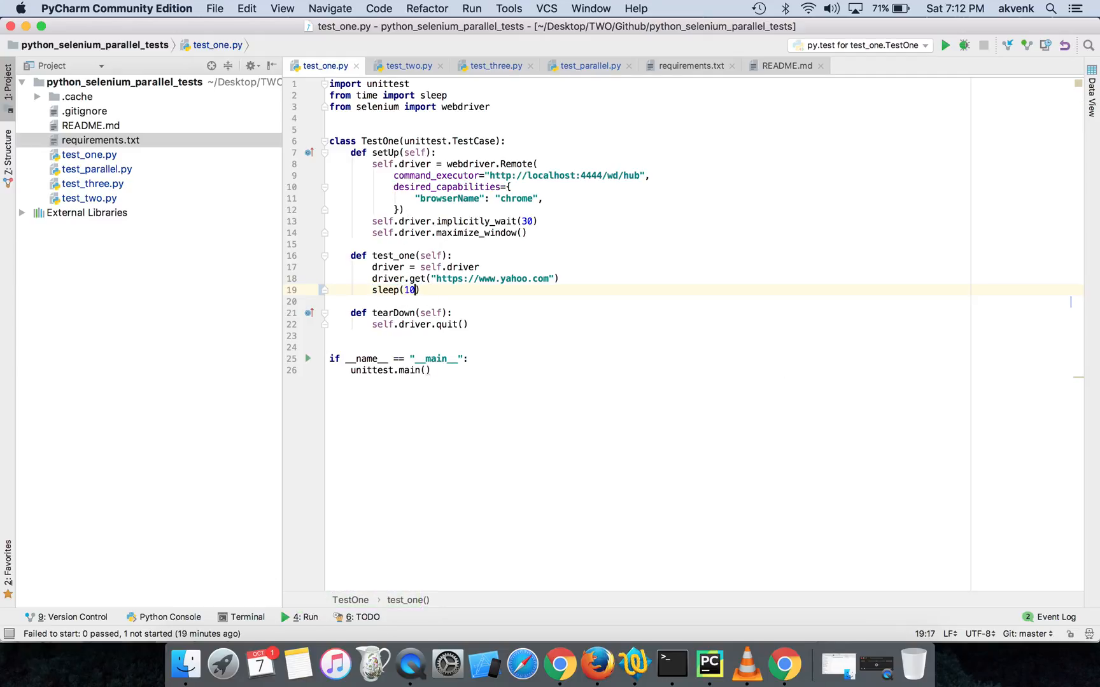
{"action": "type", "text": "5"}
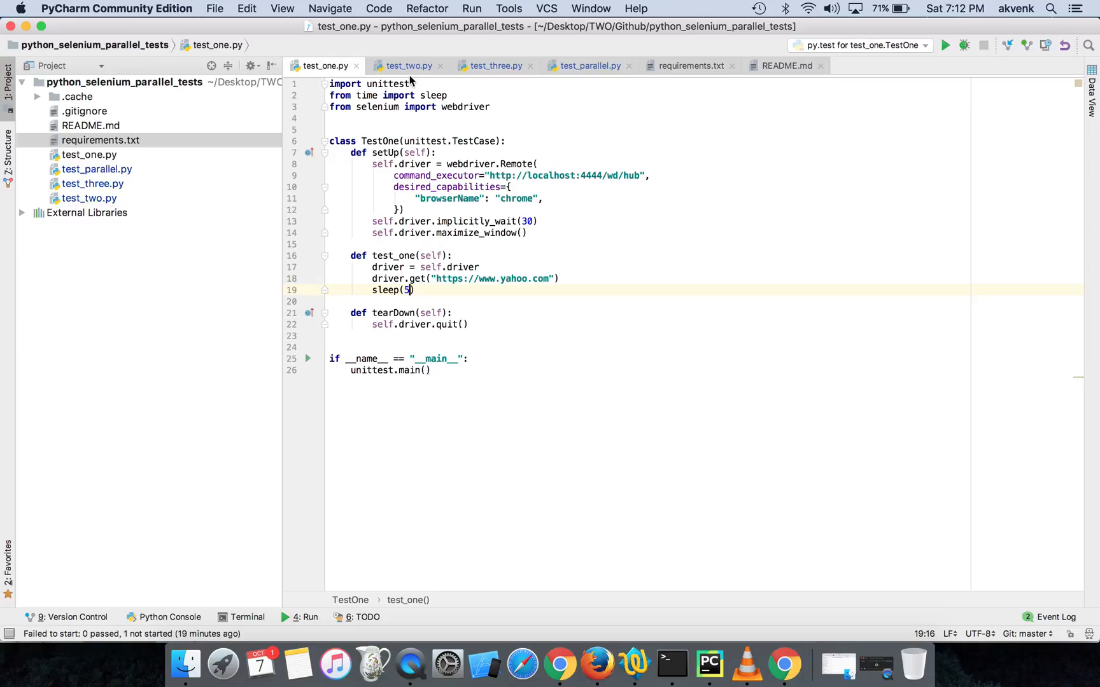
Change the sleep calls in test_two, test_three and test_parallel from 10 to 5 seconds
{"action": "left_click", "coordinate": [408, 65]}
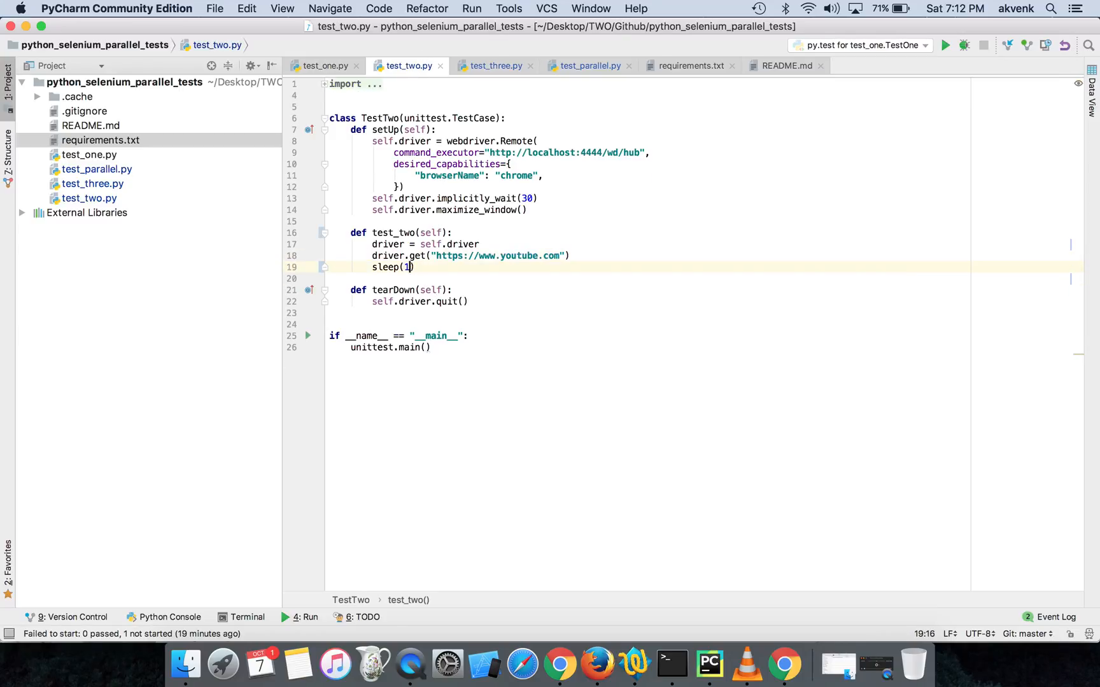
{"action": "left_click", "coordinate": [499, 65]}
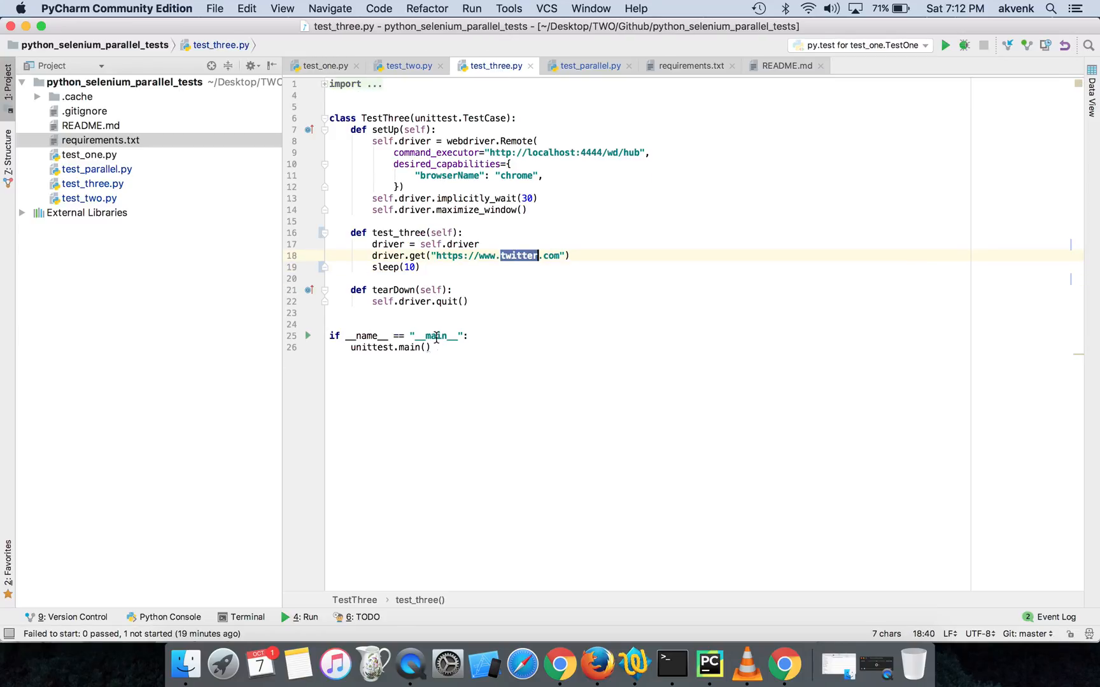
{"action": "type", "text": "5"}
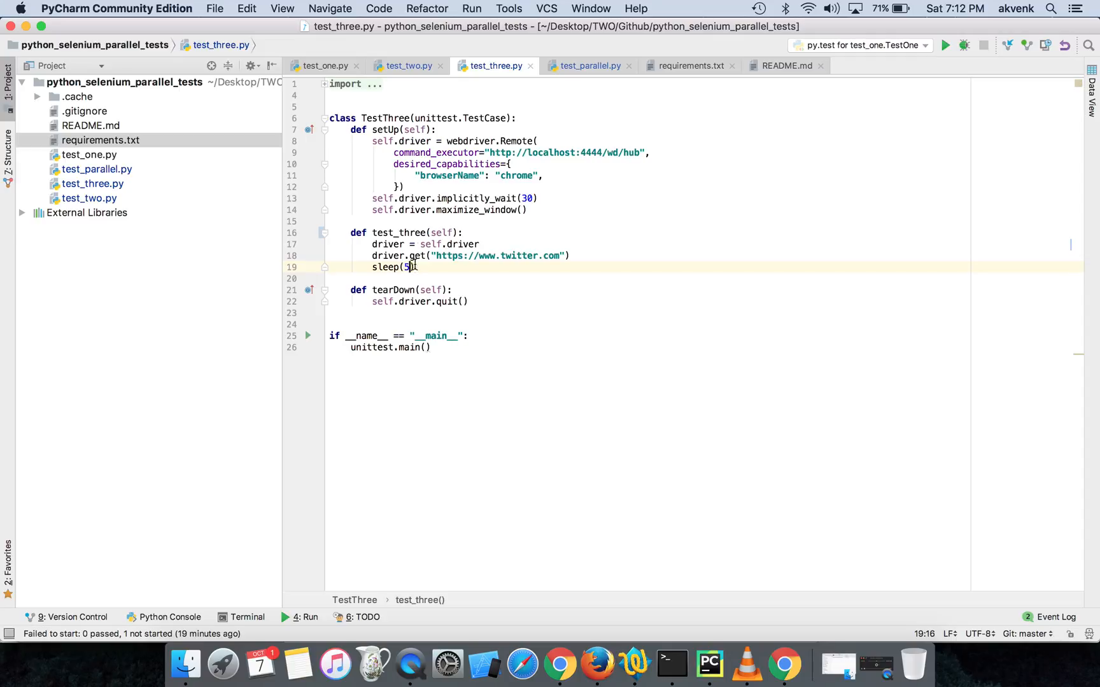
{"action": "left_click", "coordinate": [589, 65]}
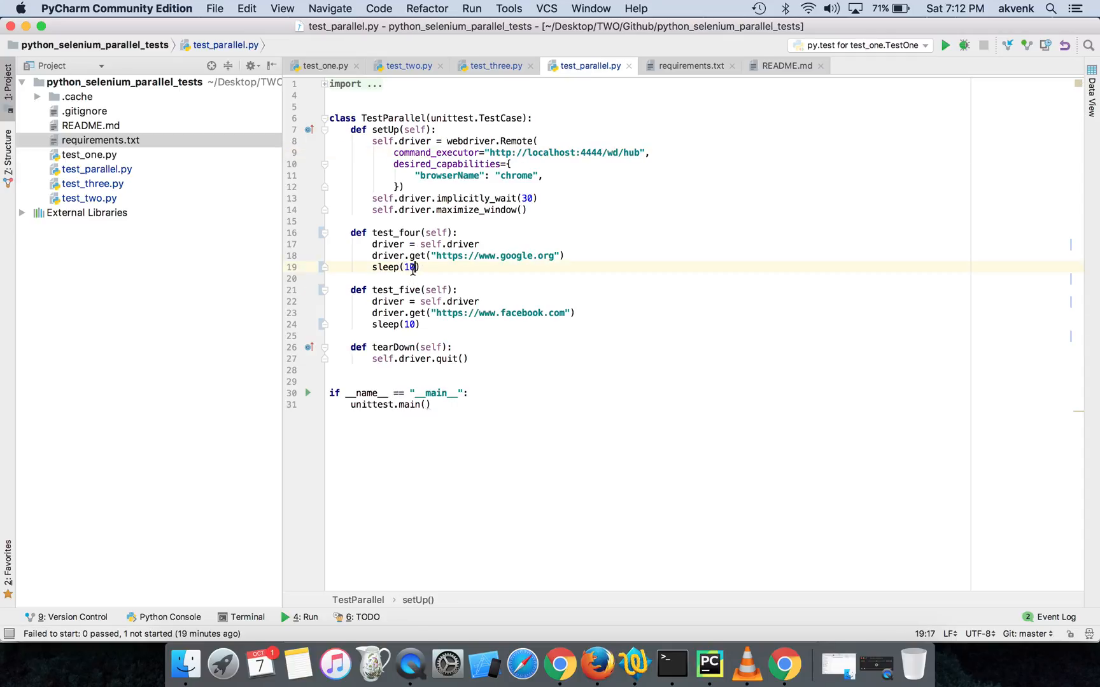
{"action": "type", "text": "5"}
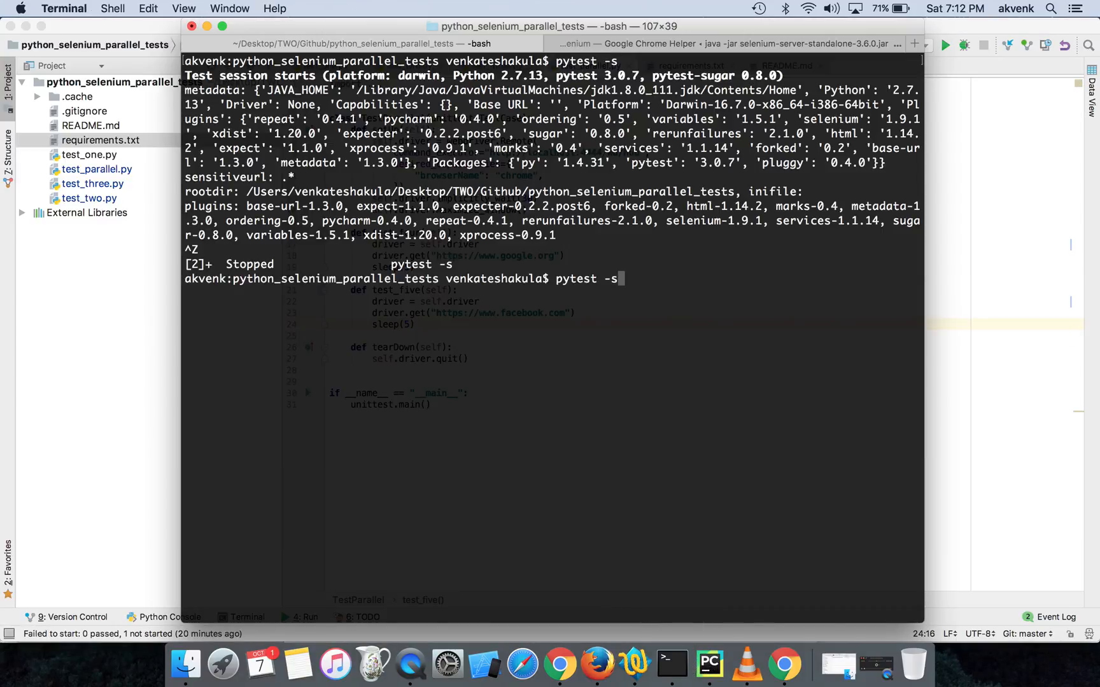
Rerun pytest -s with shortened sleeps while reviewing test_one, test_two and test_parallel code
{"action": "key", "text": "enter"}
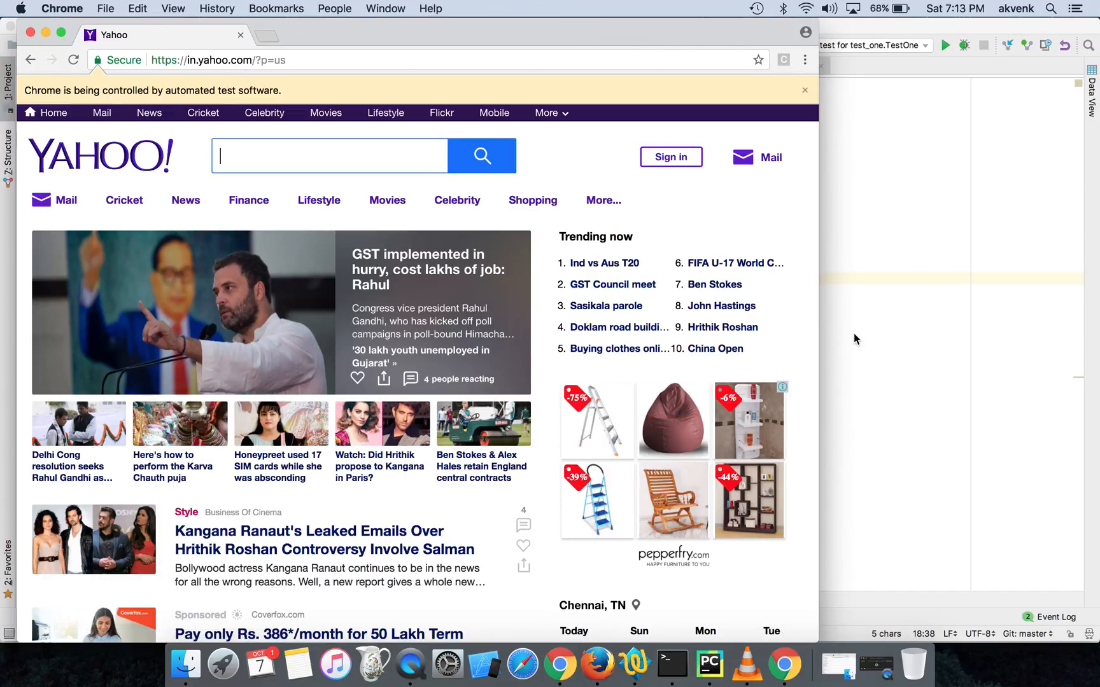
{"action": "left_click", "coordinate": [713, 663]}
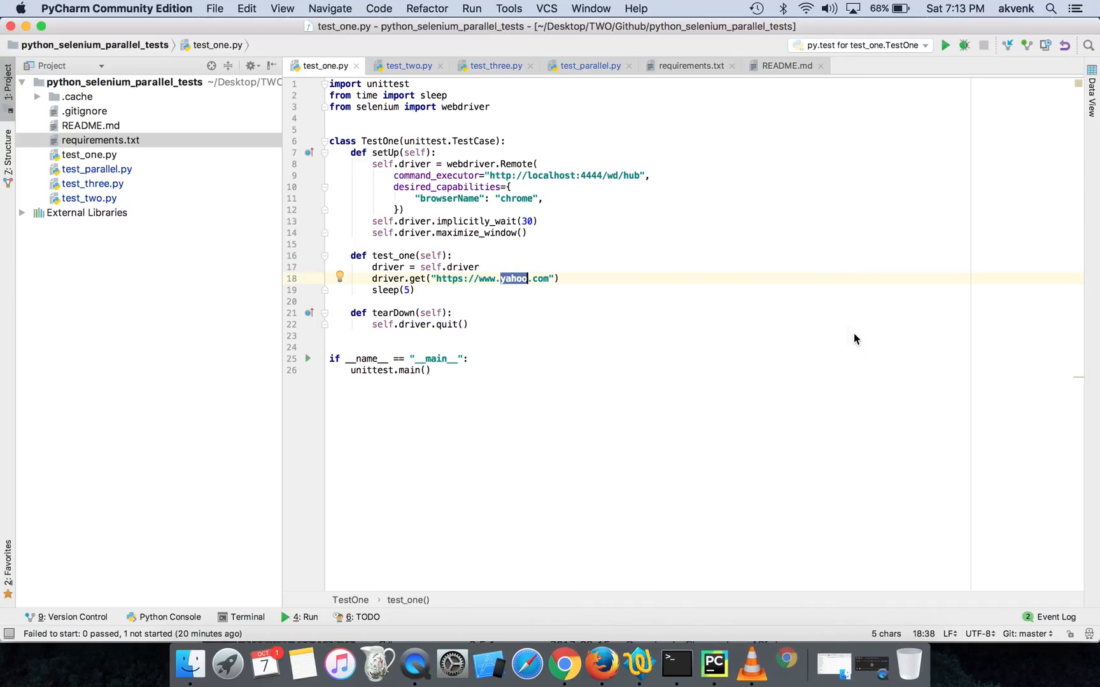
{"action": "left_click", "coordinate": [407, 65]}
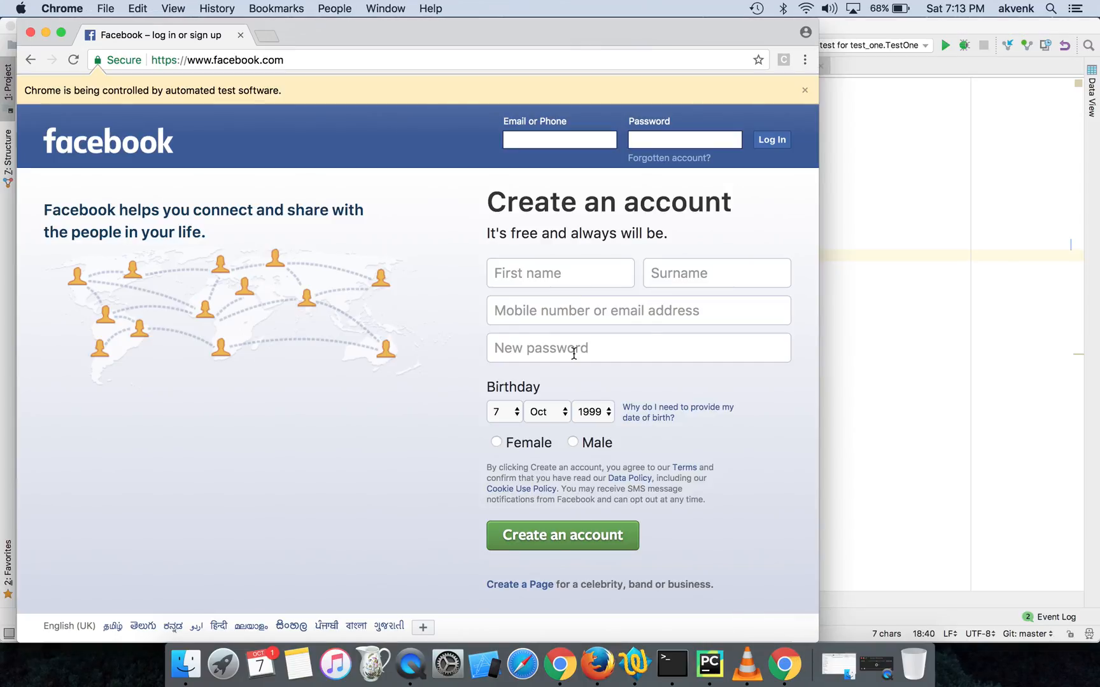
{"action": "left_click", "coordinate": [707, 662]}
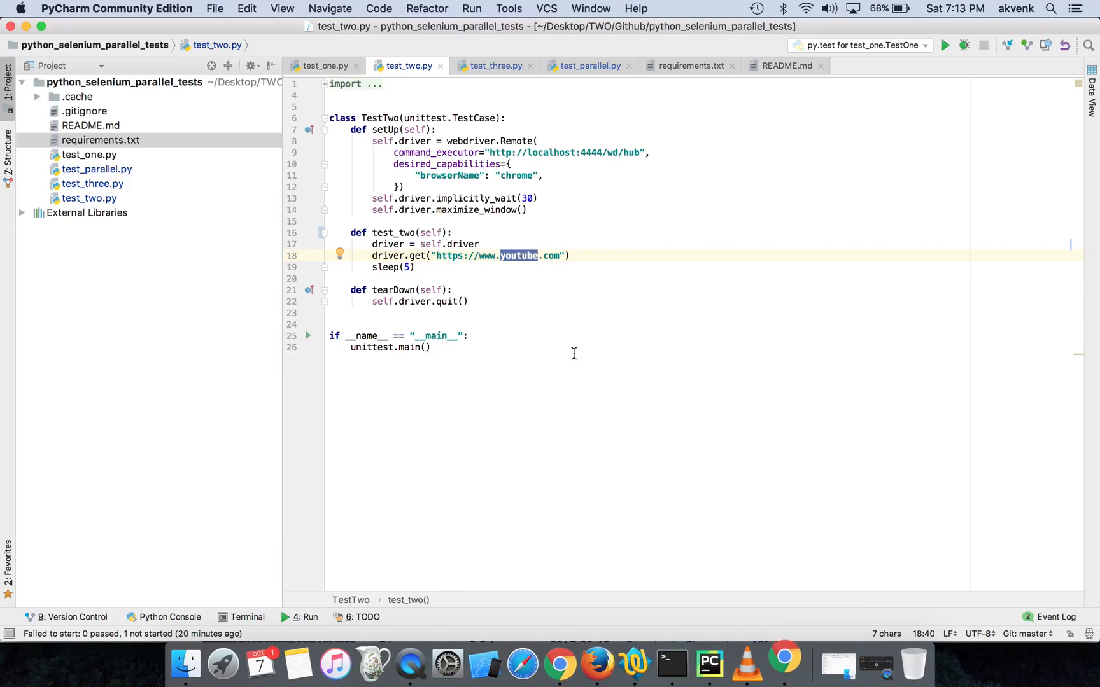
{"action": "left_click", "coordinate": [589, 64]}
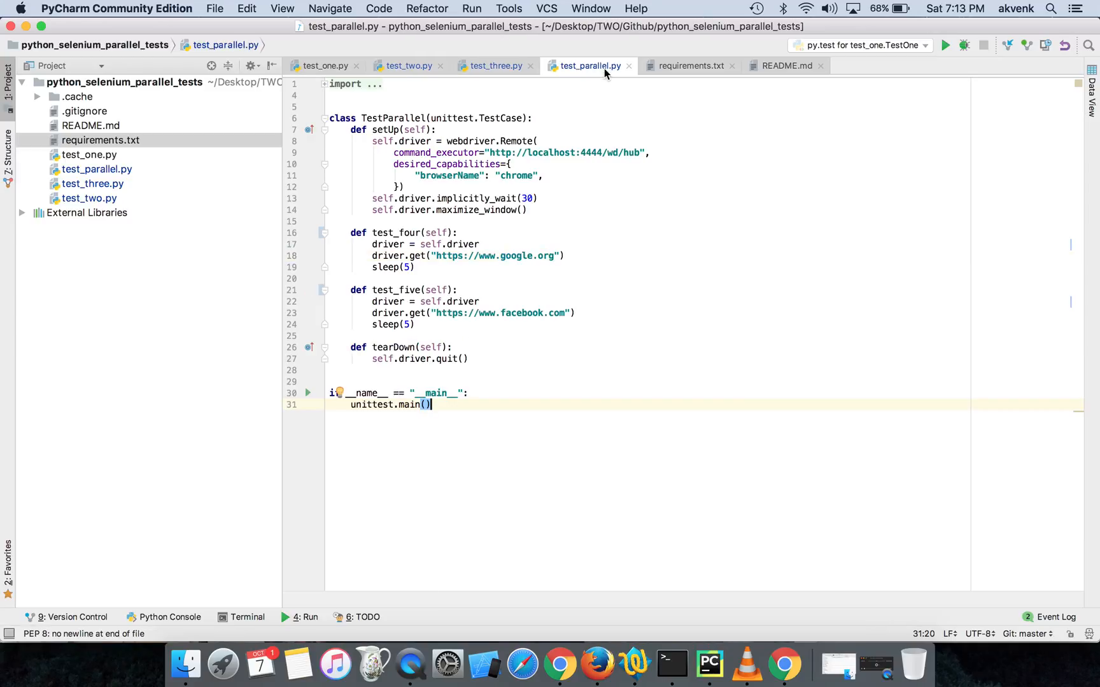
{"action": "mouse_move", "coordinate": [523, 307]}
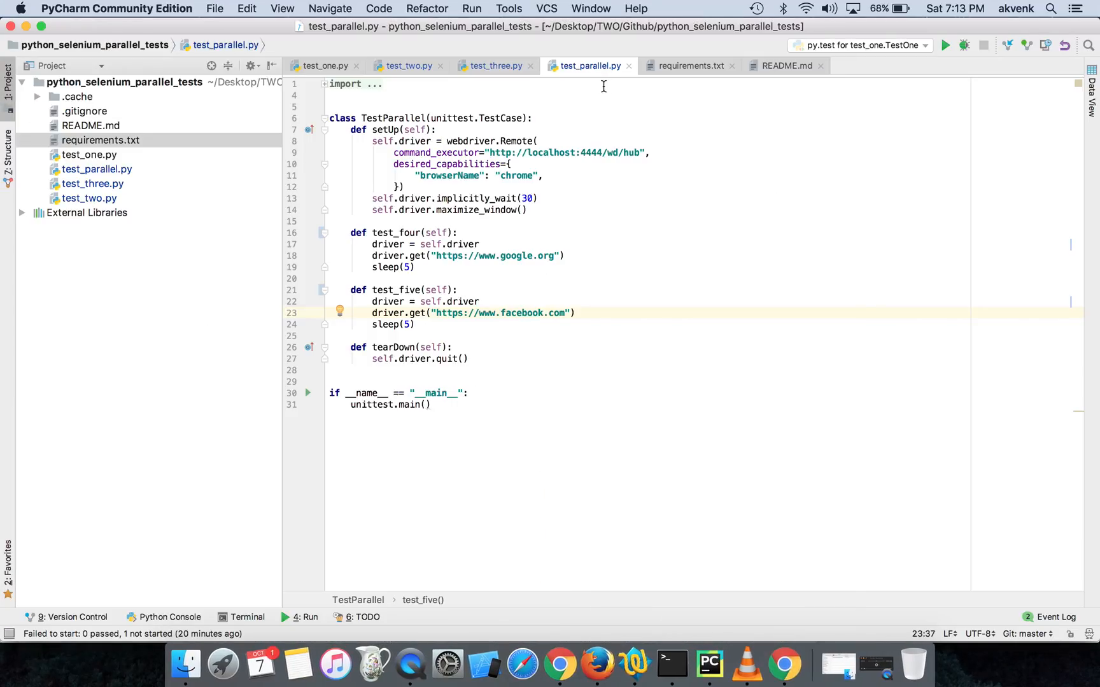
{"action": "mouse_move", "coordinate": [104, 169]}
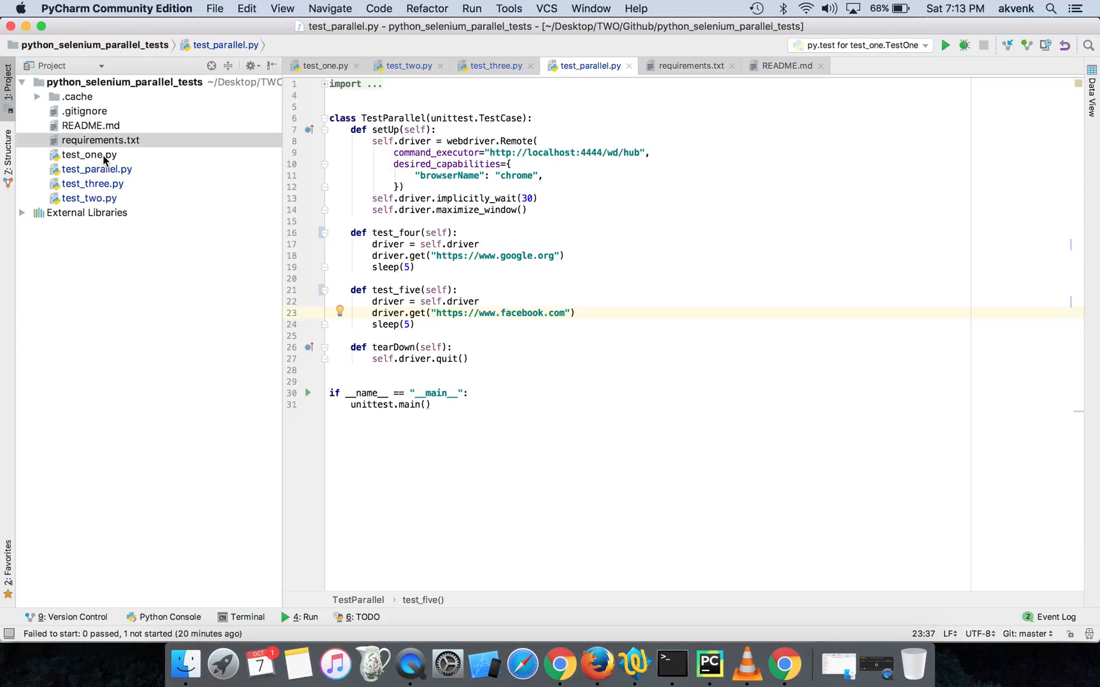
{"action": "mouse_move", "coordinate": [100, 191]}
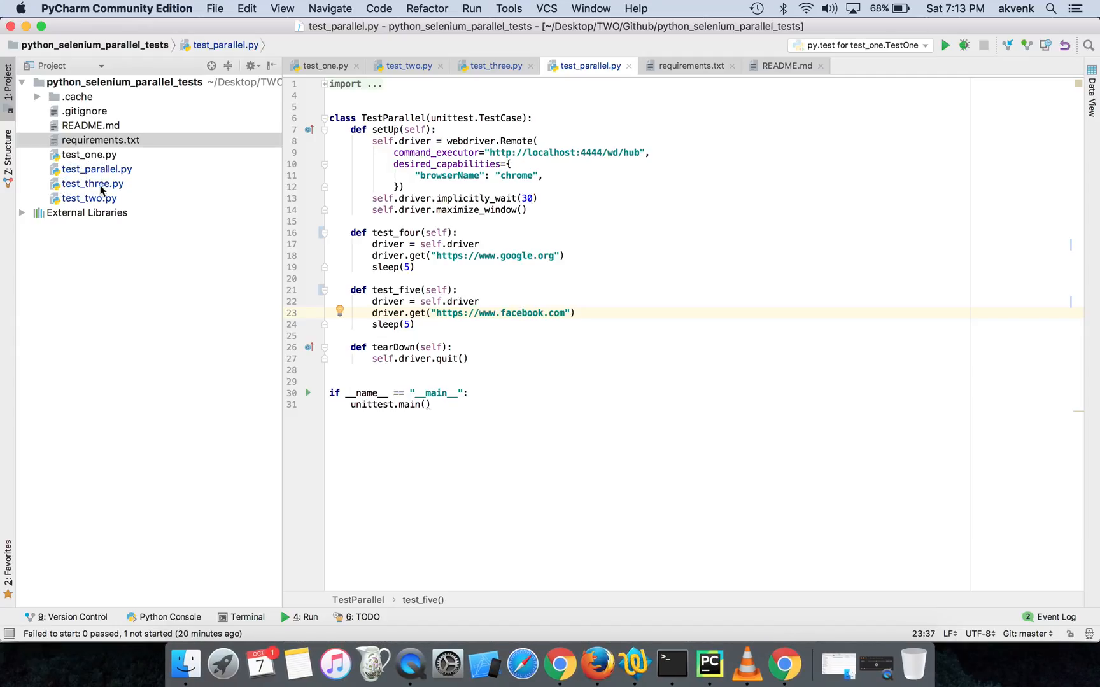
Review test_three and test_two's YouTube URL, then return to Terminal showing 5 passed in 52.42s
{"action": "left_click", "coordinate": [497, 65]}
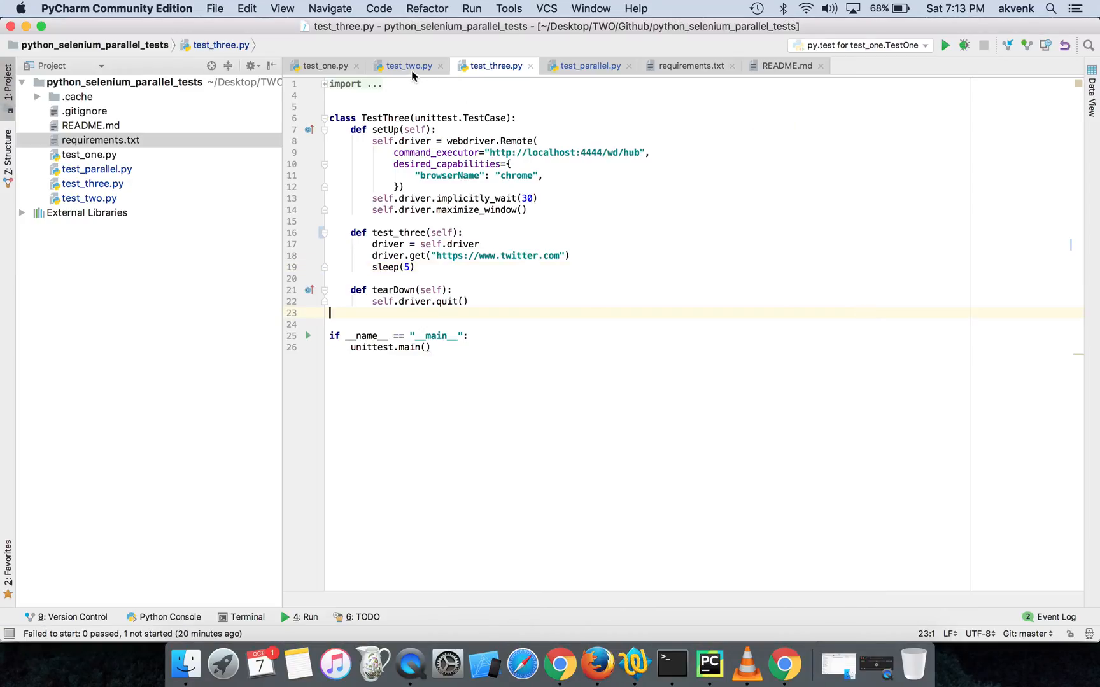
{"action": "left_click", "coordinate": [407, 65]}
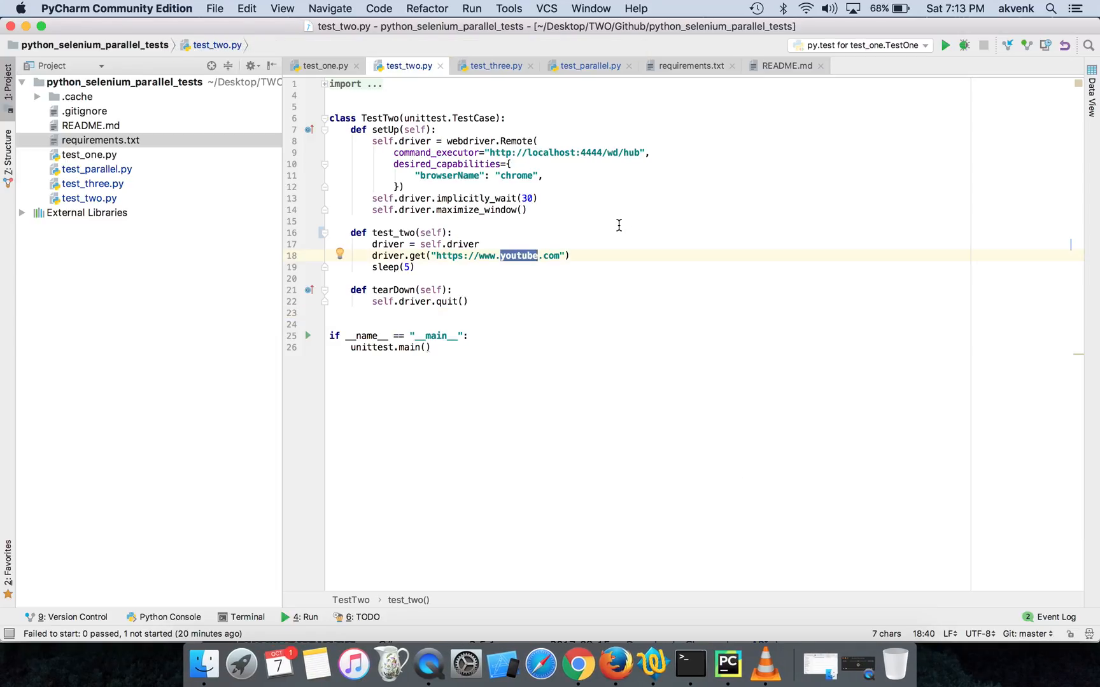
{"action": "mouse_move", "coordinate": [526, 227]}
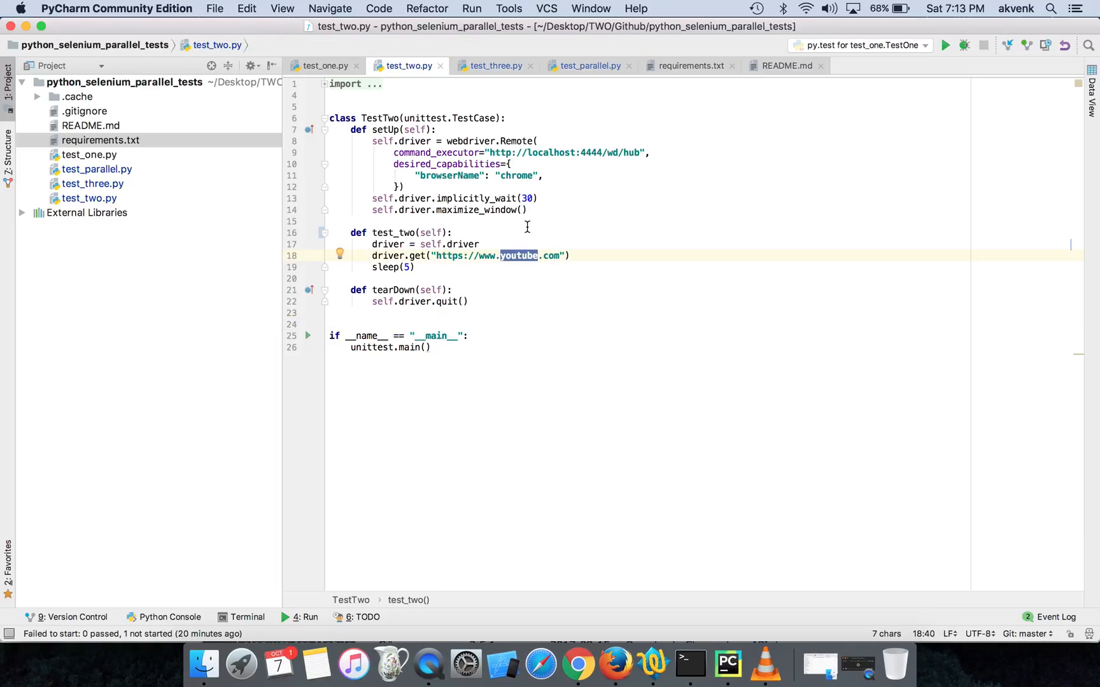
{"action": "left_click", "coordinate": [573, 256]}
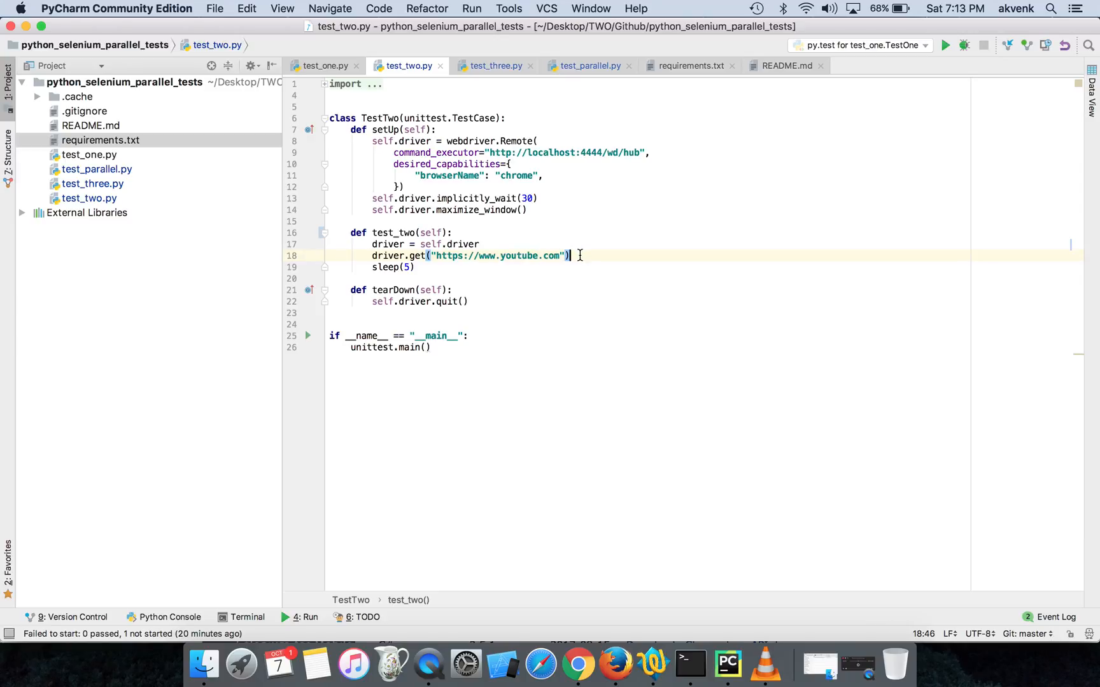
{"action": "left_click", "coordinate": [246, 616]}
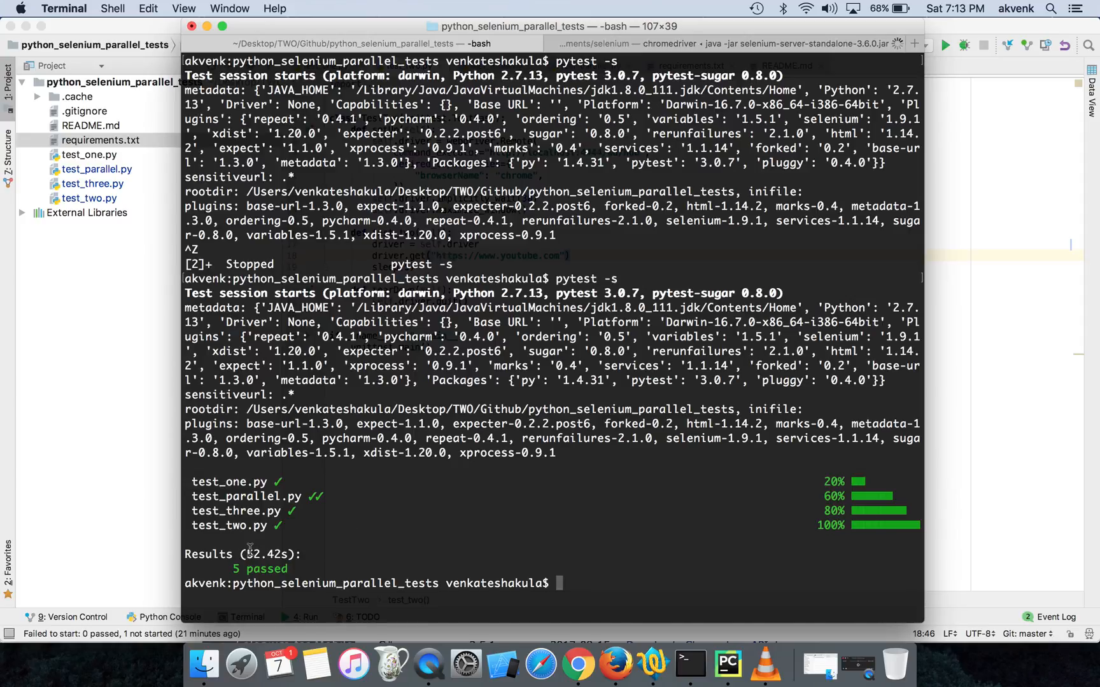
Note the 52.42s sequential time, clear, and run pytest -n 5, passing all 5 tests in 16.29s
{"action": "double_click", "coordinate": [266, 553]}
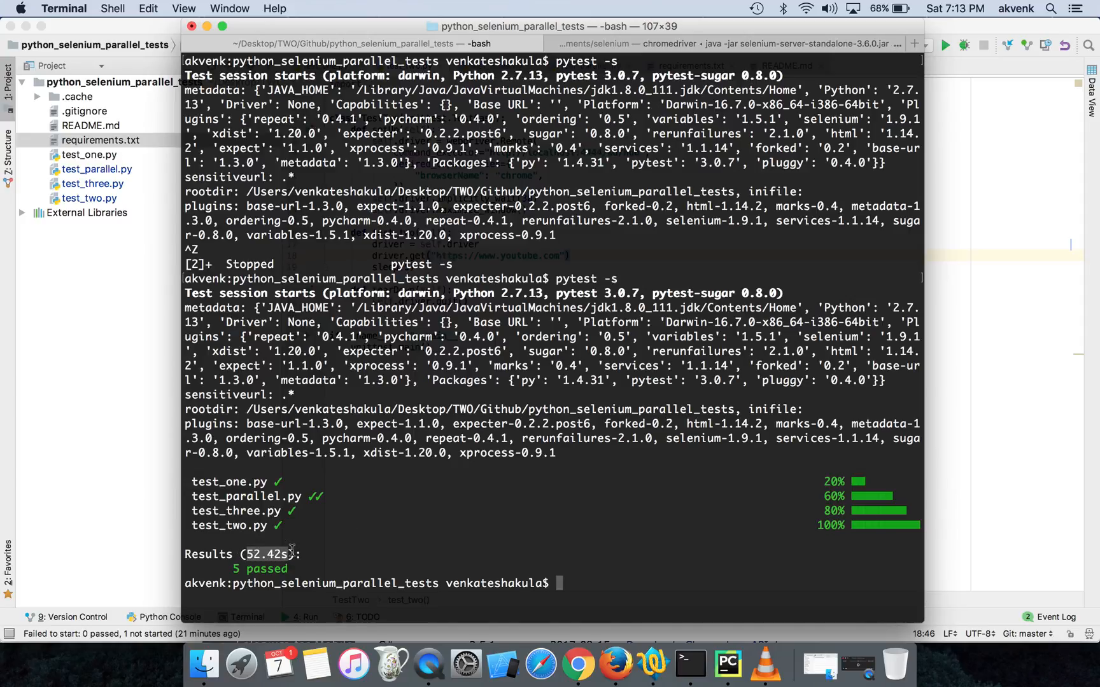
{"action": "type", "text": "clea"}
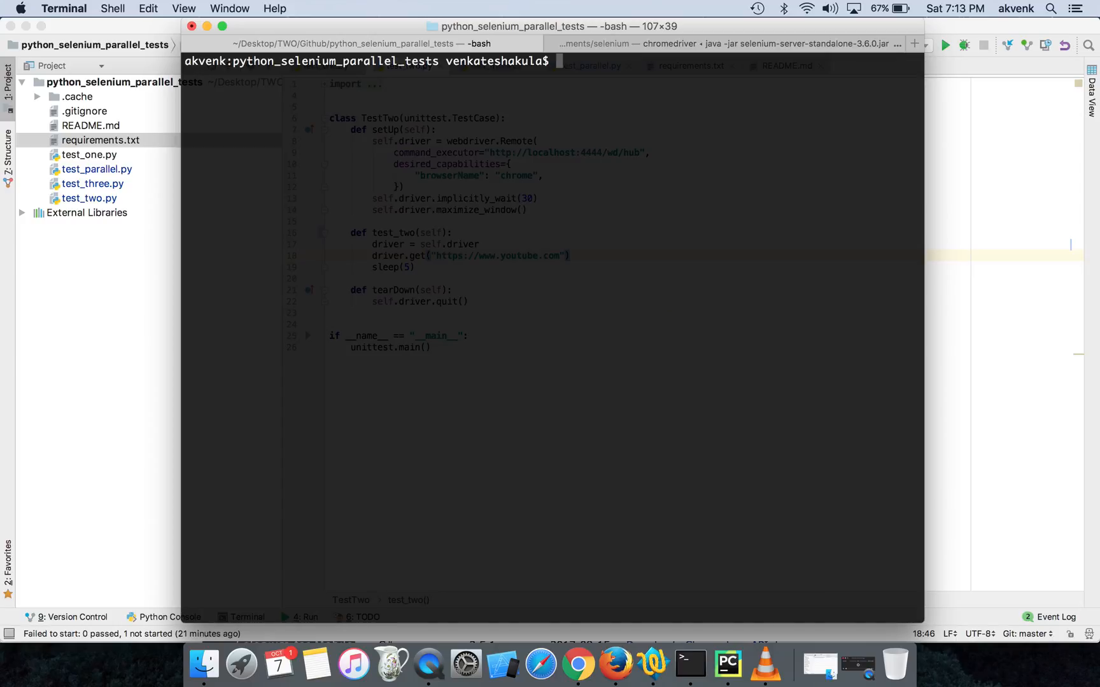
{"action": "type", "text": "pytest -"}
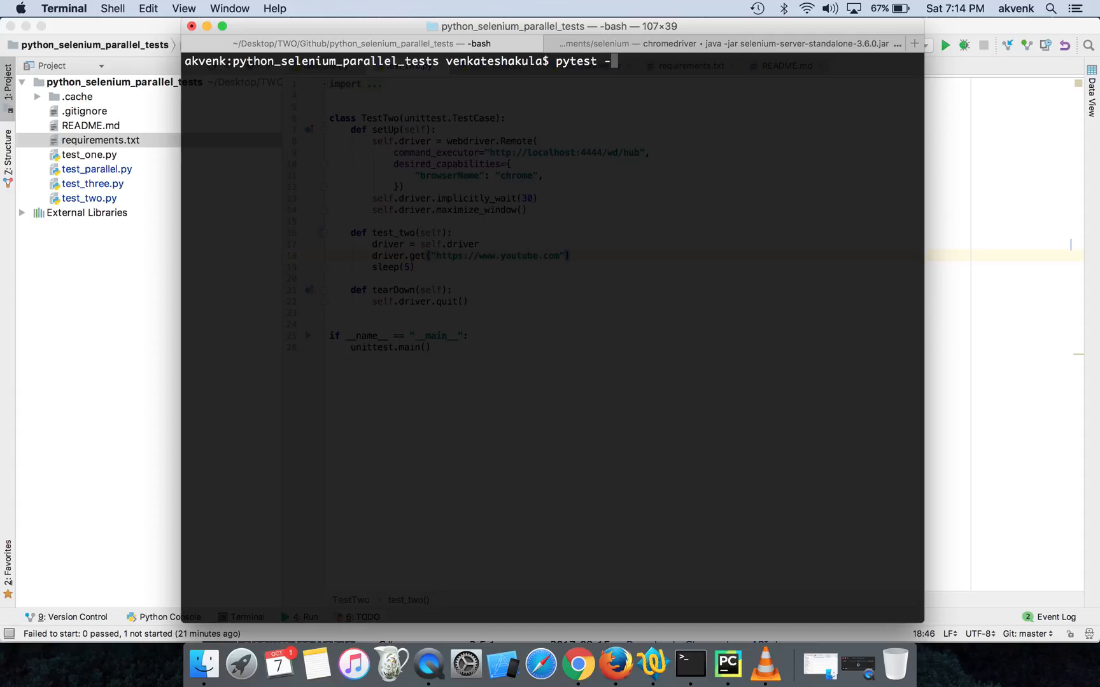
{"action": "type", "text": "n"}
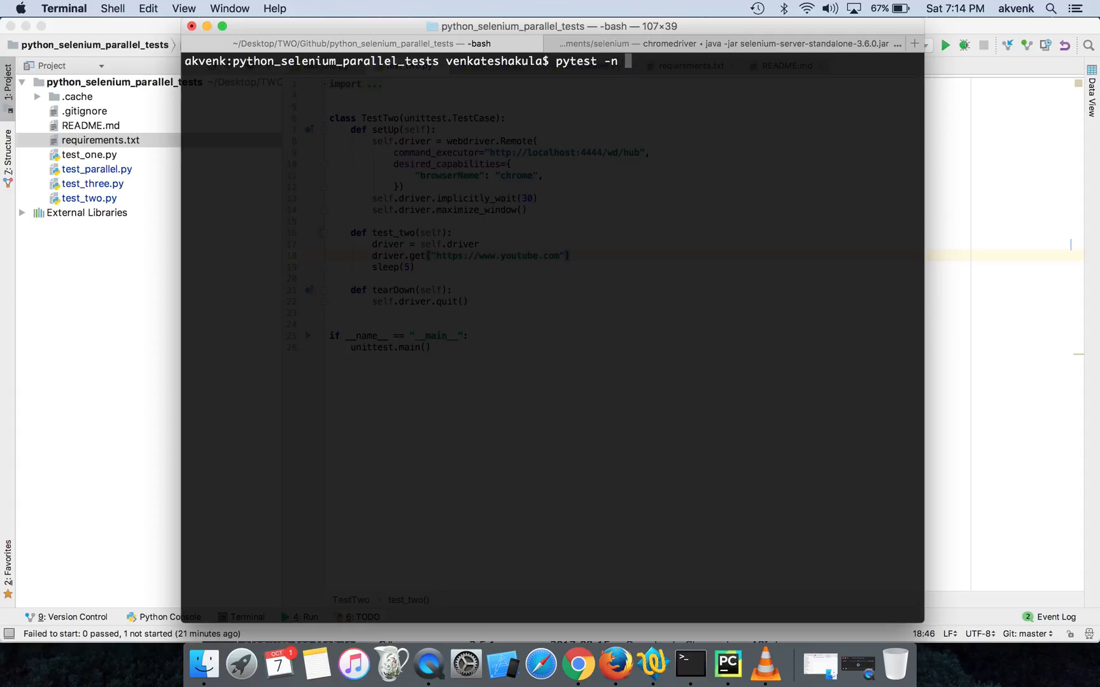
{"action": "type", "text": "5"}
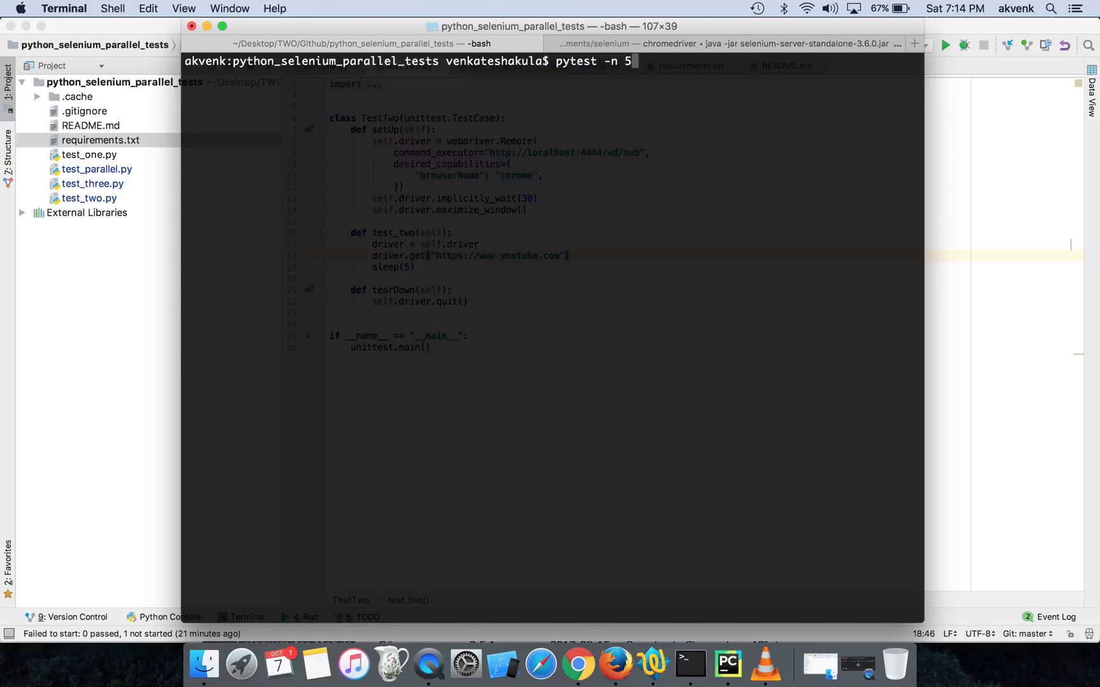
{"action": "key", "text": "enter"}
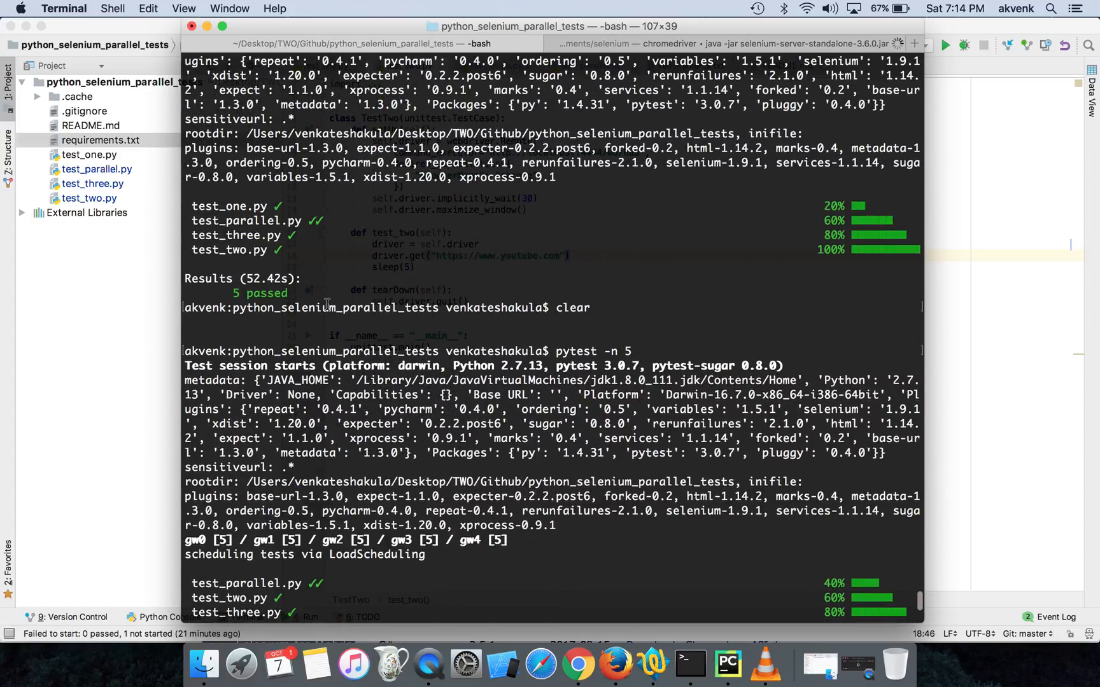
{"action": "scroll", "scroll_direction": "down", "scroll_amount": 3}
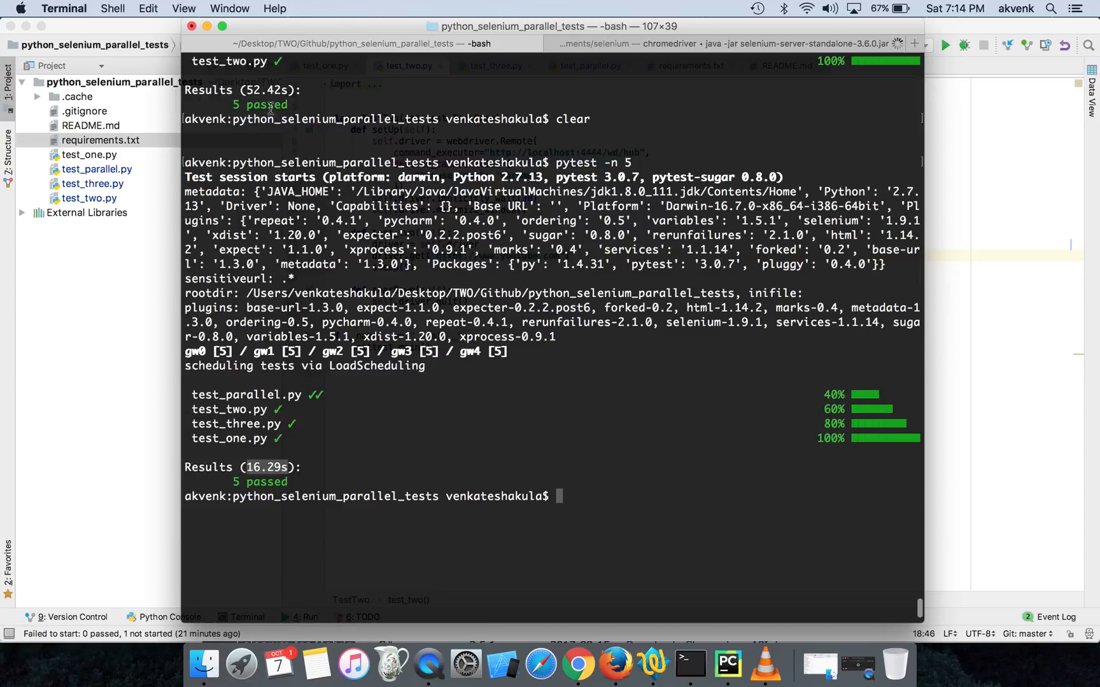
{"action": "mouse_move", "coordinate": [317, 422]}
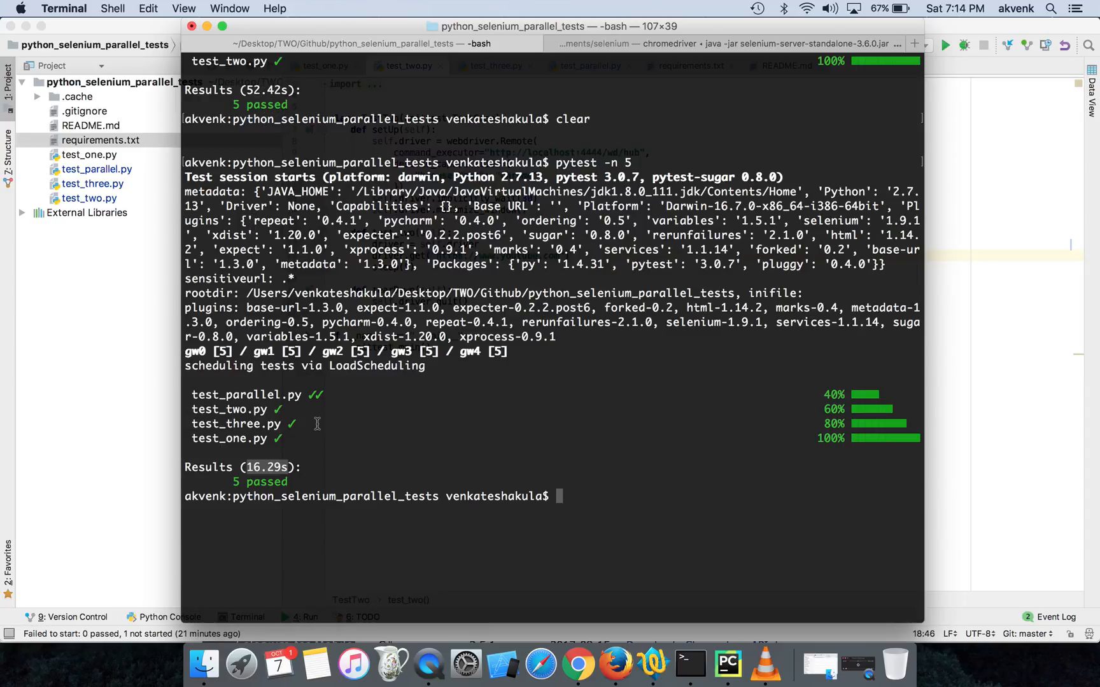
{"action": "mouse_move", "coordinate": [274, 448]}
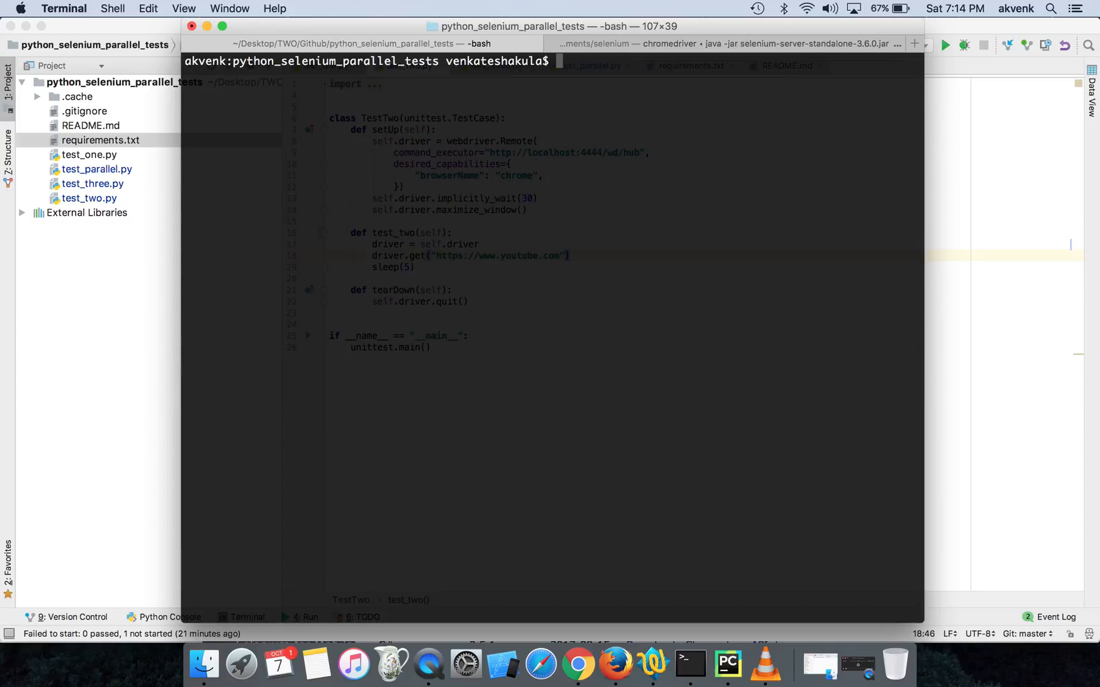
Enter pytest -n 5 in Terminal before returning to test_two.py in PyCharm
{"action": "type", "text": "pytest -n 5"}
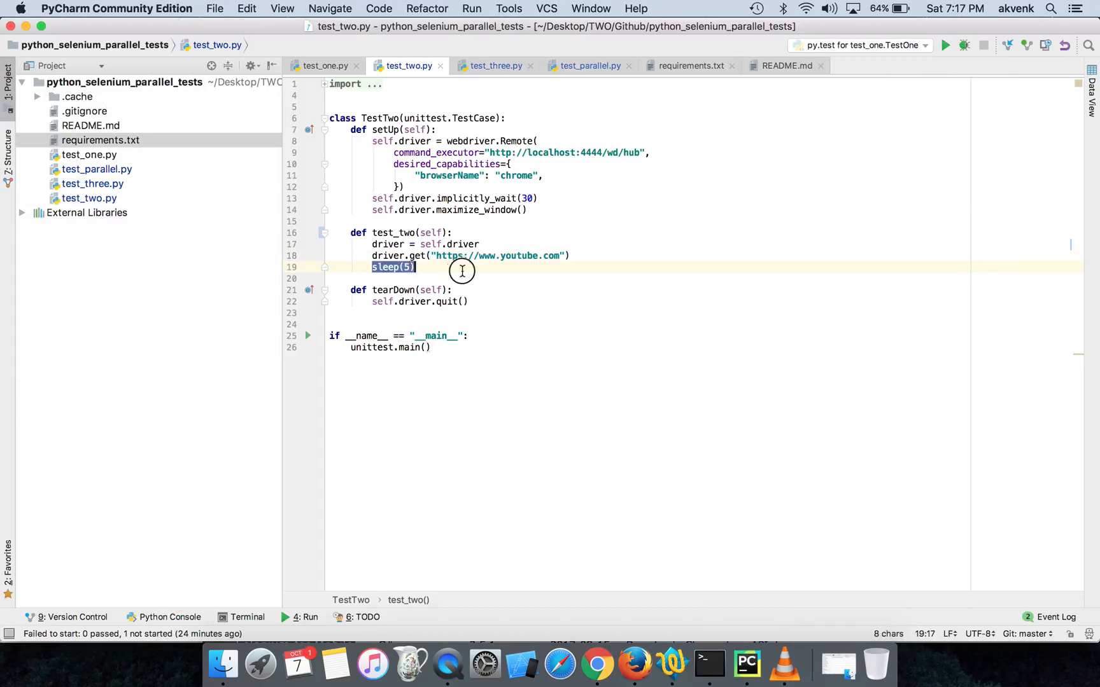
Delete the sleep(5) lines from test_two.py and test_parallel.py, checking test_one and test_three on the way
{"action": "key", "text": "Delete"}
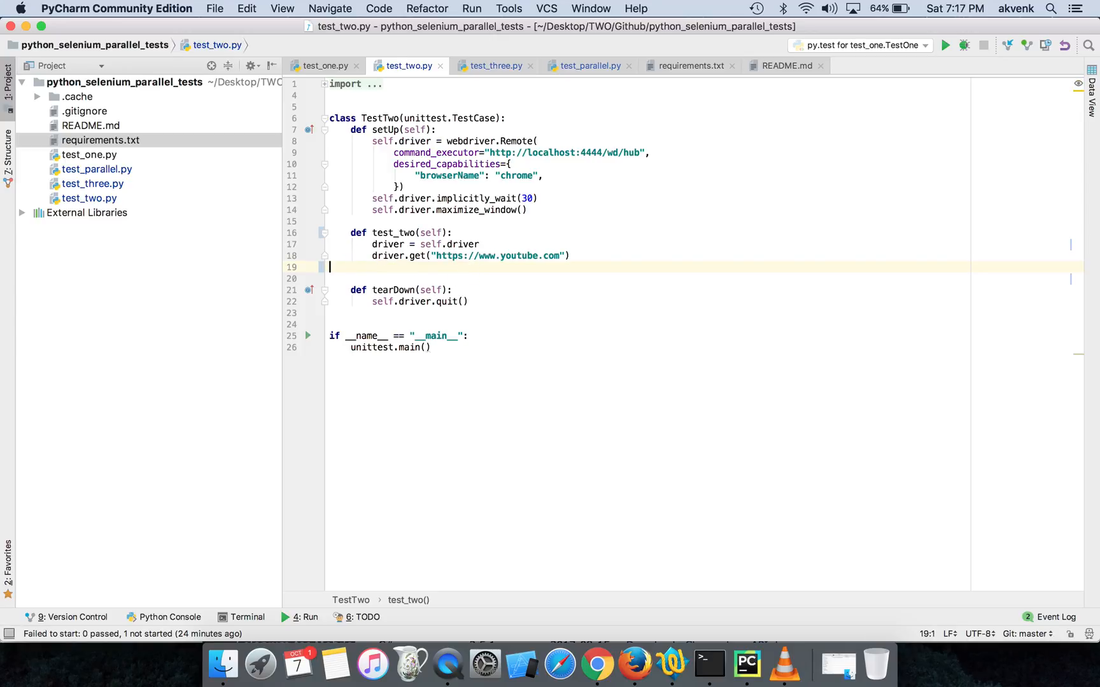
{"action": "left_click", "coordinate": [322, 65]}
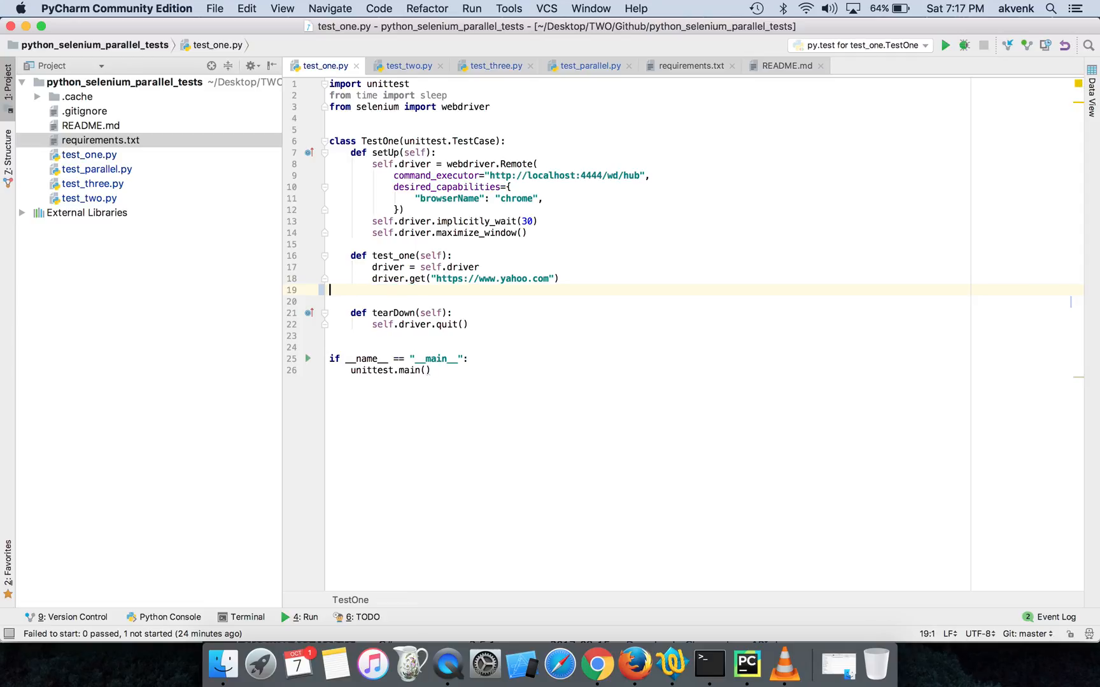
{"action": "left_click", "coordinate": [496, 65]}
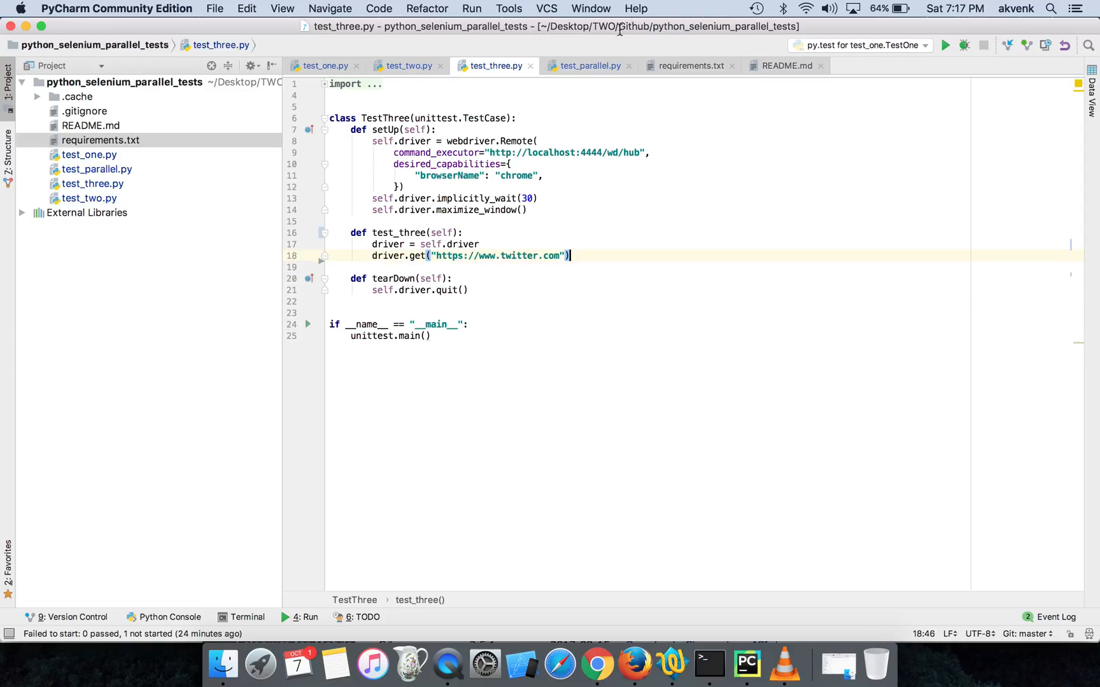
{"action": "left_click", "coordinate": [588, 65]}
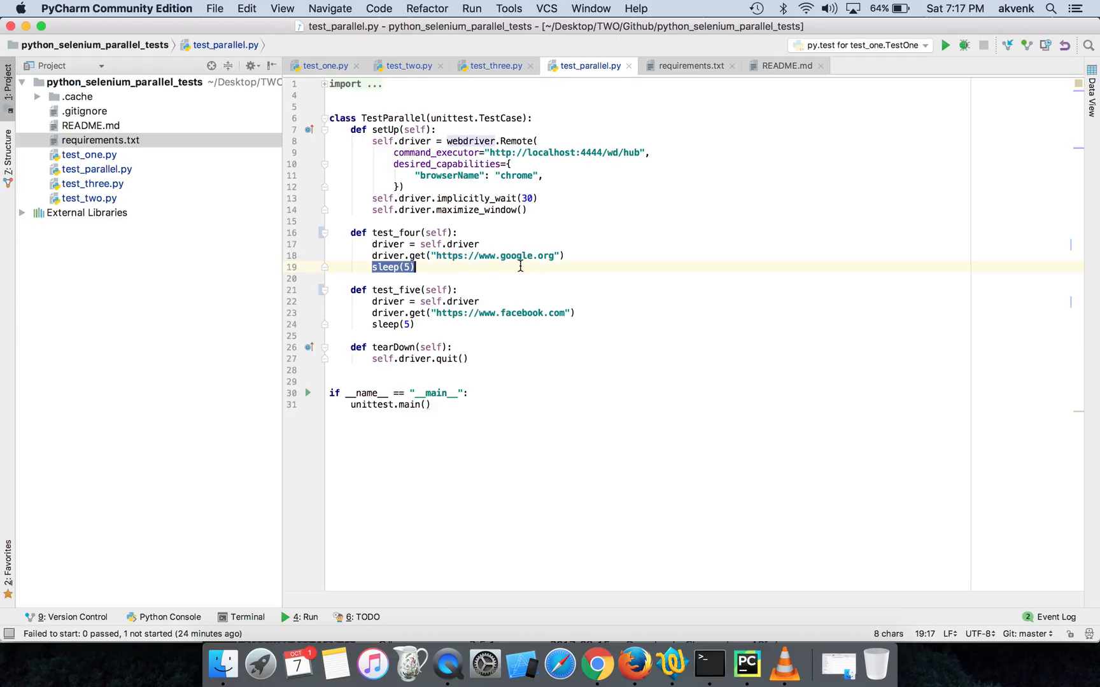
{"action": "key", "text": "Delete"}
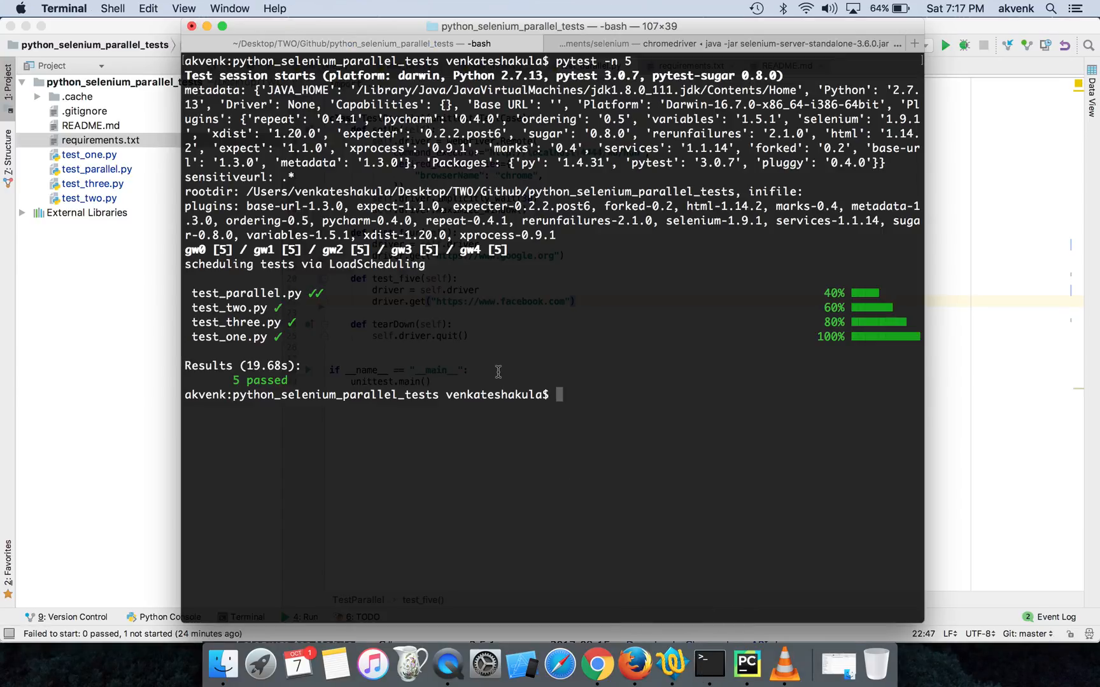
Clear the Terminal and start entering the next pytest command
{"action": "type", "text": "clear"}
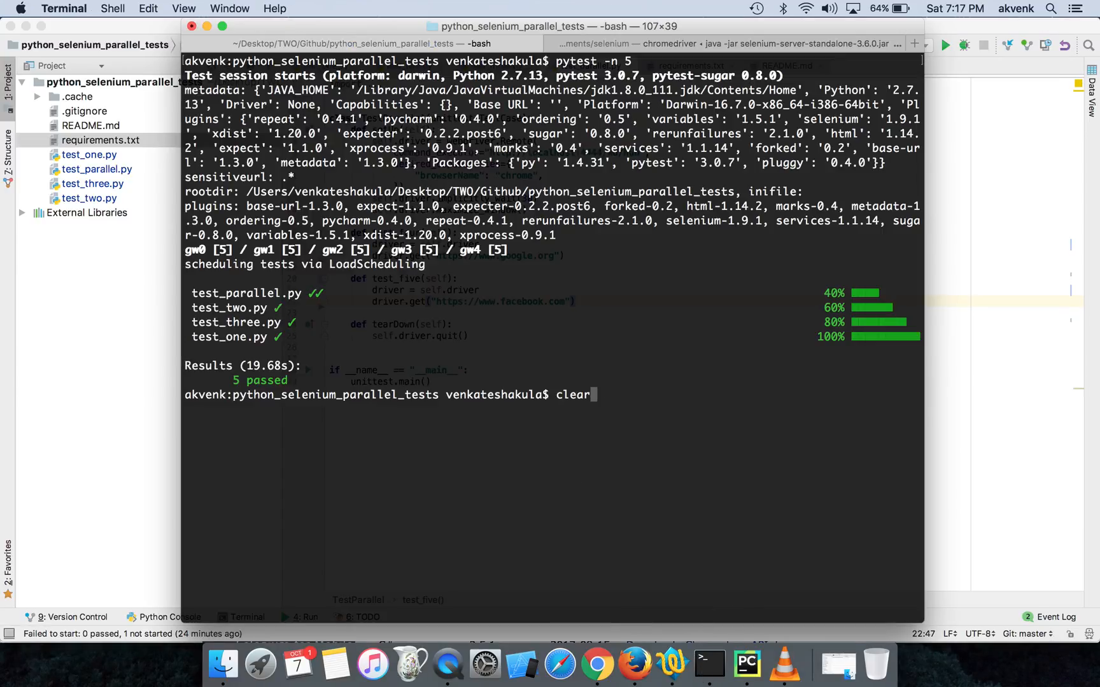
{"action": "type", "text": "pytest -s"}
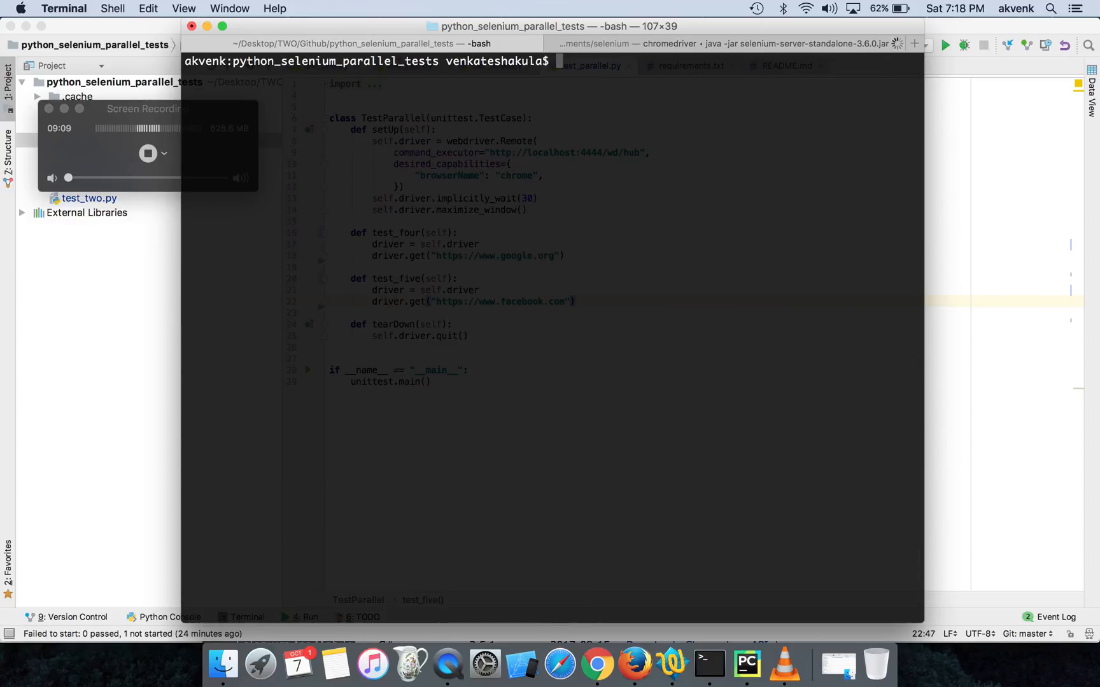
Launch the pytest run of the sleep-free tests from Terminal
{"action": "type", "text": "pytest -s"}
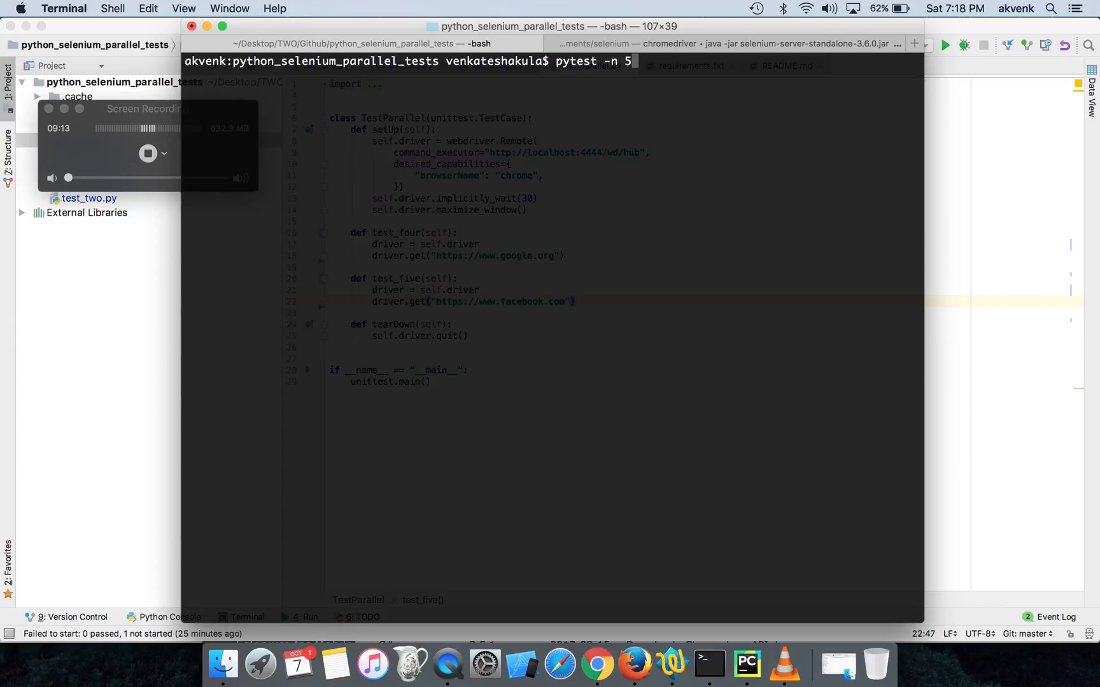
{"action": "key", "text": "Return"}
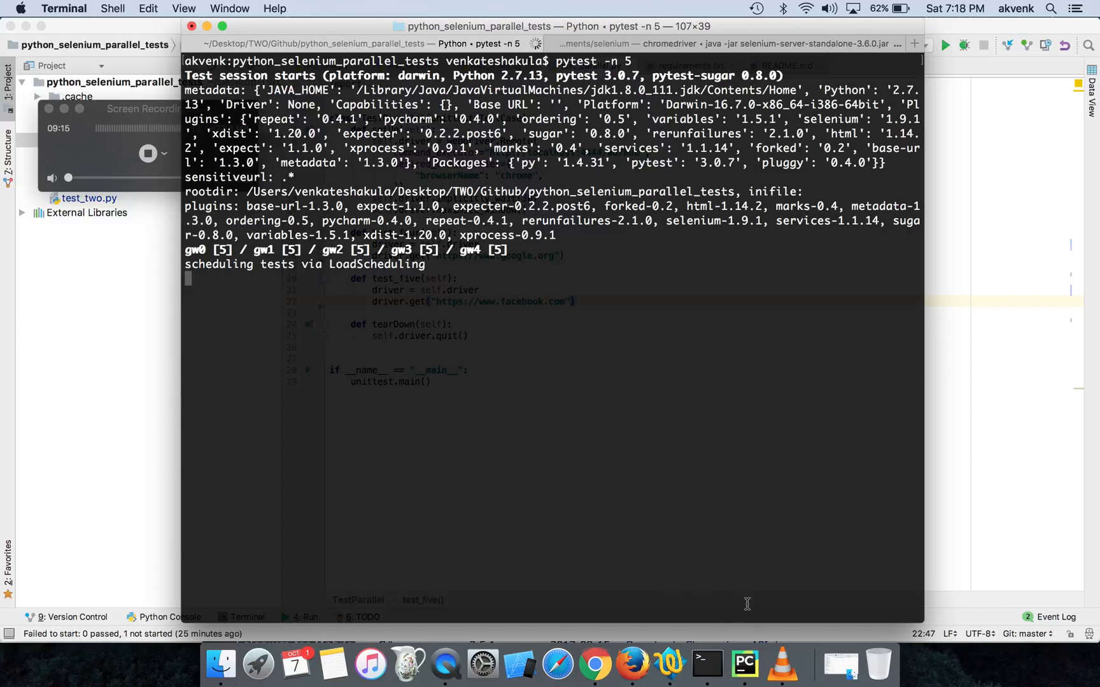